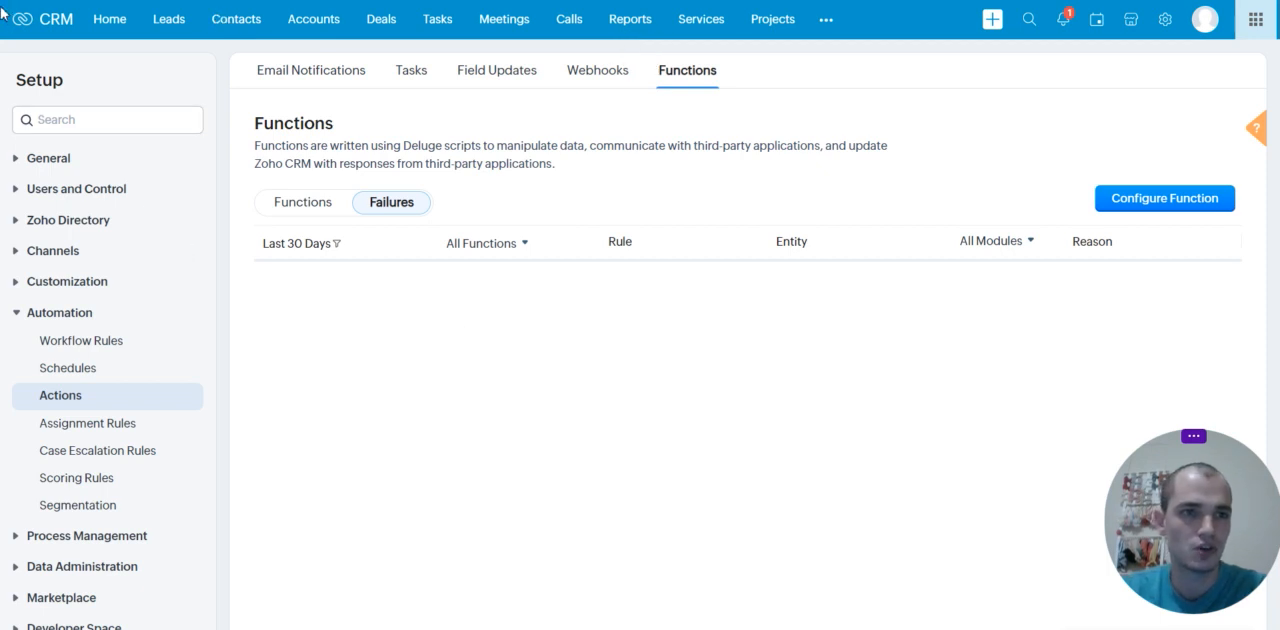
mouse_move(756, 96)
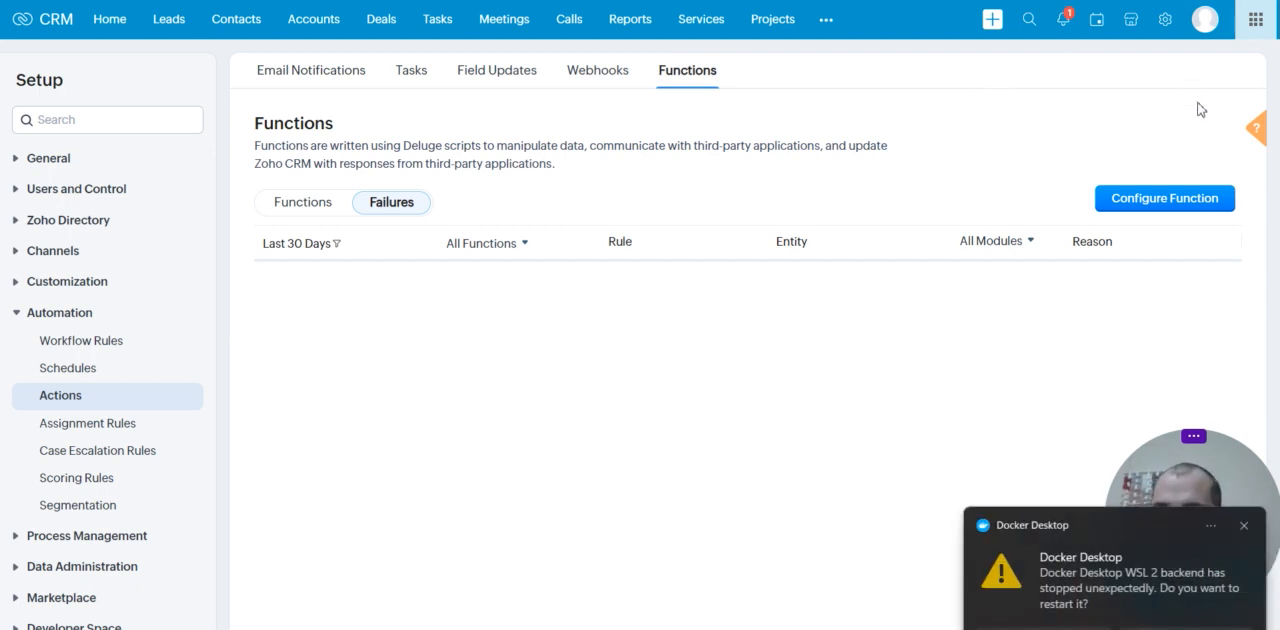
mouse_move(1164, 20)
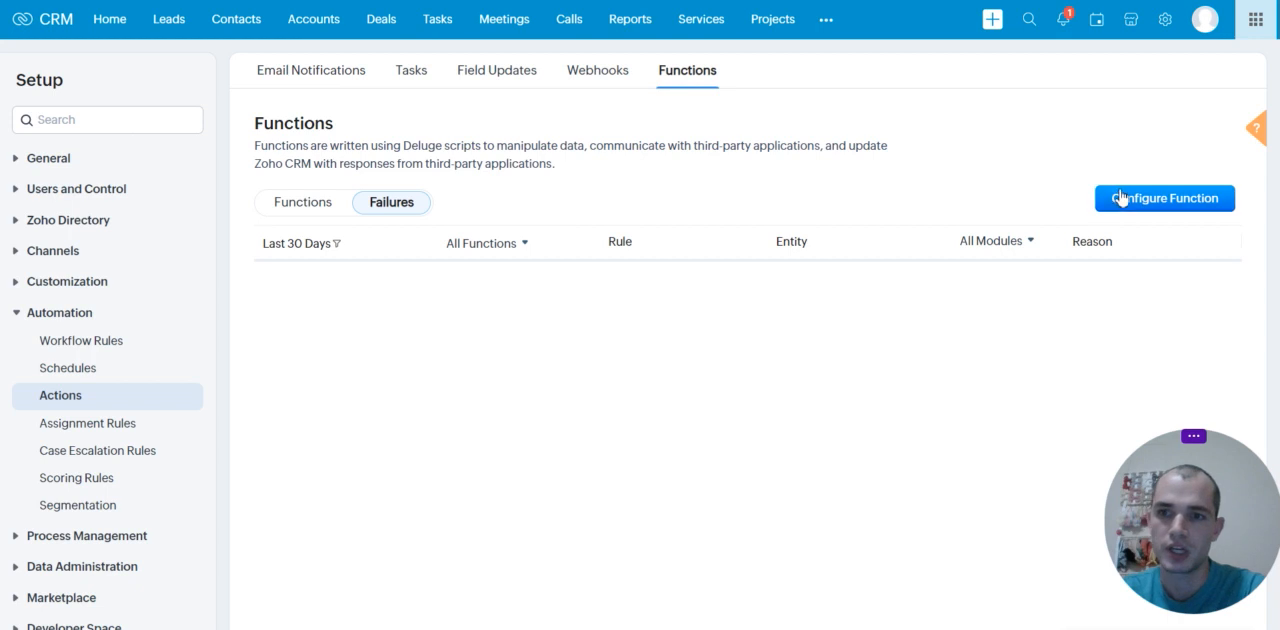
Start a custom function named invokeUrlFunction, displayed as Demo Function with InvokeURL
left_click(1164, 198)
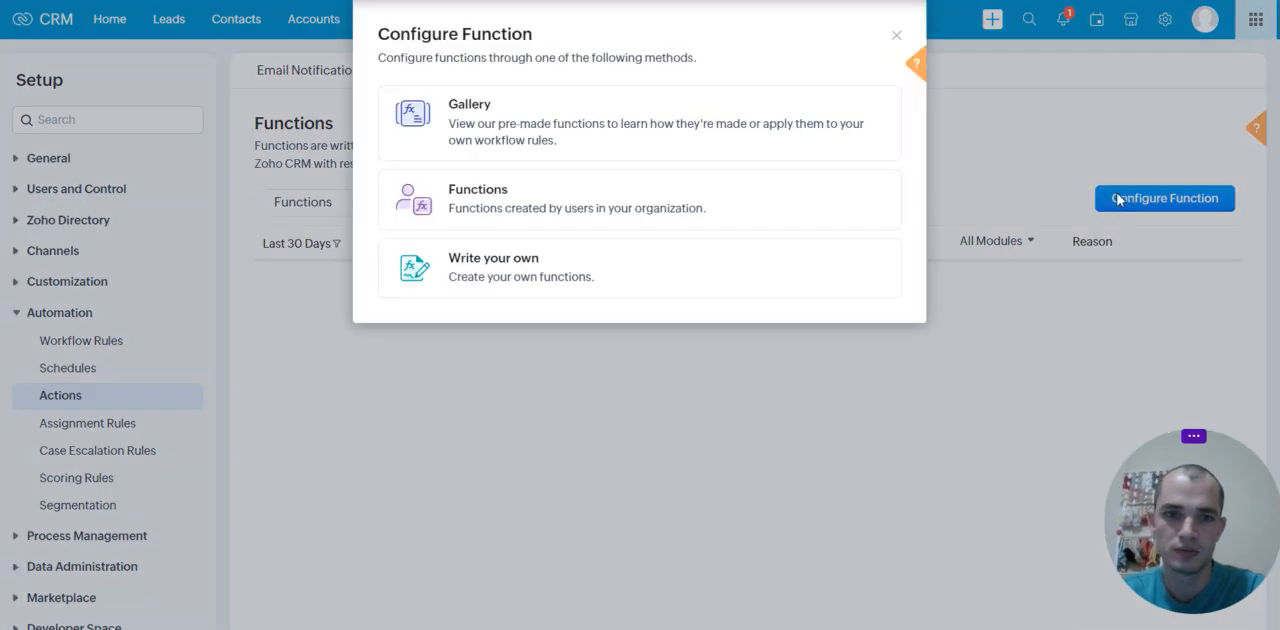
left_click(492, 268)
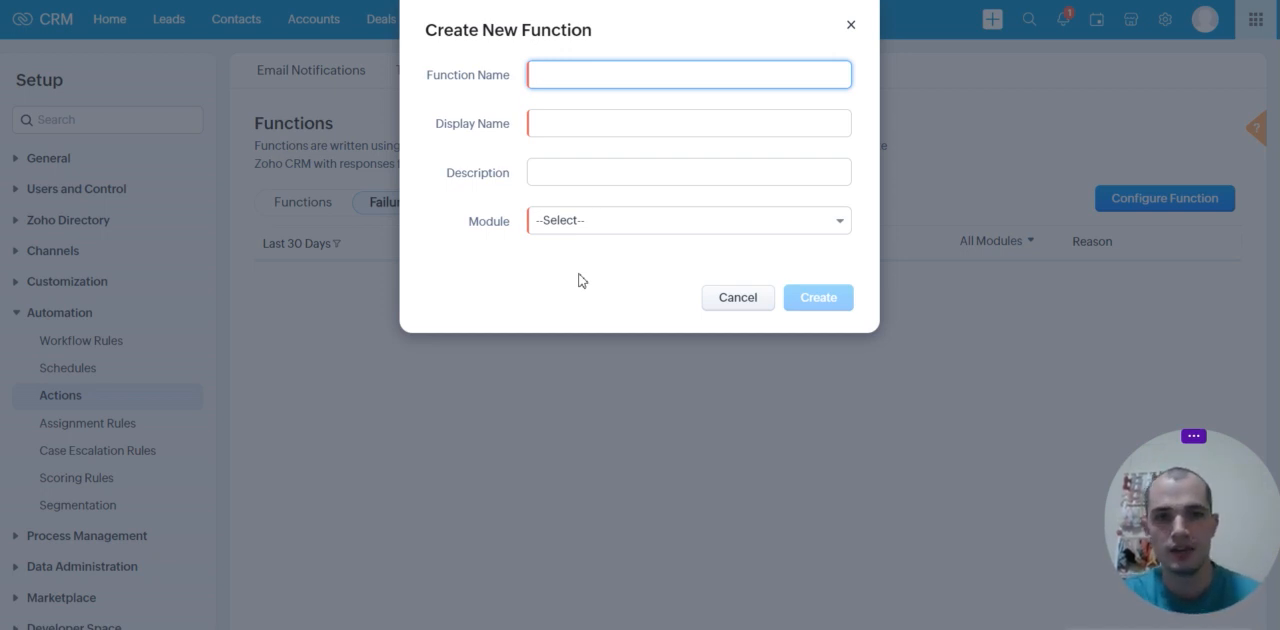
type("invokeUrlFunction")
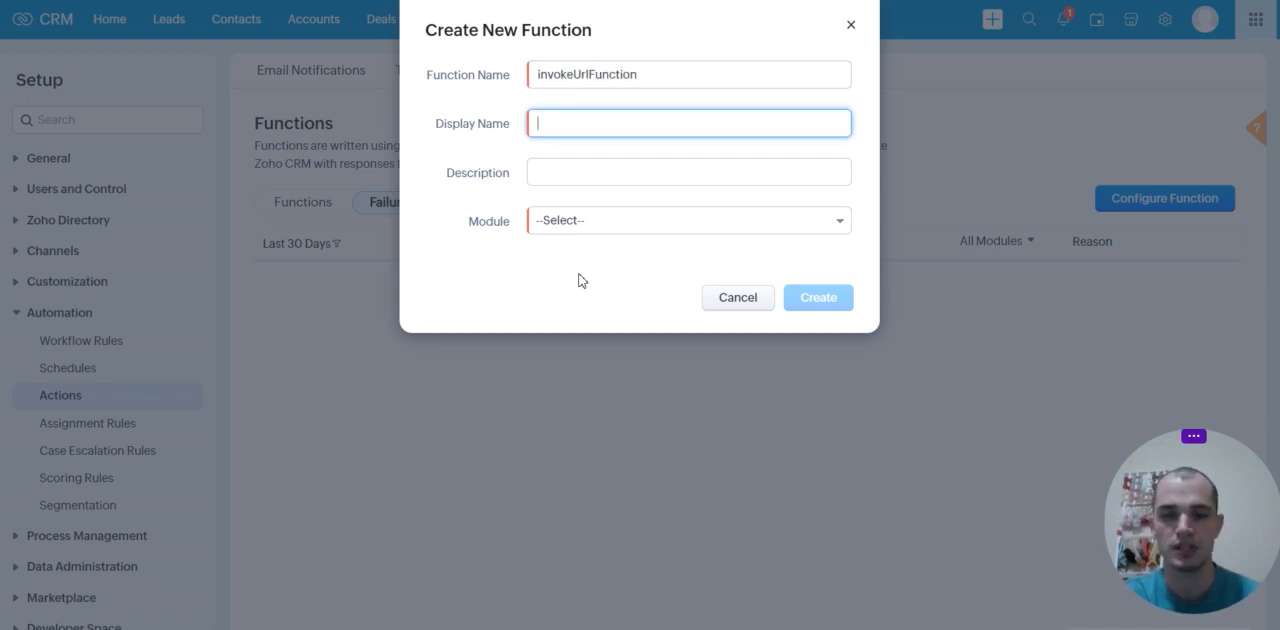
type("Demo Function with")
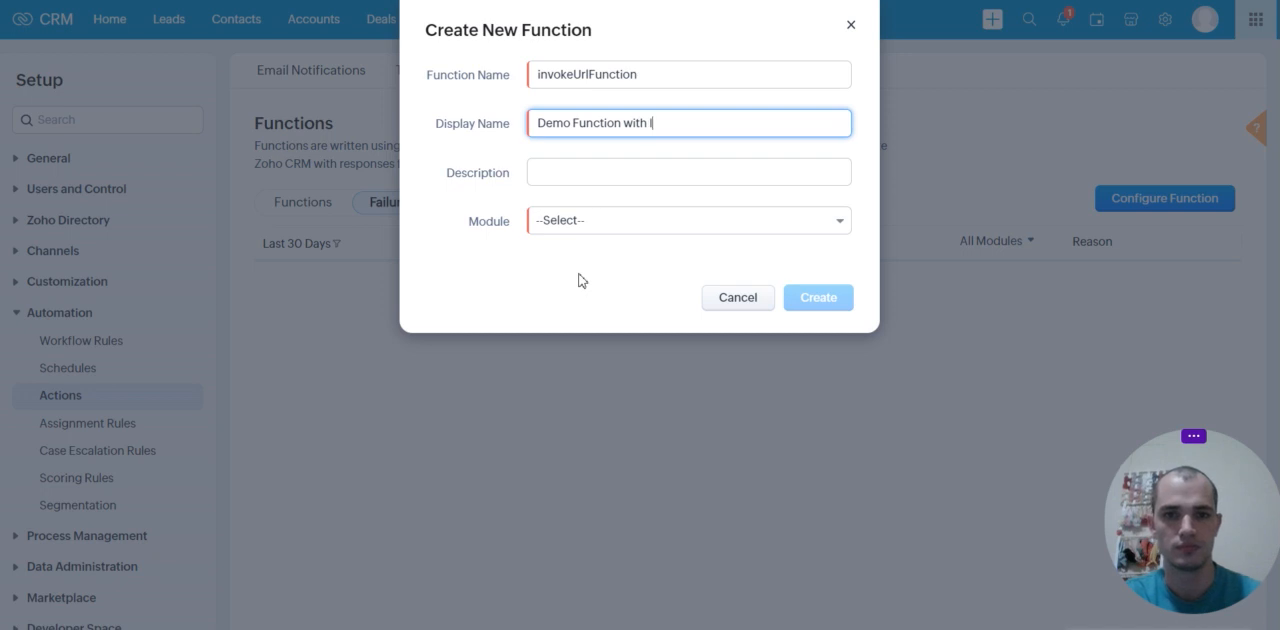
type("InvokeURL")
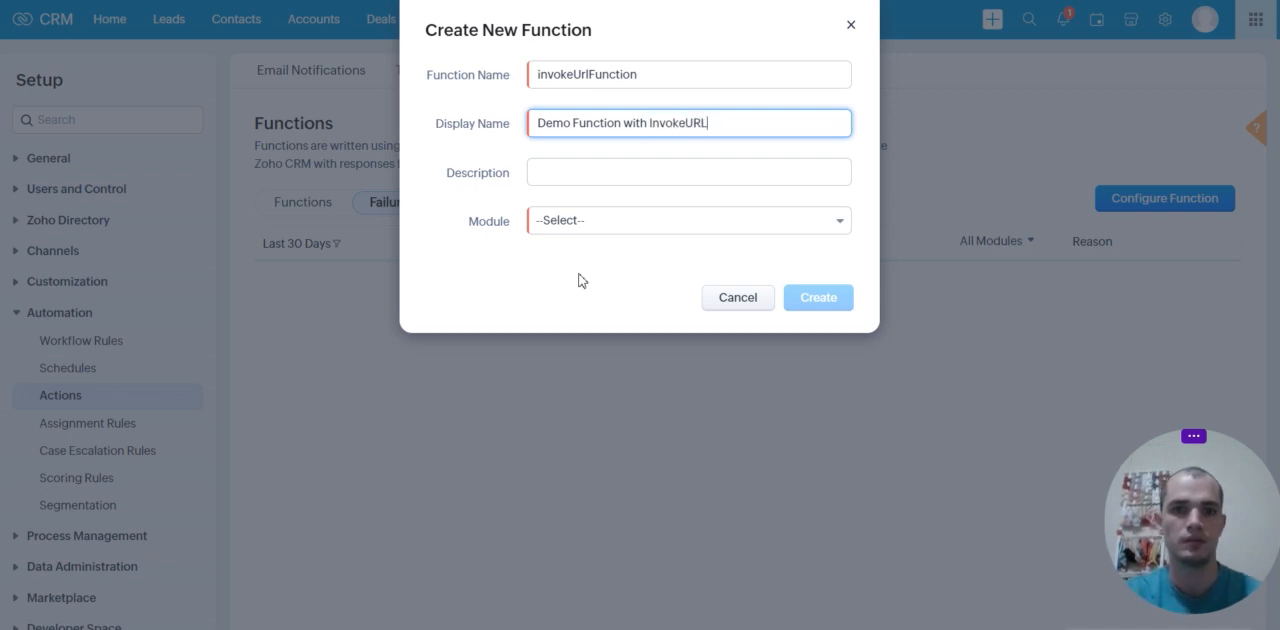
Assign the function to the Leads module and create it
left_click(688, 220)
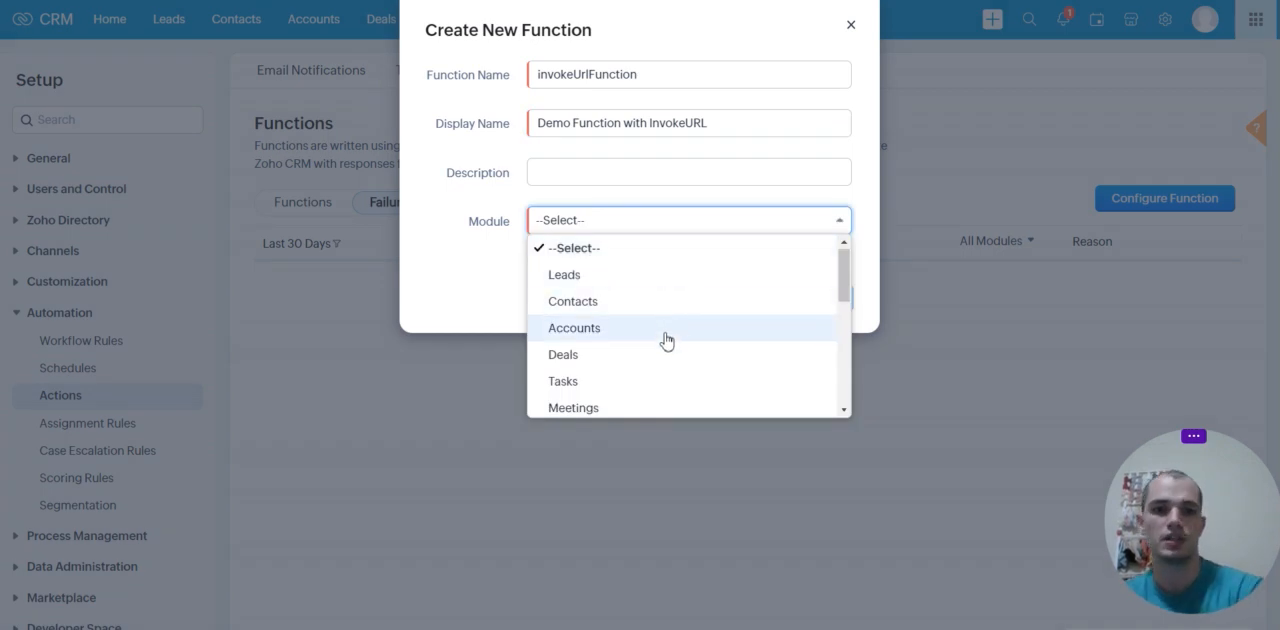
mouse_move(596, 288)
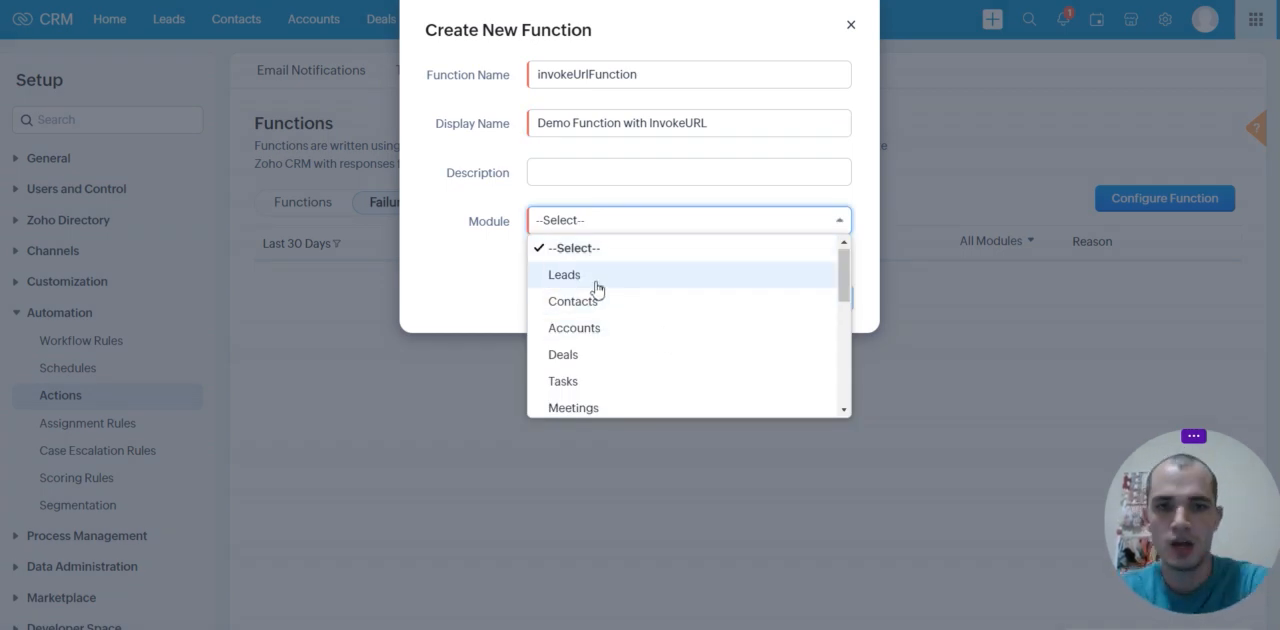
left_click(564, 274)
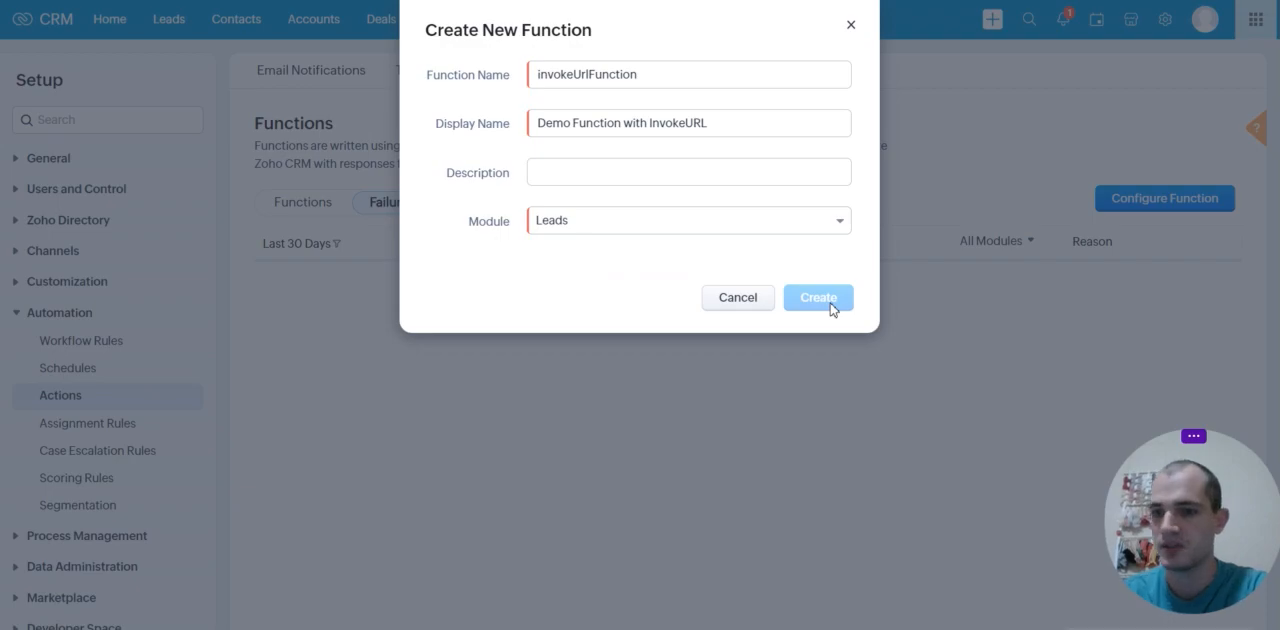
left_click(816, 296)
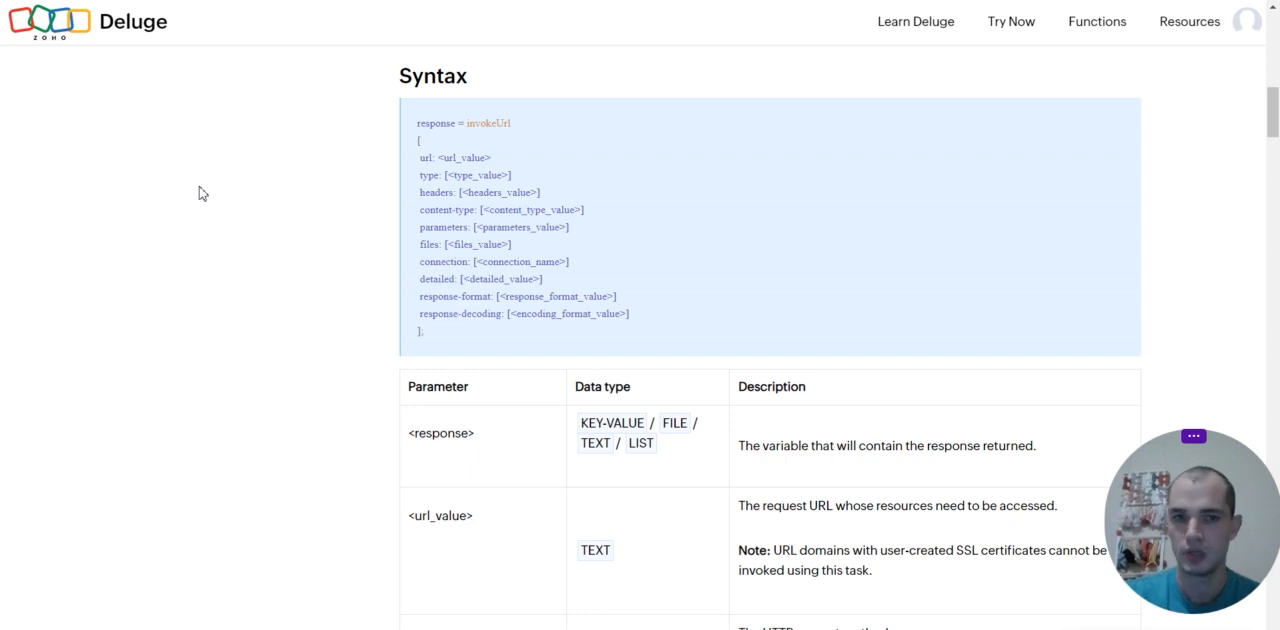
mouse_move(408, 122)
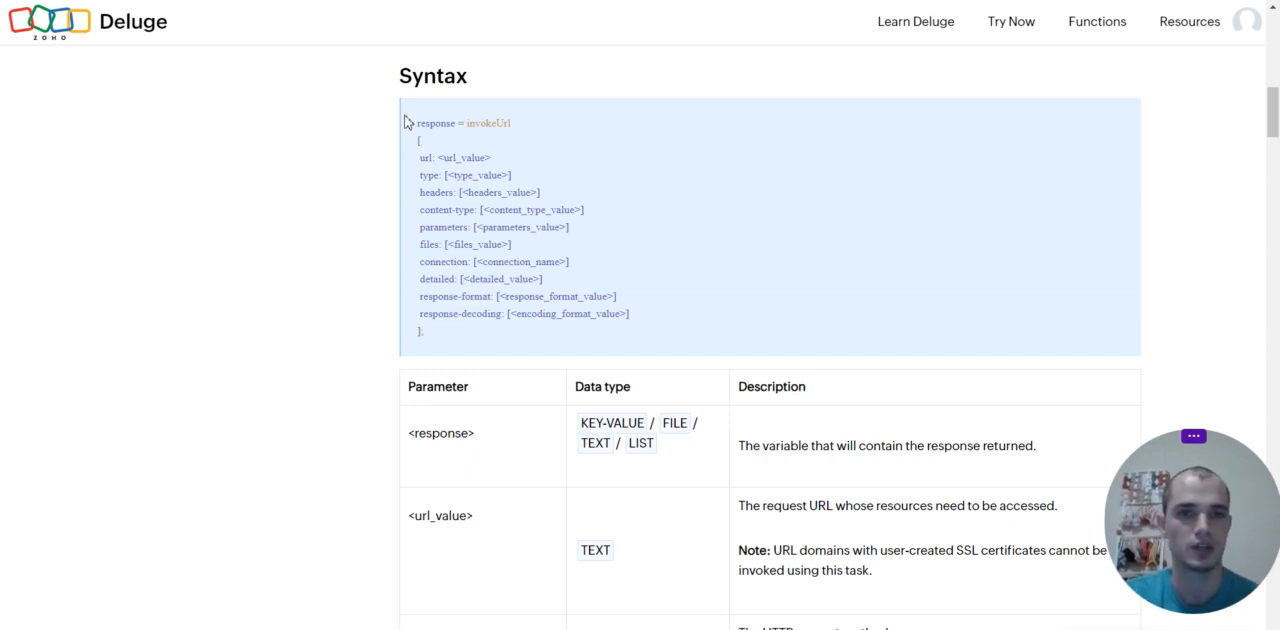
Select the invokeUrl syntax code block on the Deluge documentation page
left_click_drag(410, 122, 480, 336)
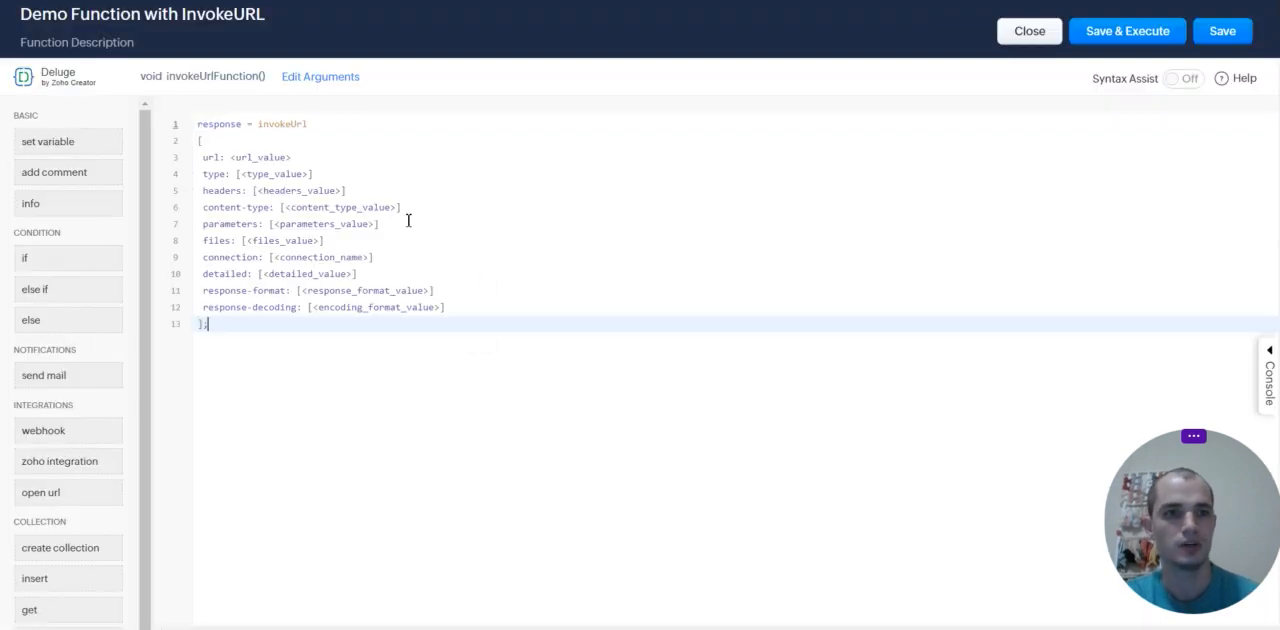
Log the response with info(response) and set the request type to POST
key("enter")
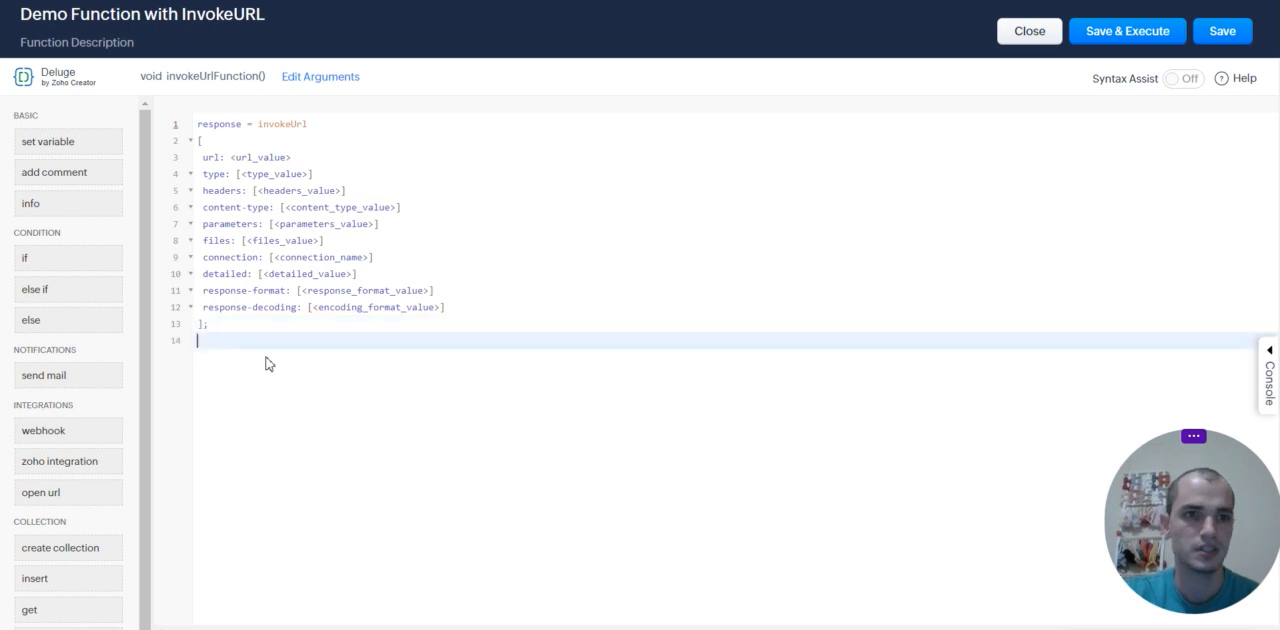
type("info(resp)")
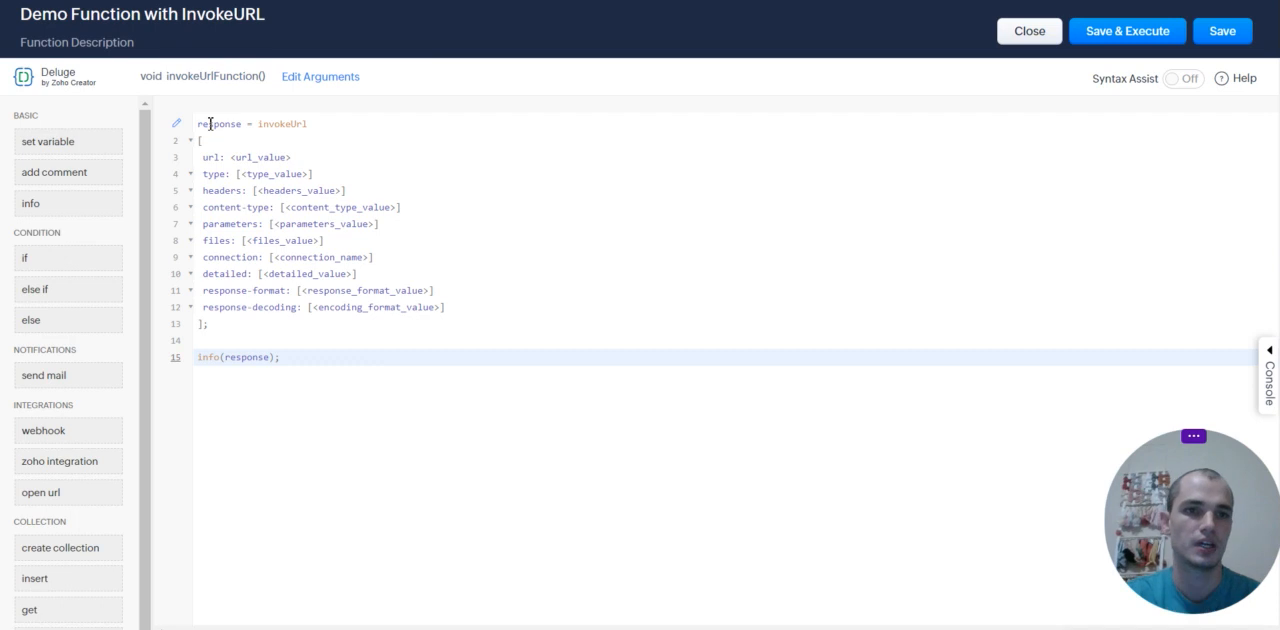
left_click(264, 156)
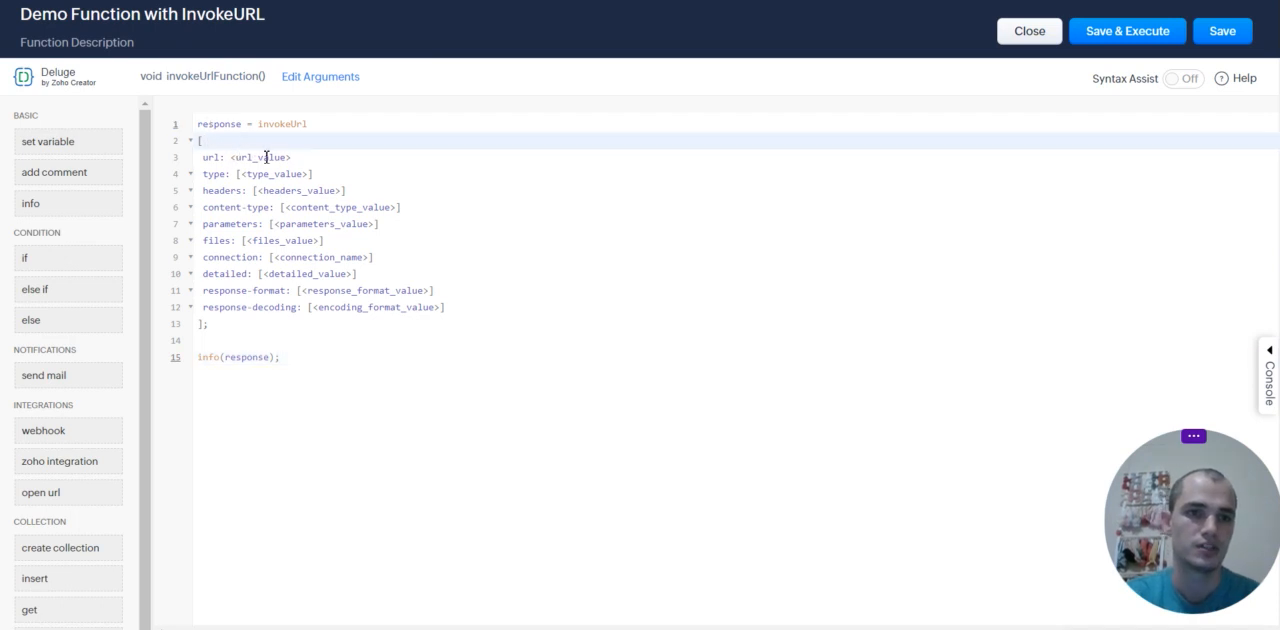
double_click(264, 156)
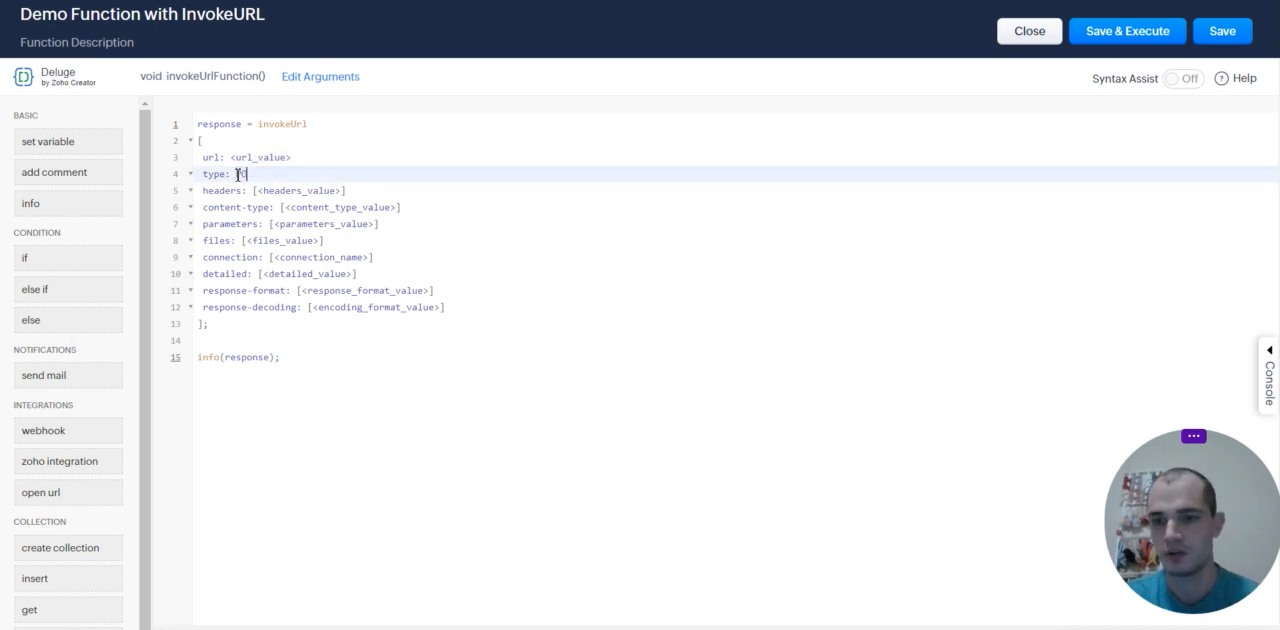
type("POST")
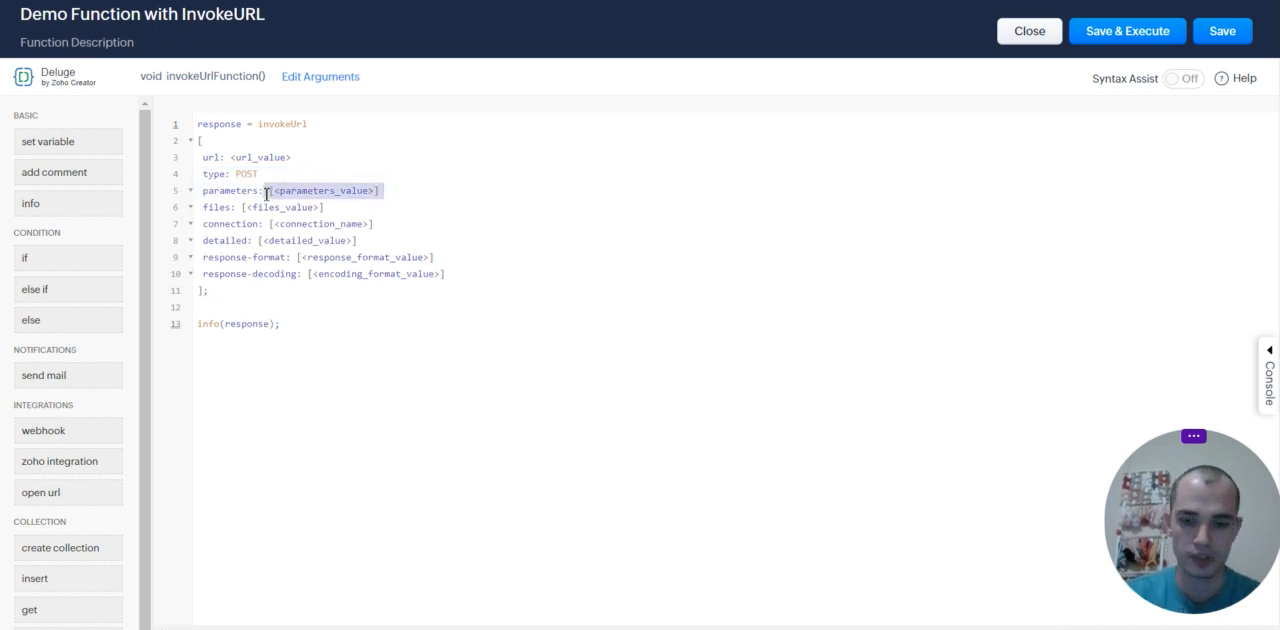
Pass parameters in the call and declare parameters = Map(); above it
type("params")
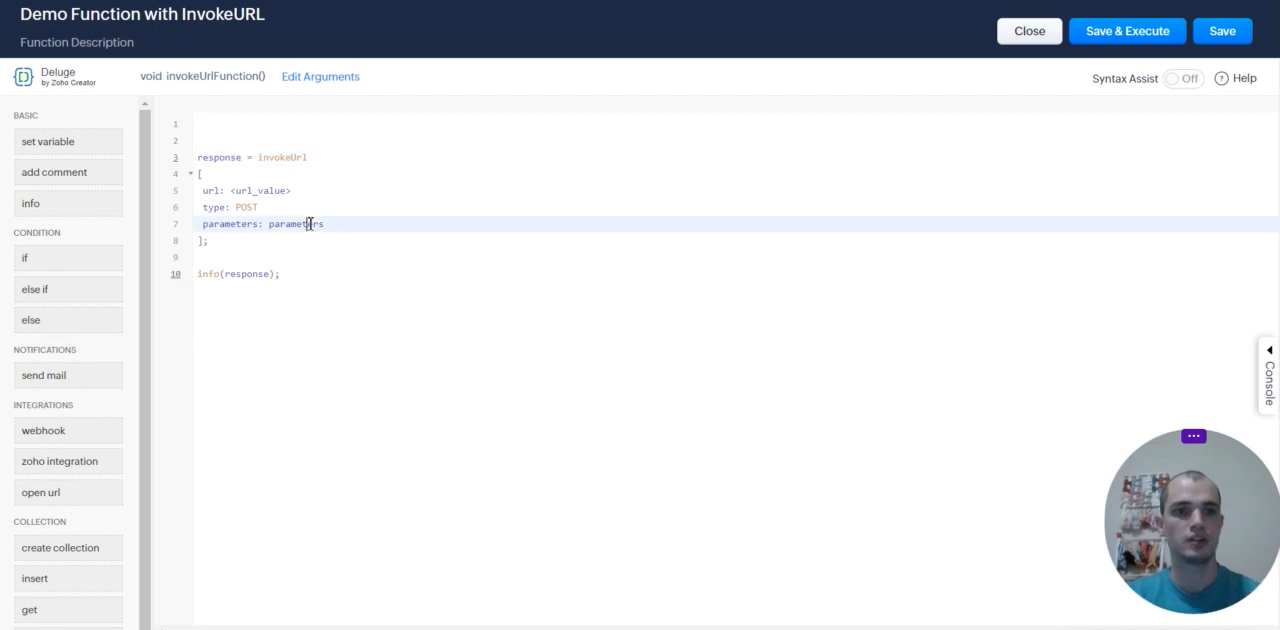
type("parameters")
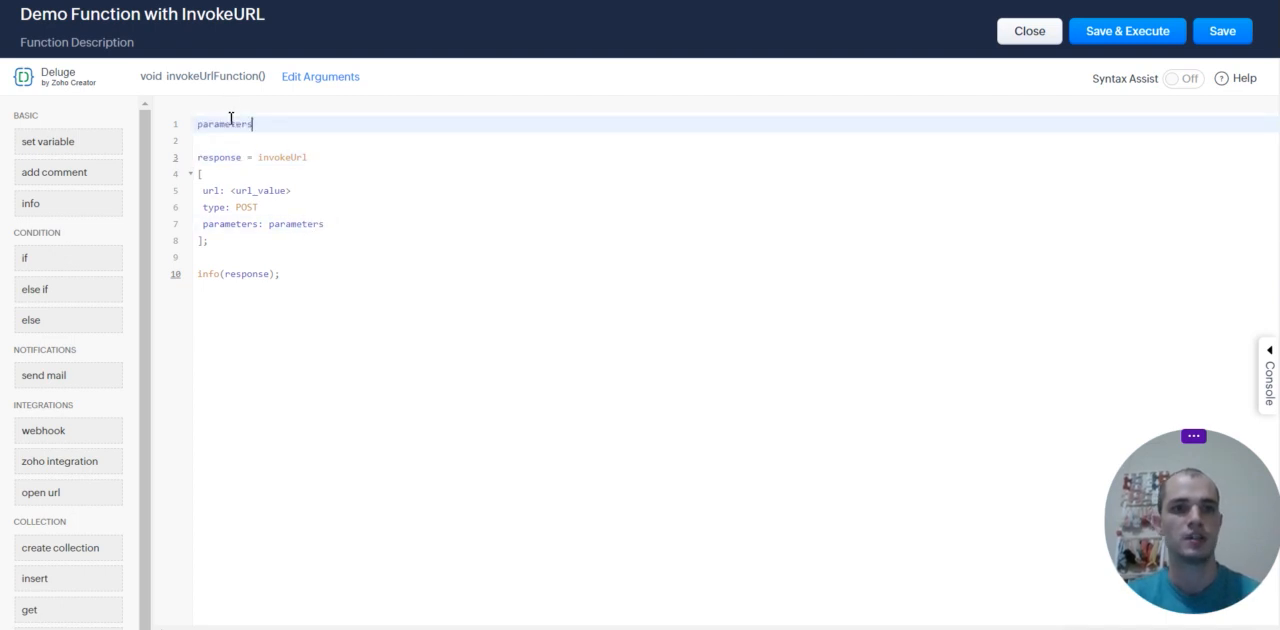
type("= Map();")
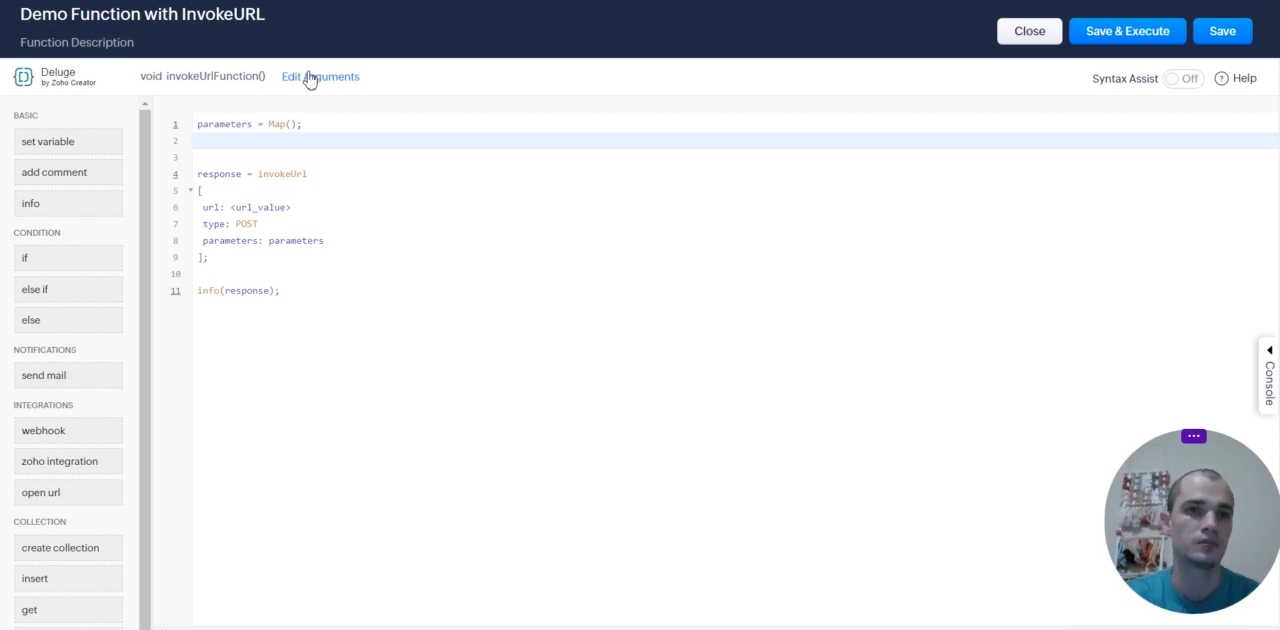
Add a firstName argument mapped to the lead's First Name merge field
left_click(320, 76)
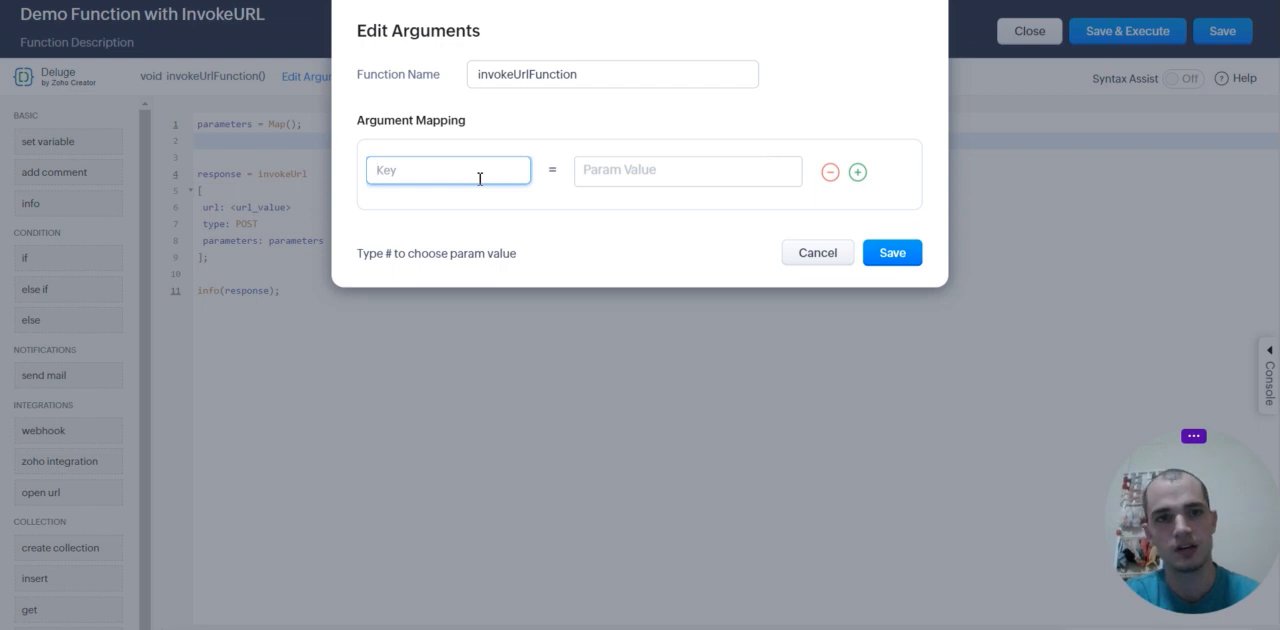
type("firstName")
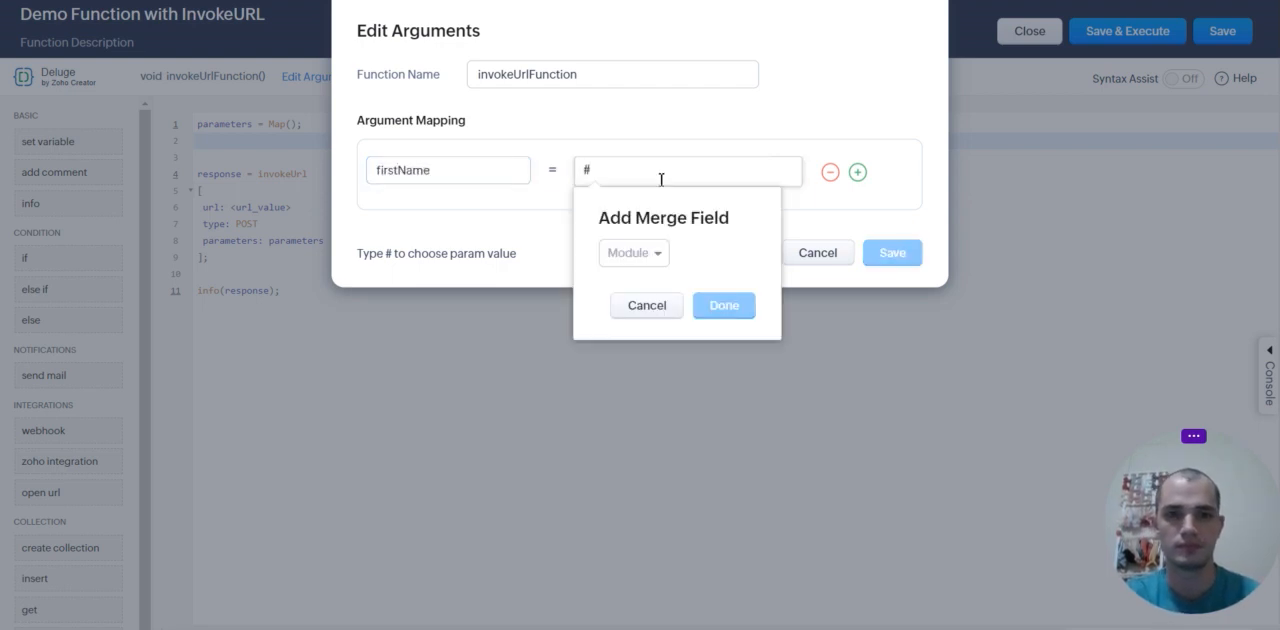
left_click(632, 252)
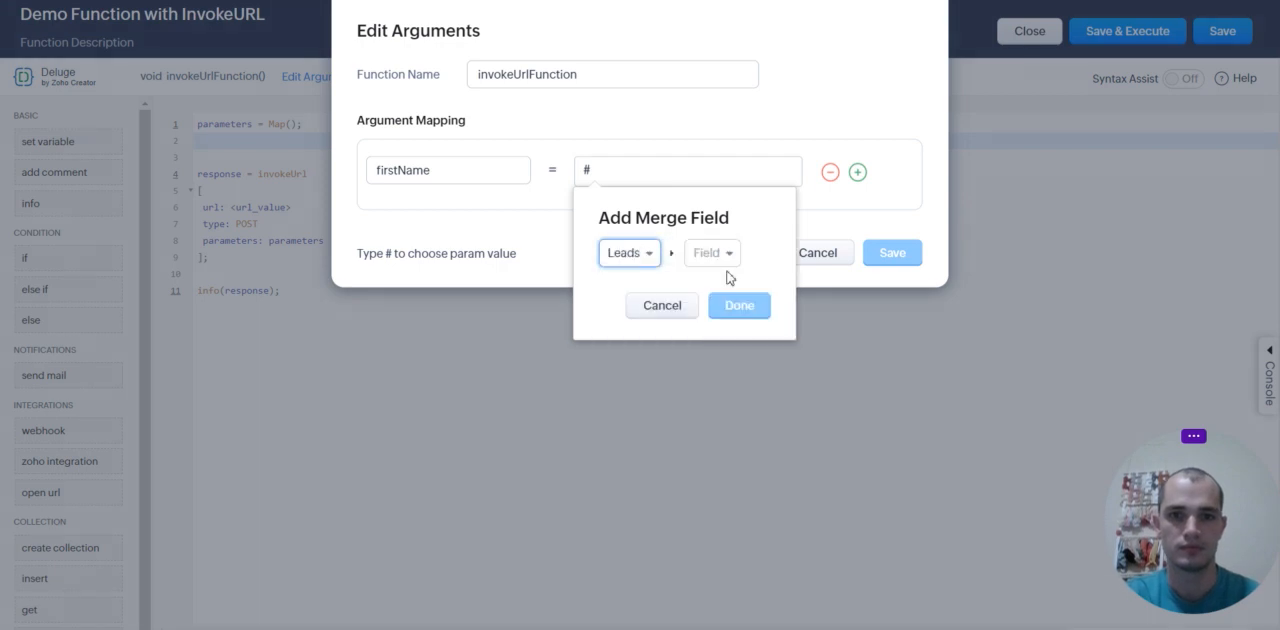
left_click(710, 252)
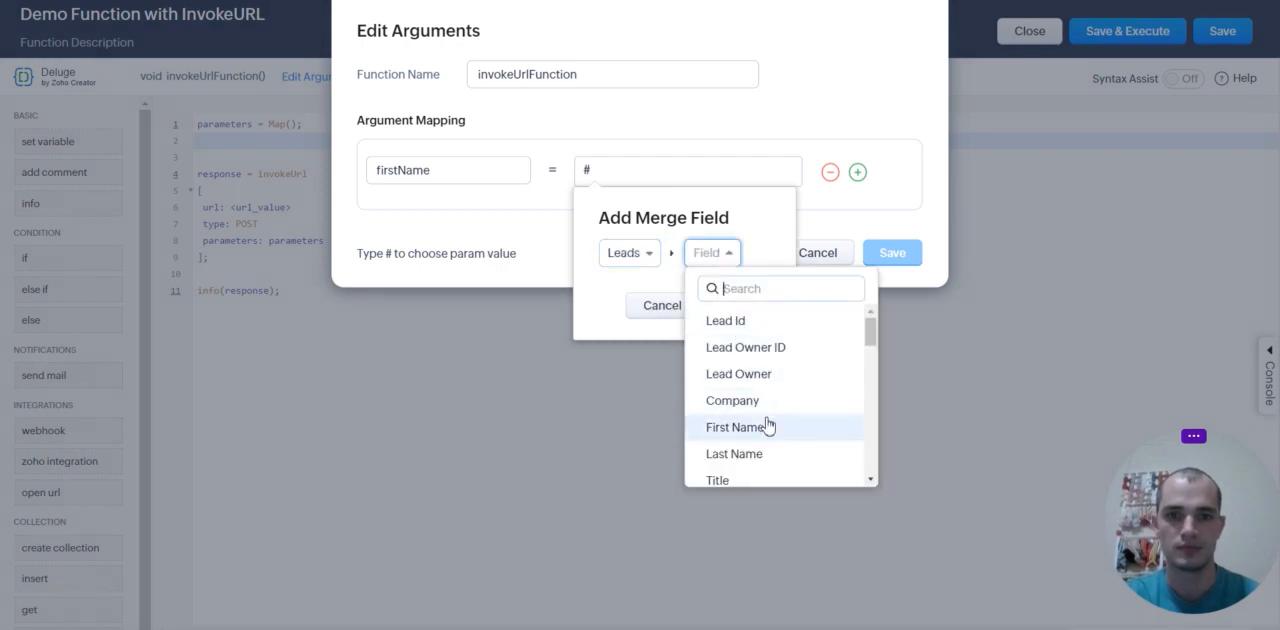
left_click(738, 428)
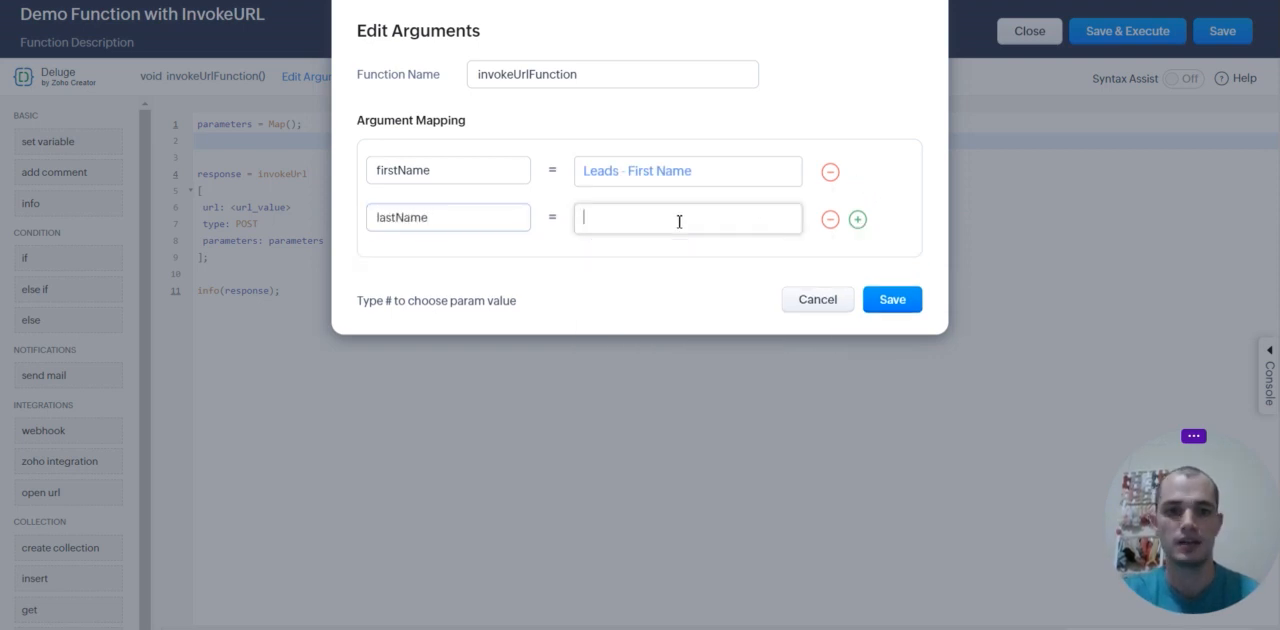
Add a lastName argument mapped to the lead's Last Name merge field
left_click(688, 218)
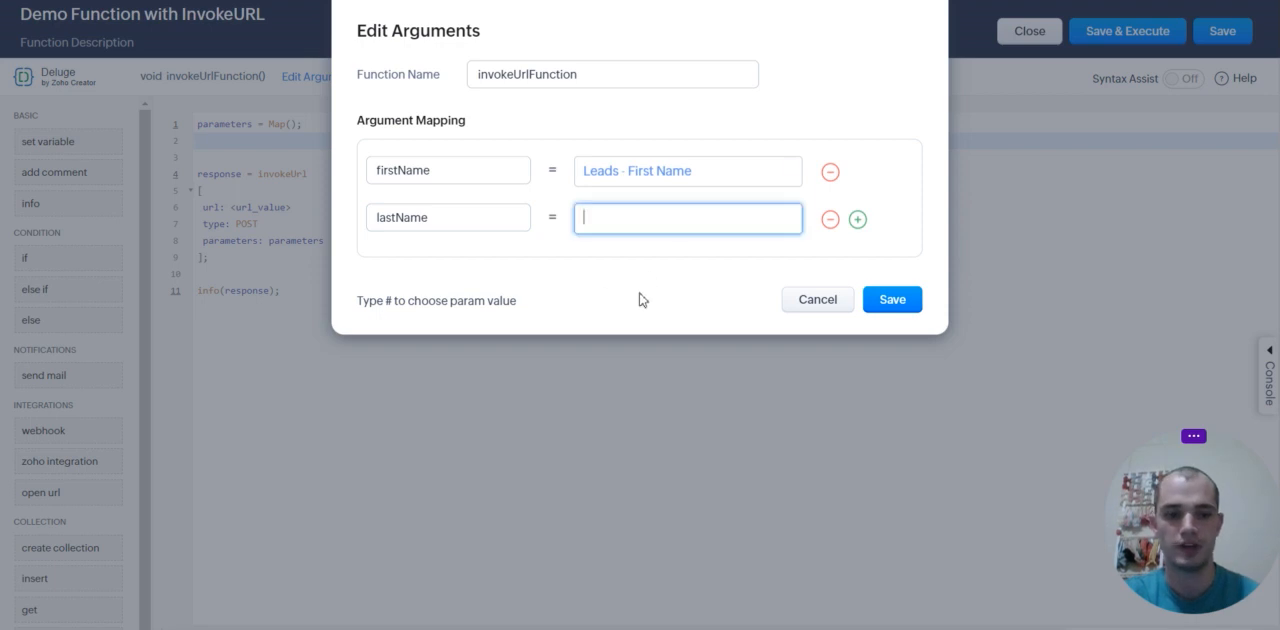
type("#")
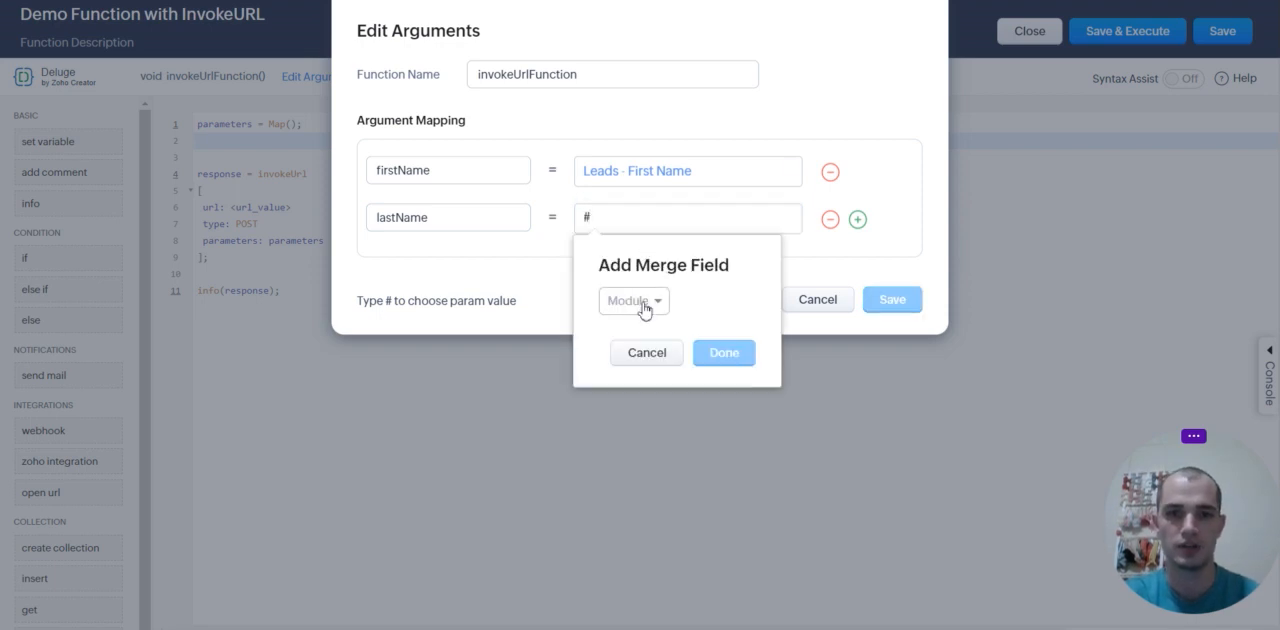
left_click(632, 300)
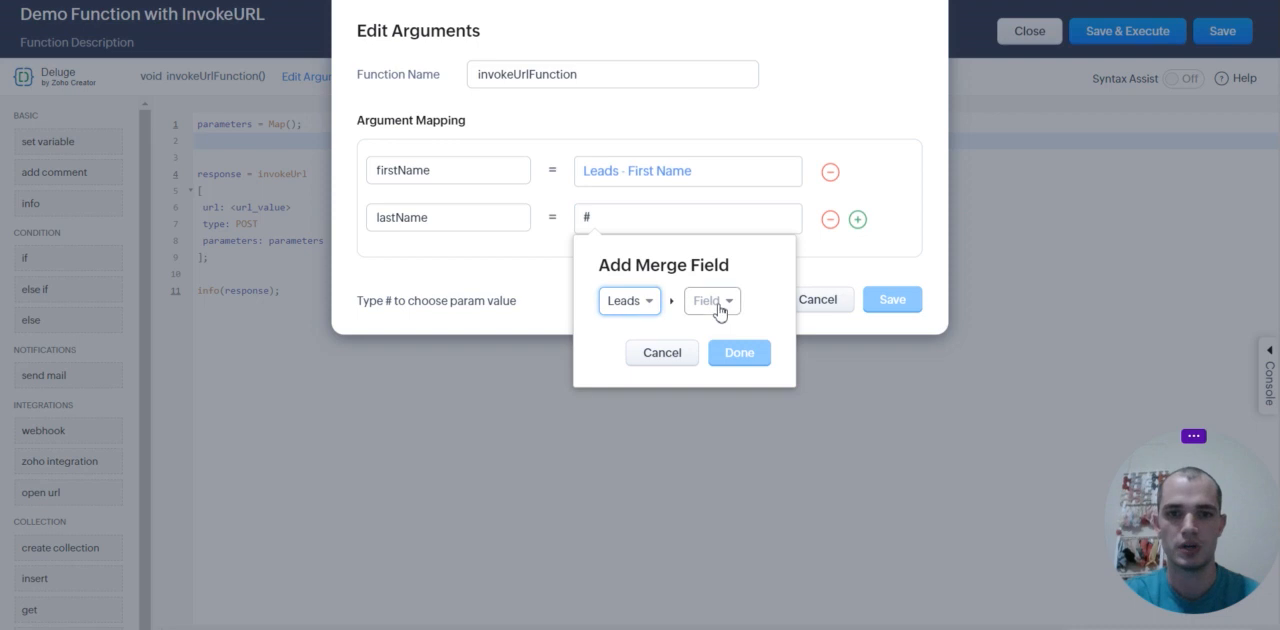
left_click(712, 300)
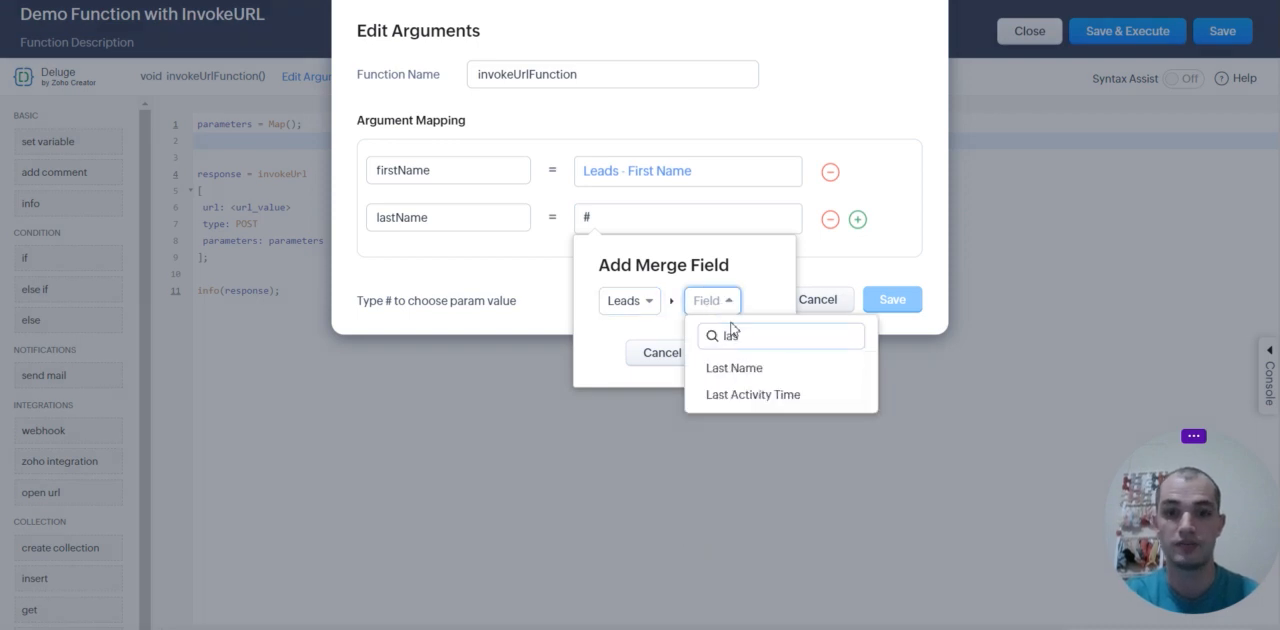
left_click(734, 368)
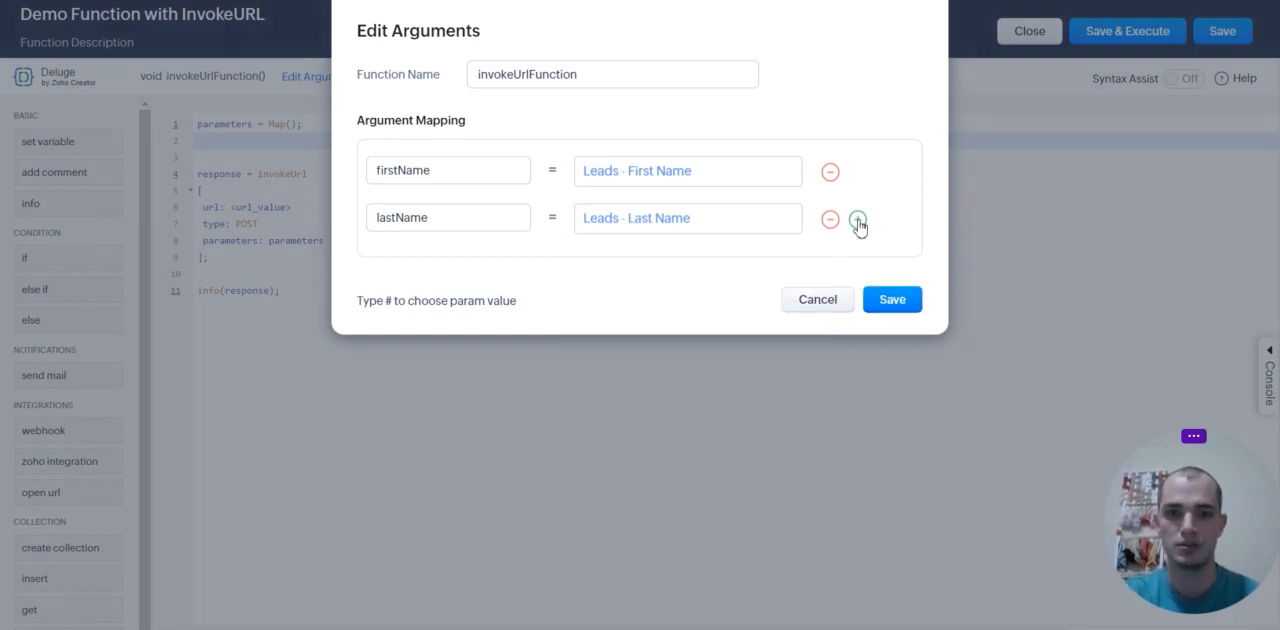
Add an email argument and choose a Leads merge field for its value
type("email")
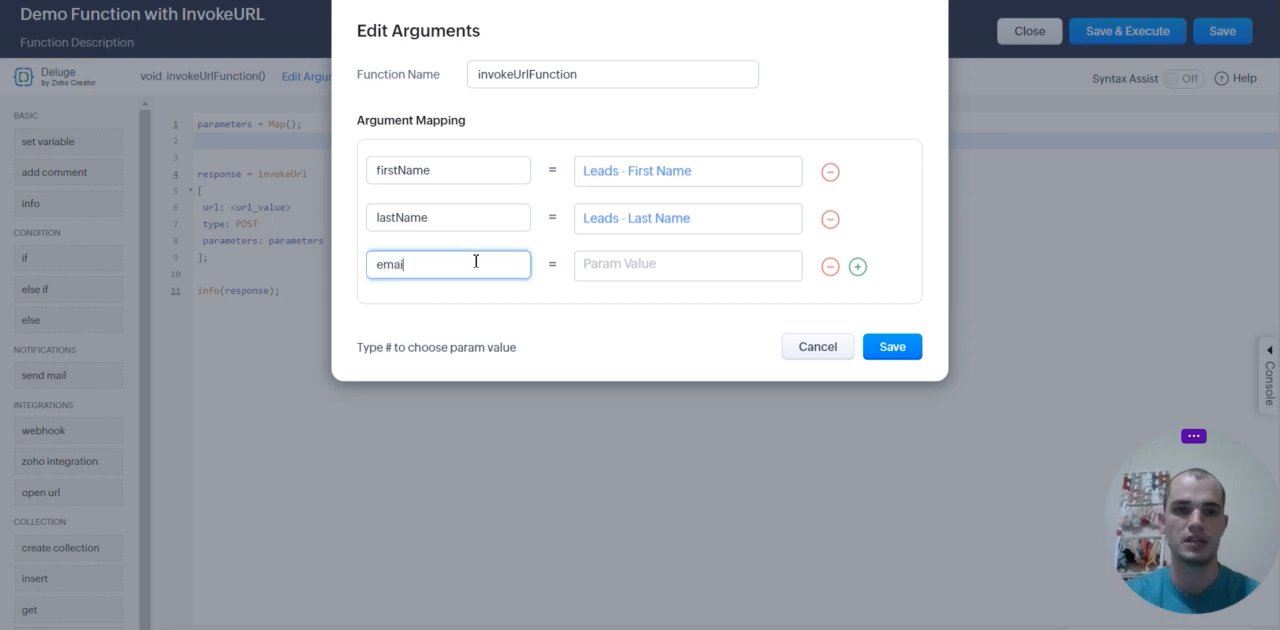
type("#")
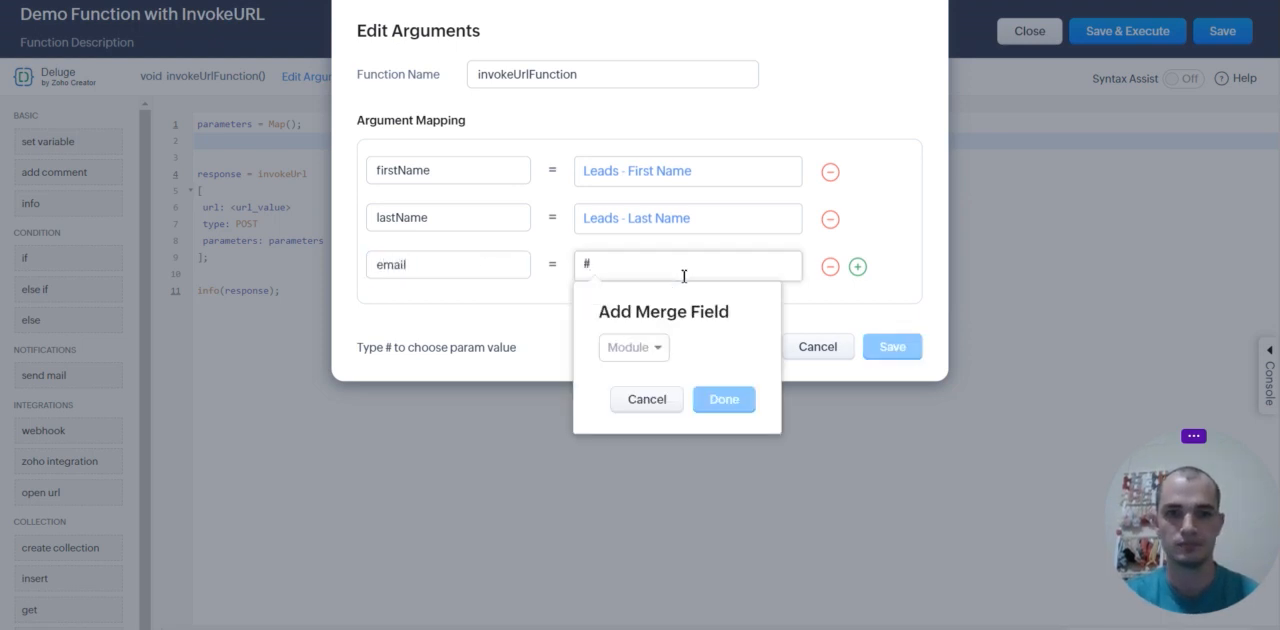
left_click(632, 348)
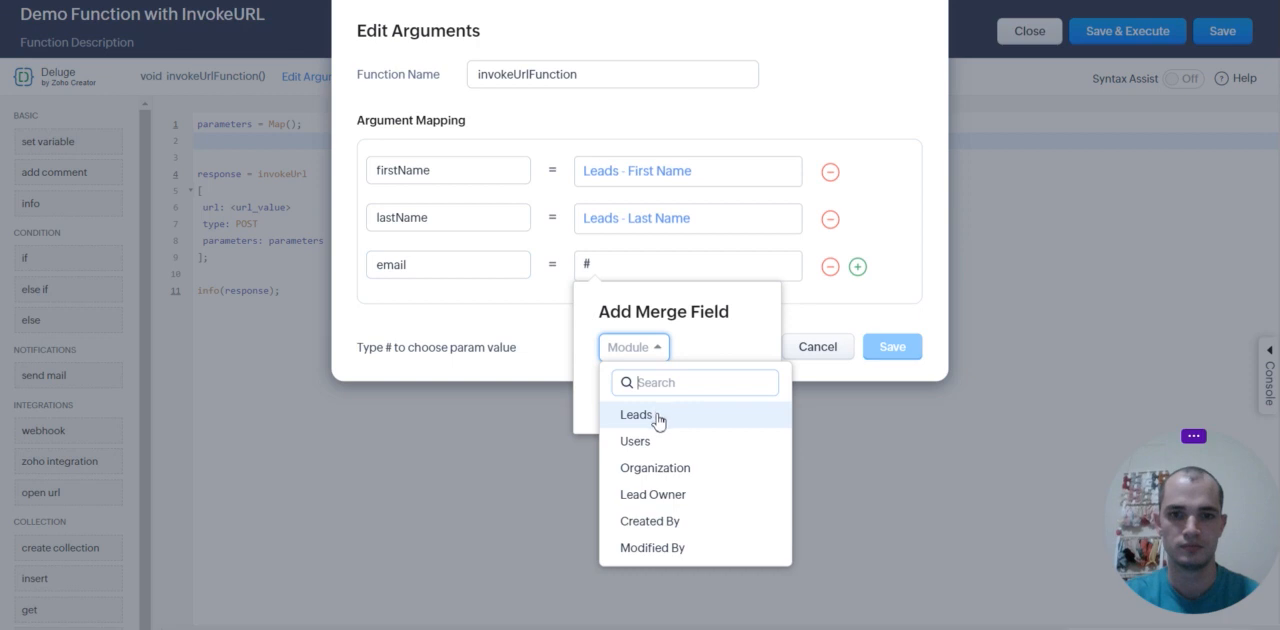
left_click(636, 414)
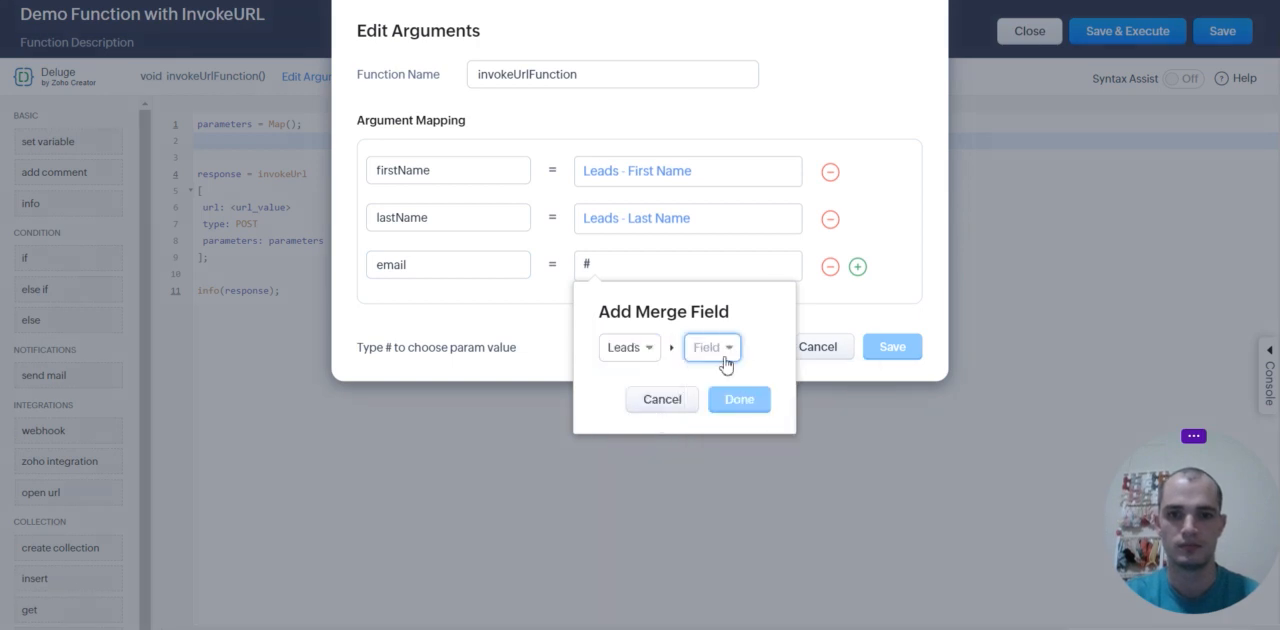
left_click(712, 348)
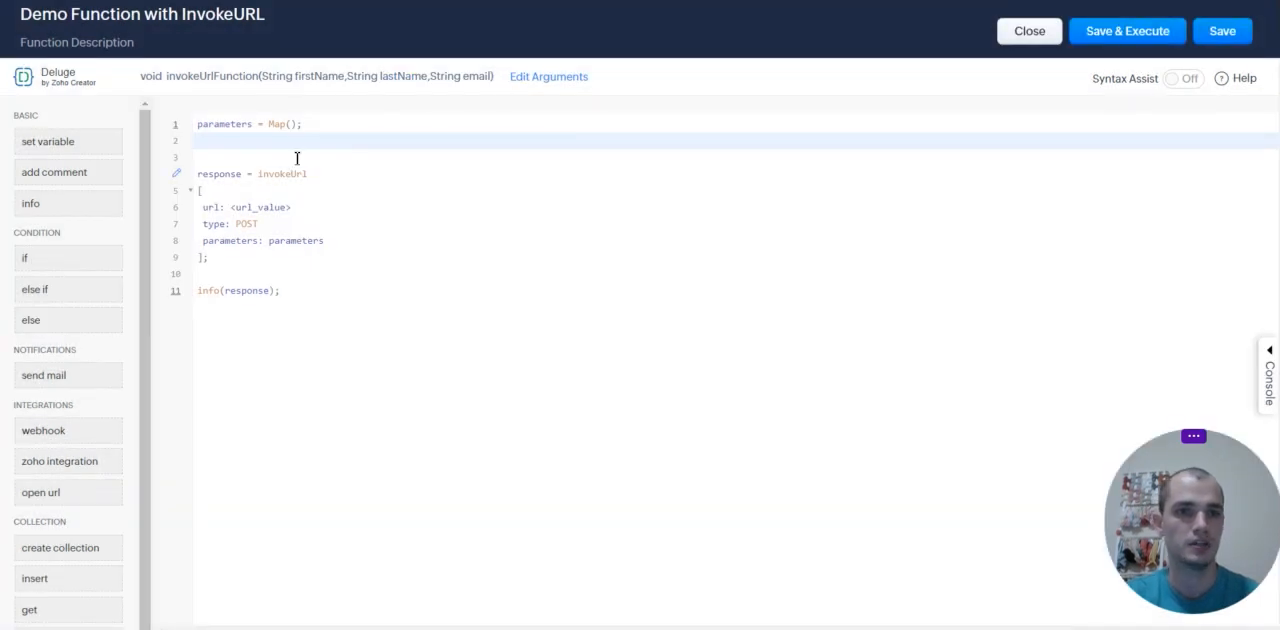
Write parameters.put lines for firstName, lastName and email from the function arguments
type("parameters")
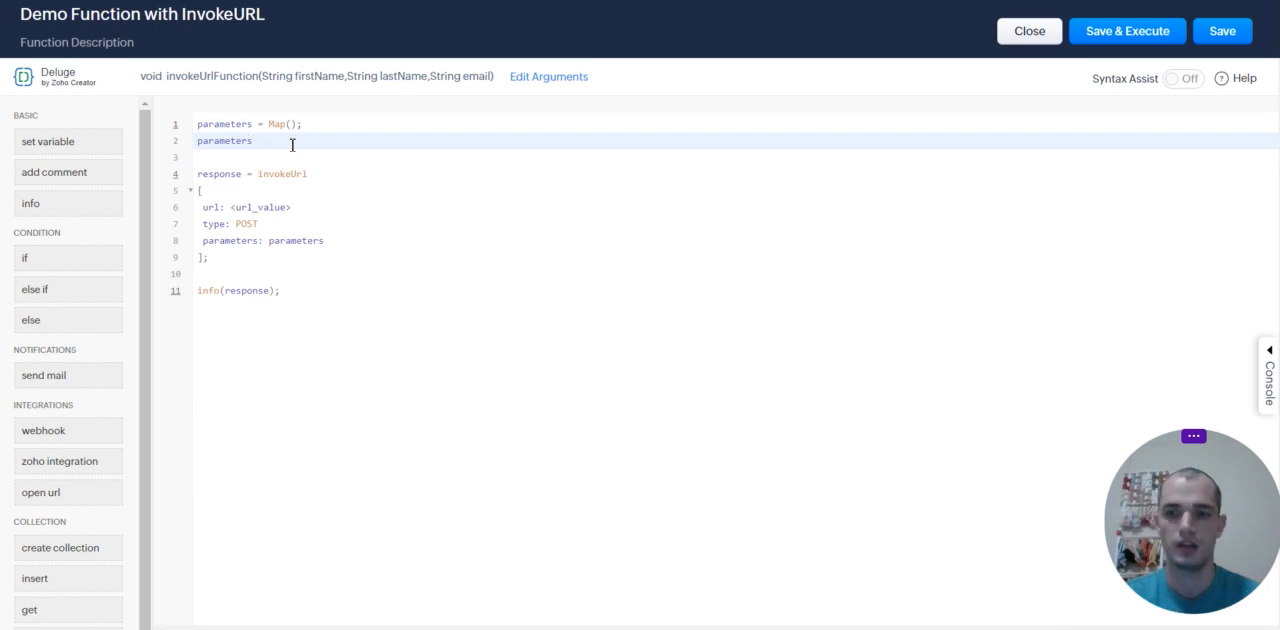
type(".put(\"firstName\",")
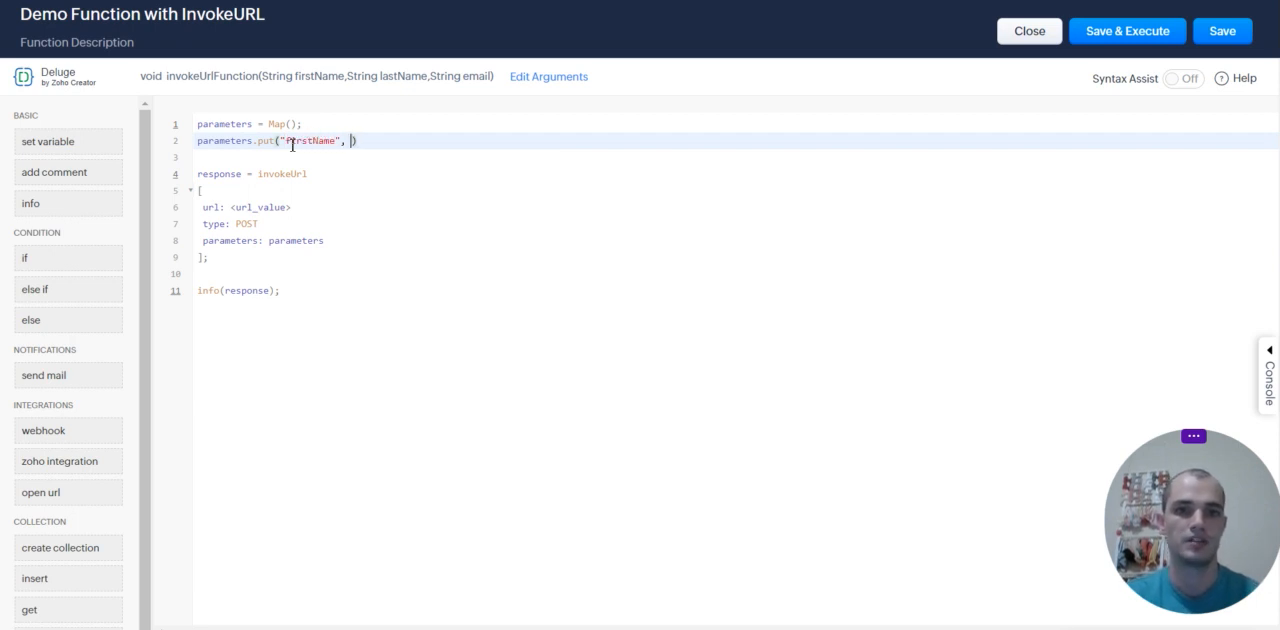
type("firstName")
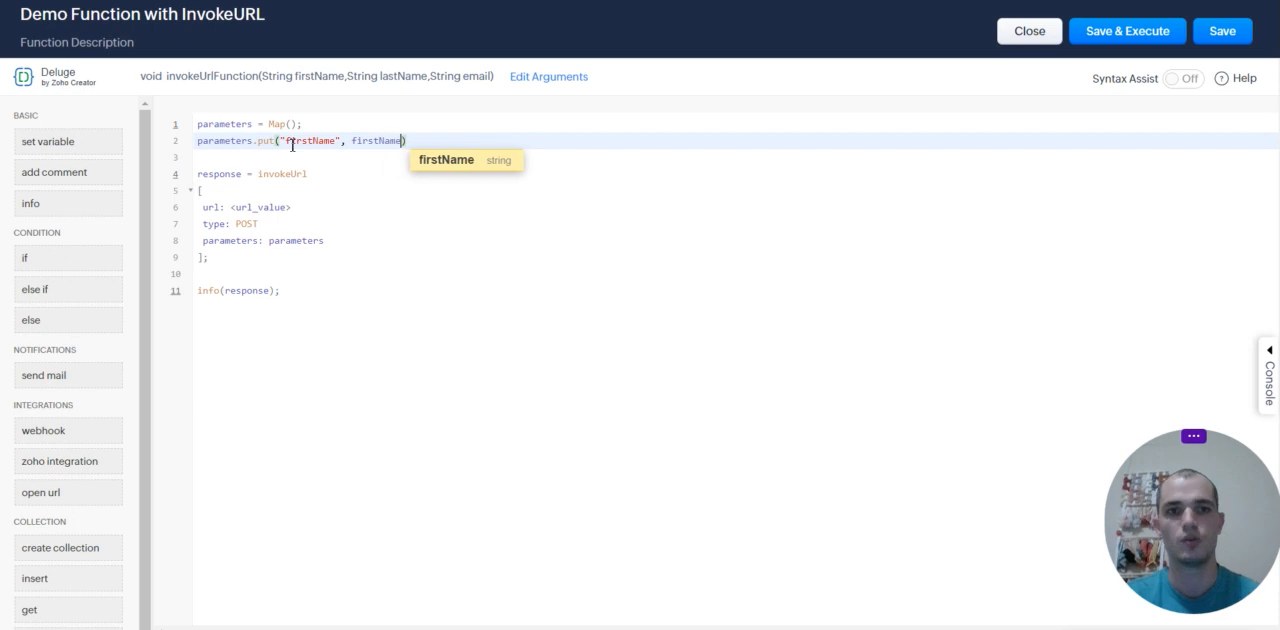
type("parameters.put(\"")
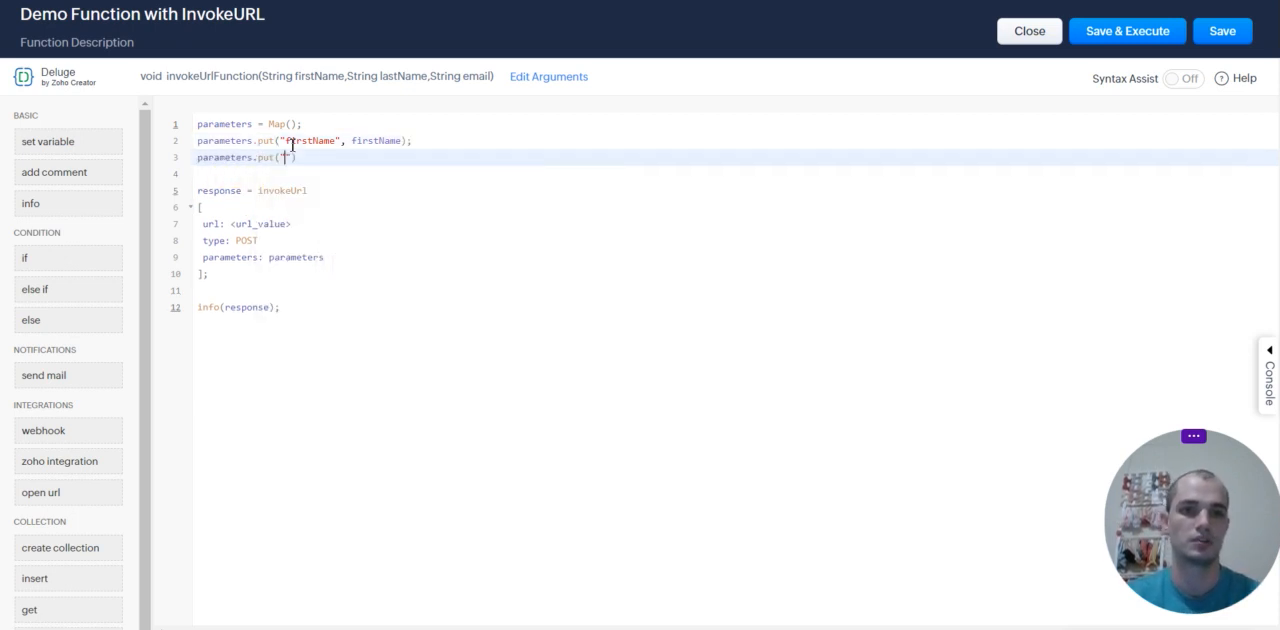
type("lastName")
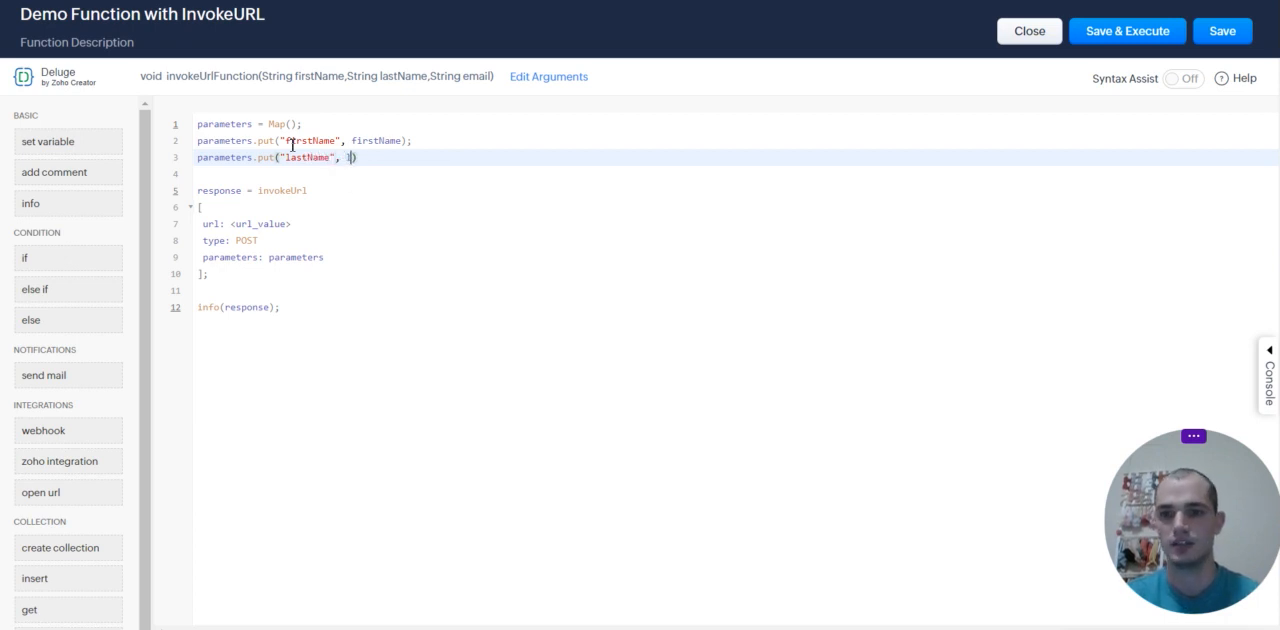
type("astName)")
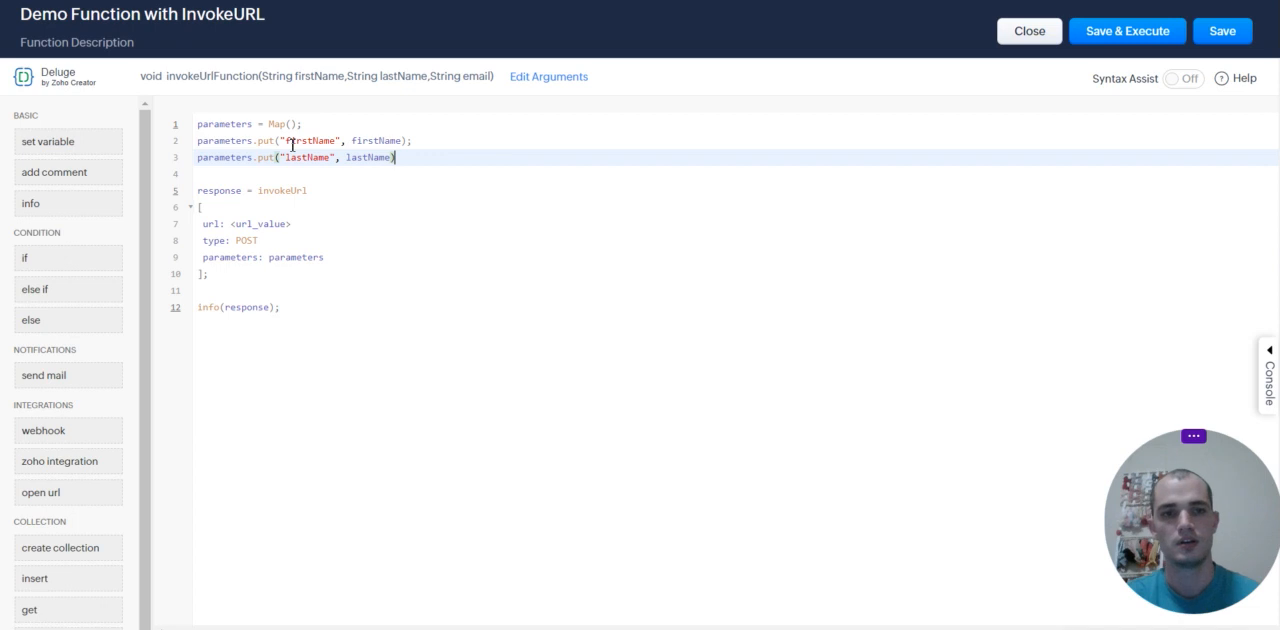
type("parameters.put(\"\")")
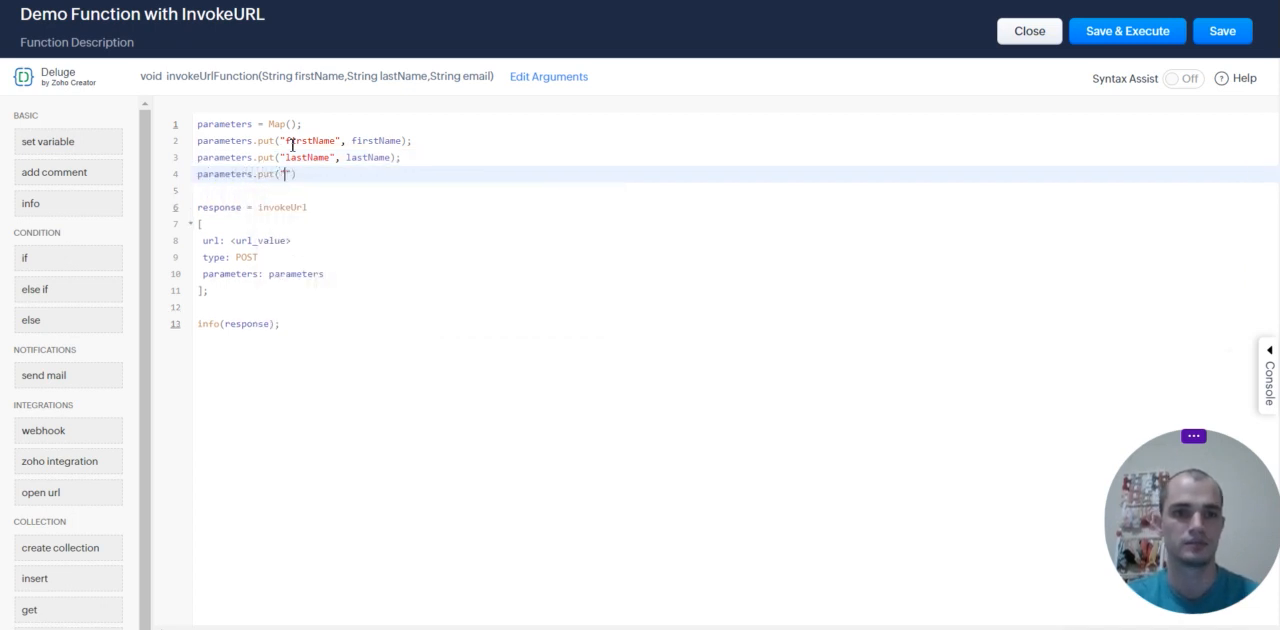
type("email\", email")
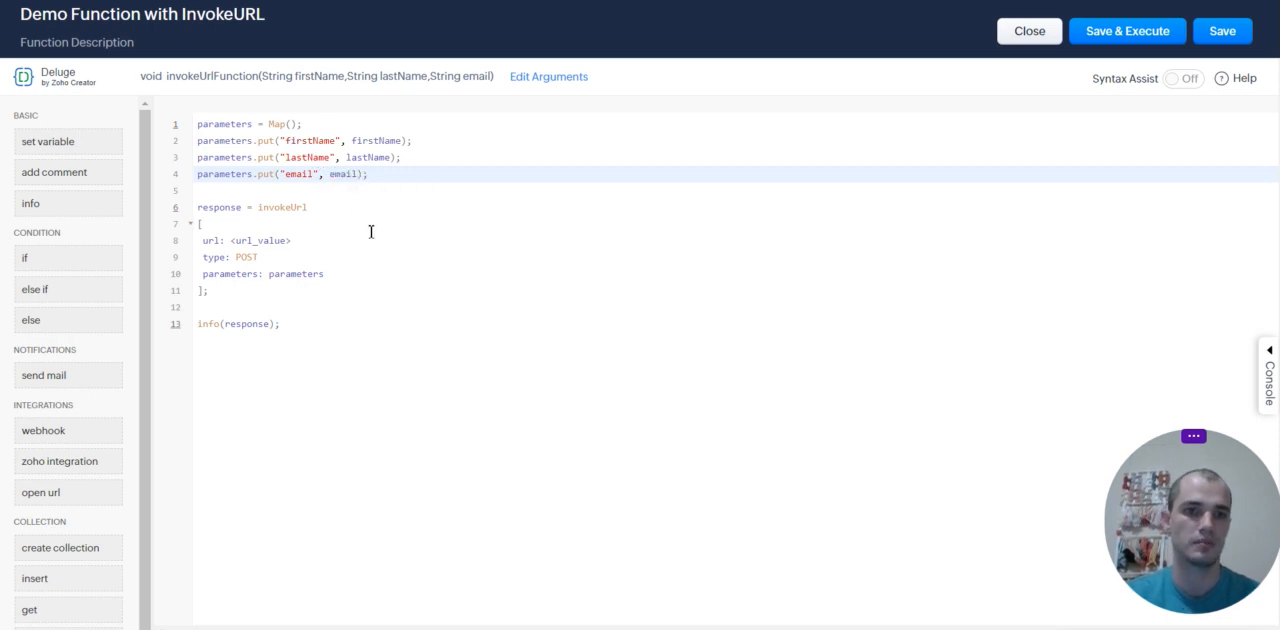
mouse_move(244, 250)
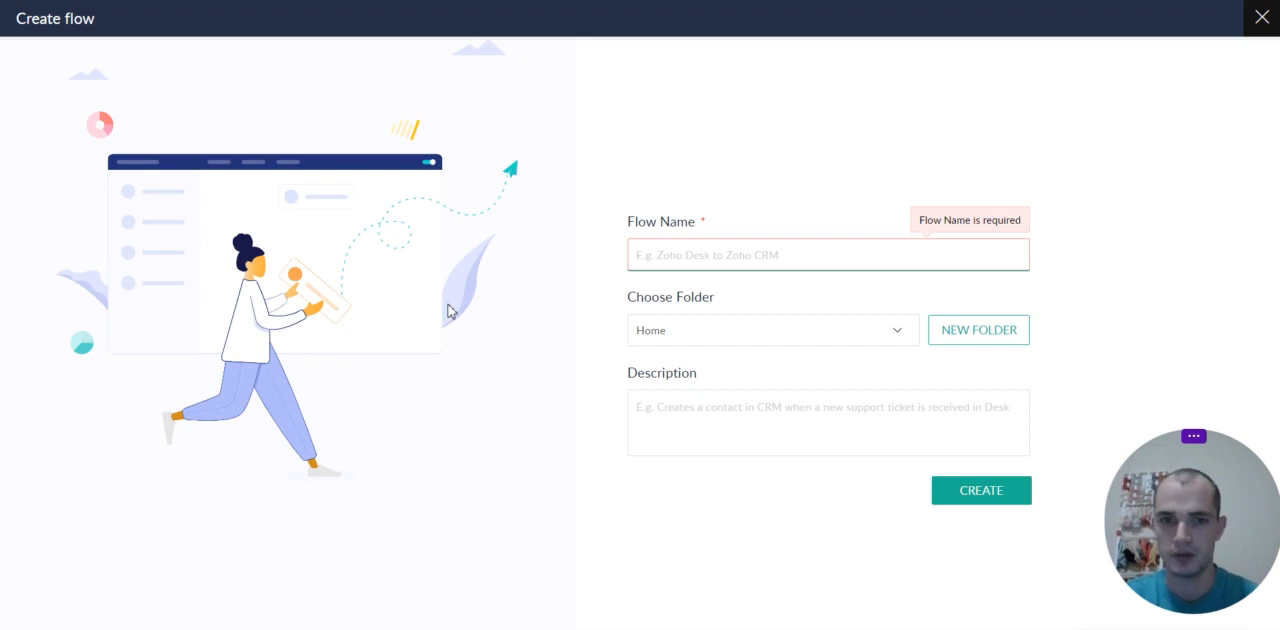
Create a new flow named Demo Flow with InvokeURL
type("Demo Flow with InvokeURL")
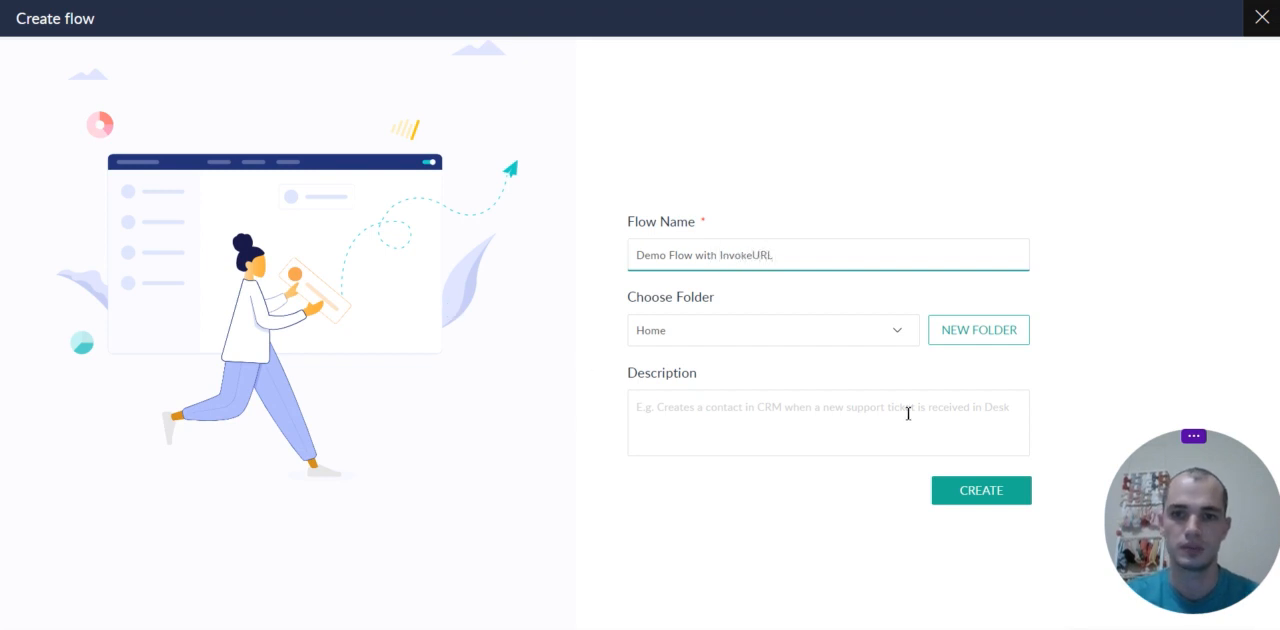
left_click(980, 490)
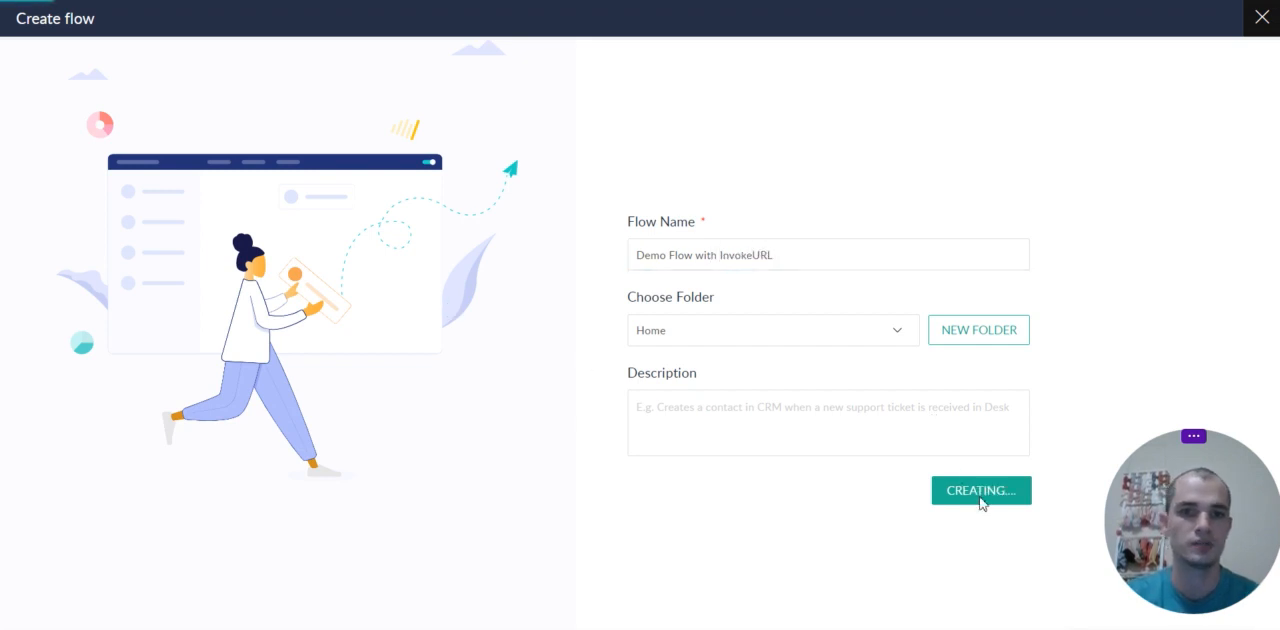
left_click(980, 490)
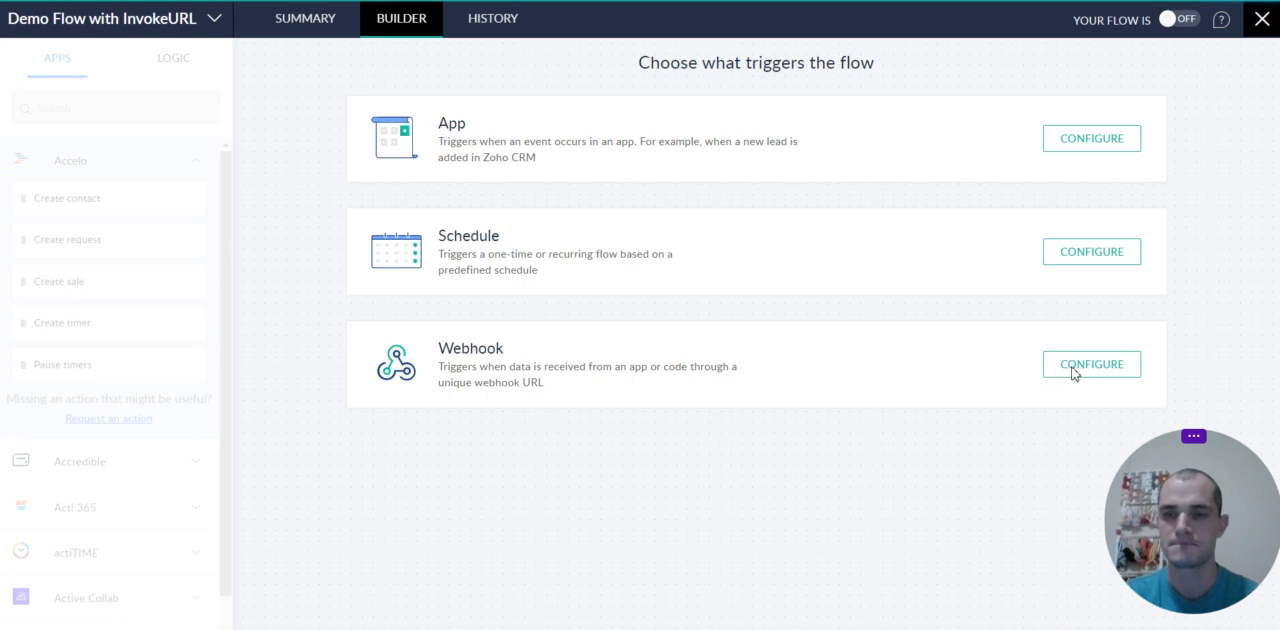
Configure a webhook trigger with JSON payload and copy its URL
left_click(1092, 364)
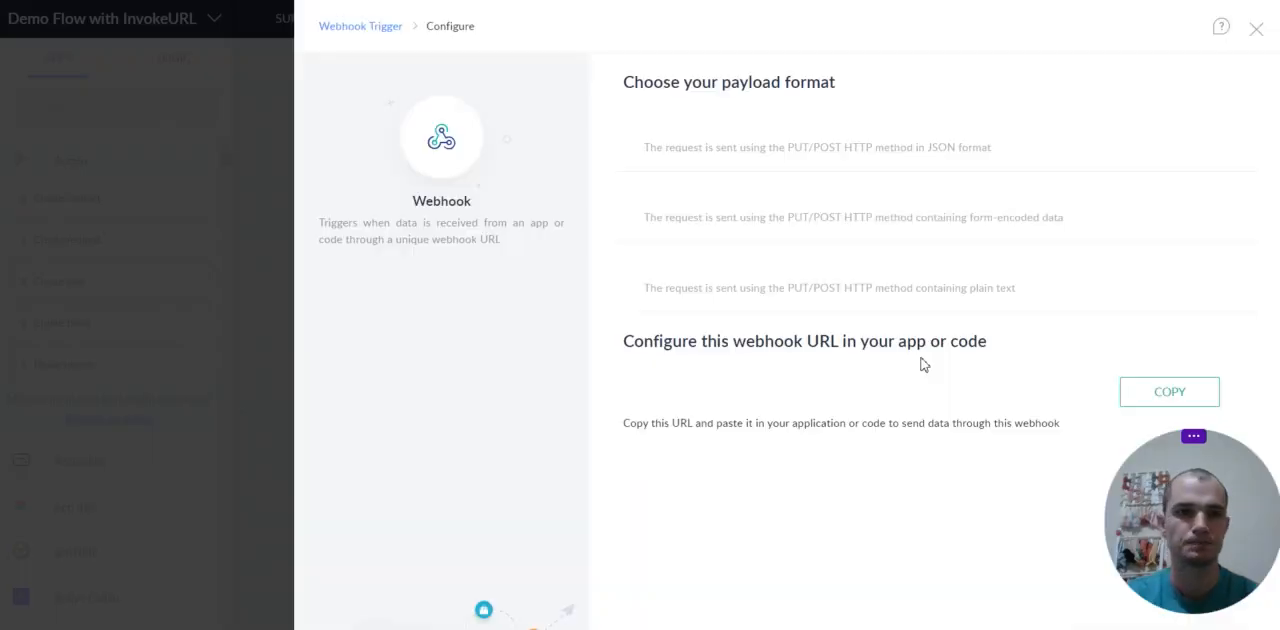
left_click(624, 130)
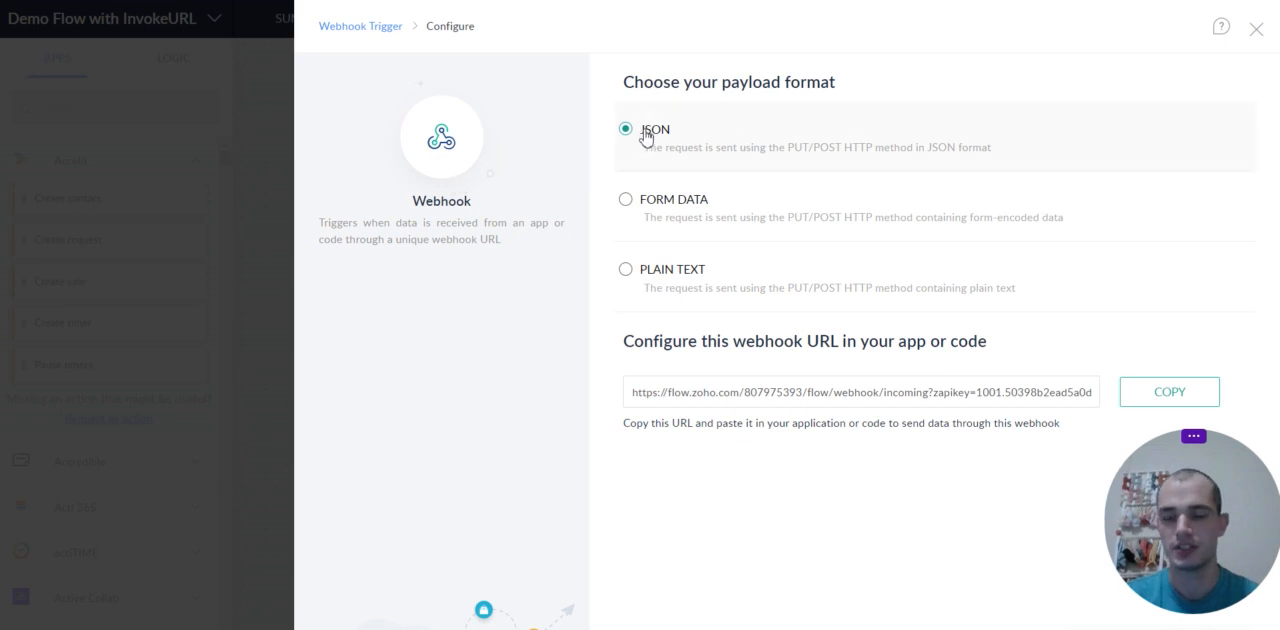
mouse_move(796, 160)
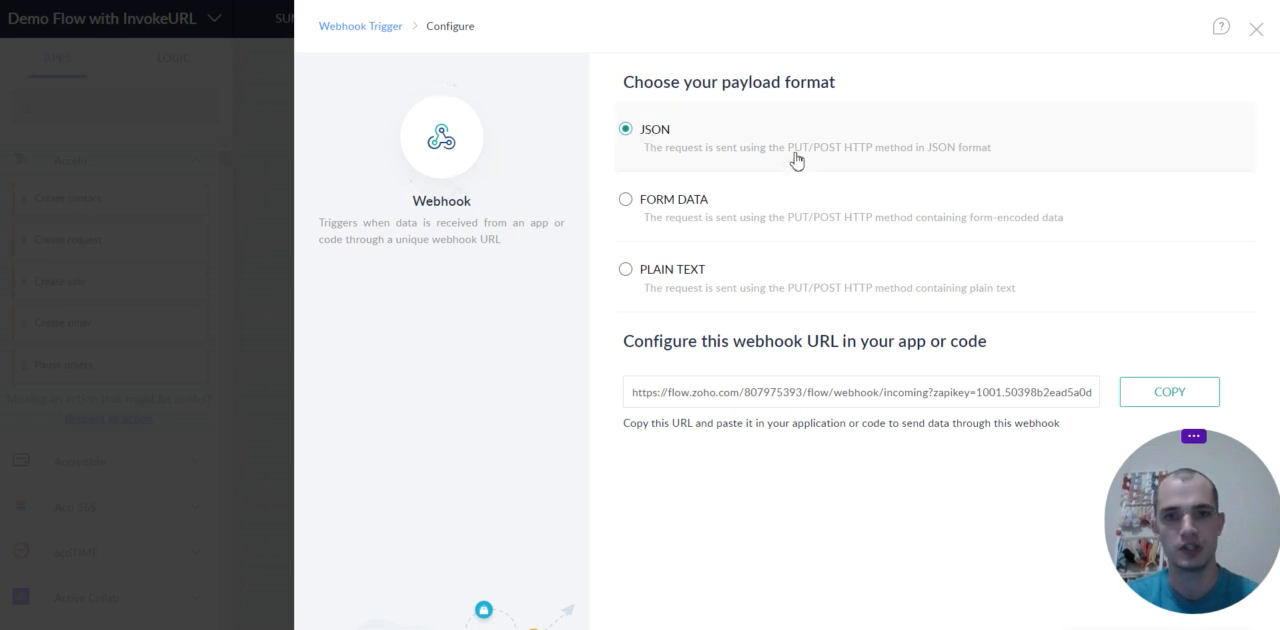
mouse_move(962, 280)
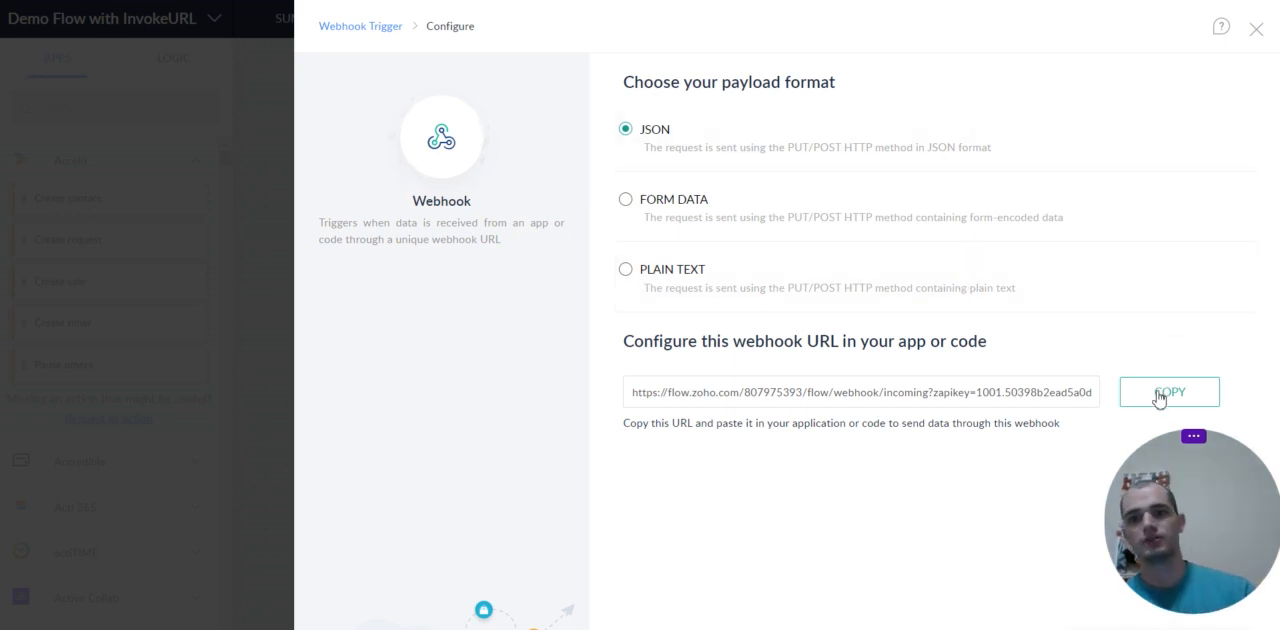
left_click(1168, 392)
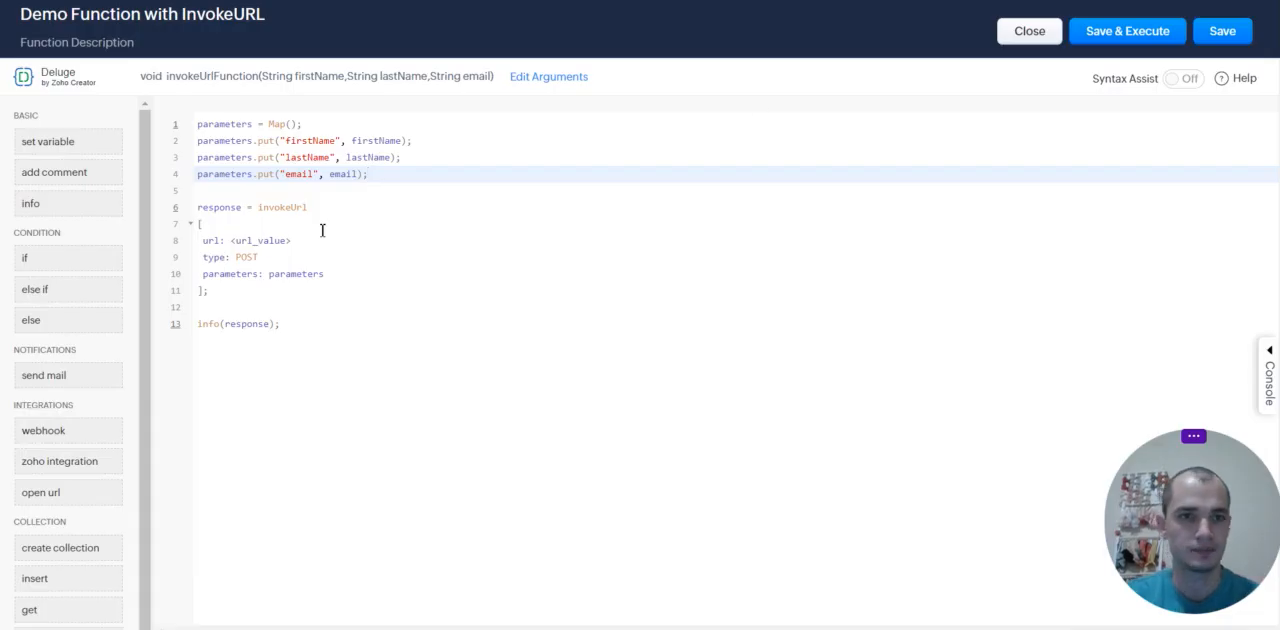
double_click(260, 240)
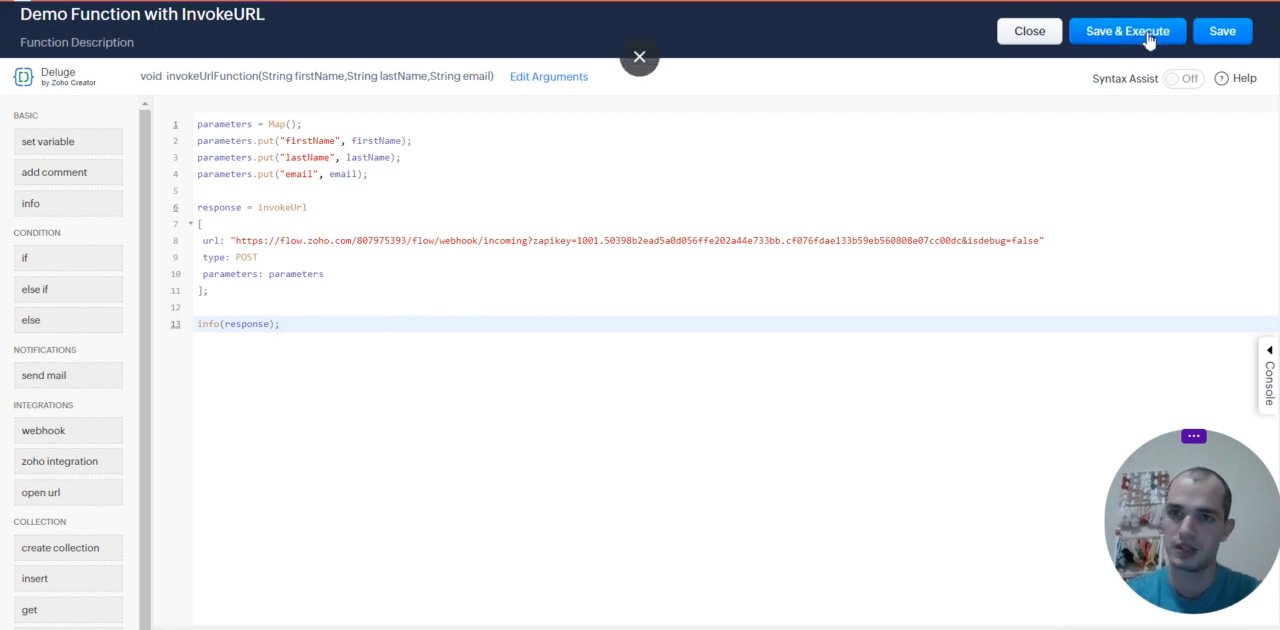
left_click(1128, 32)
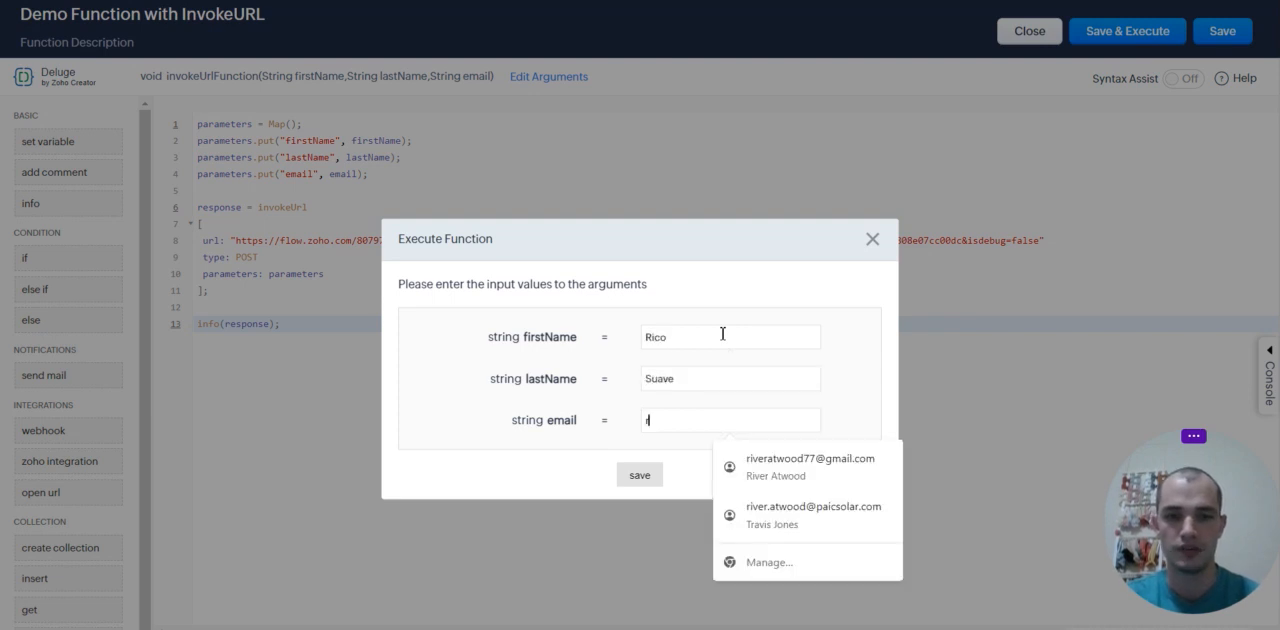
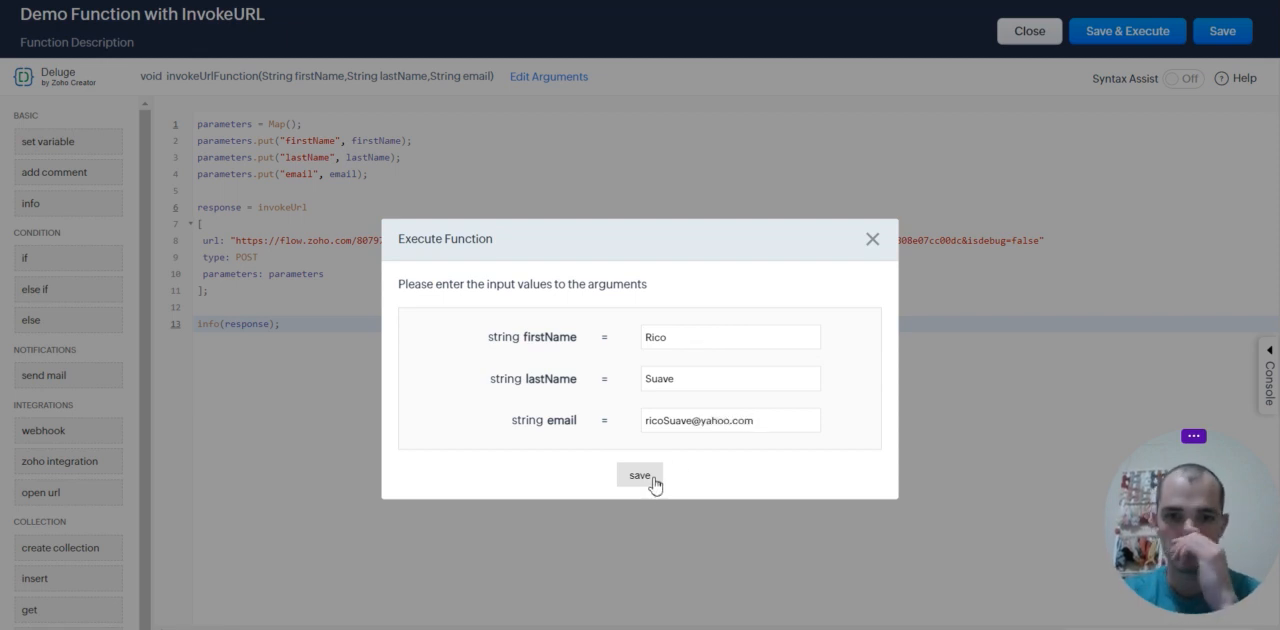
left_click(640, 476)
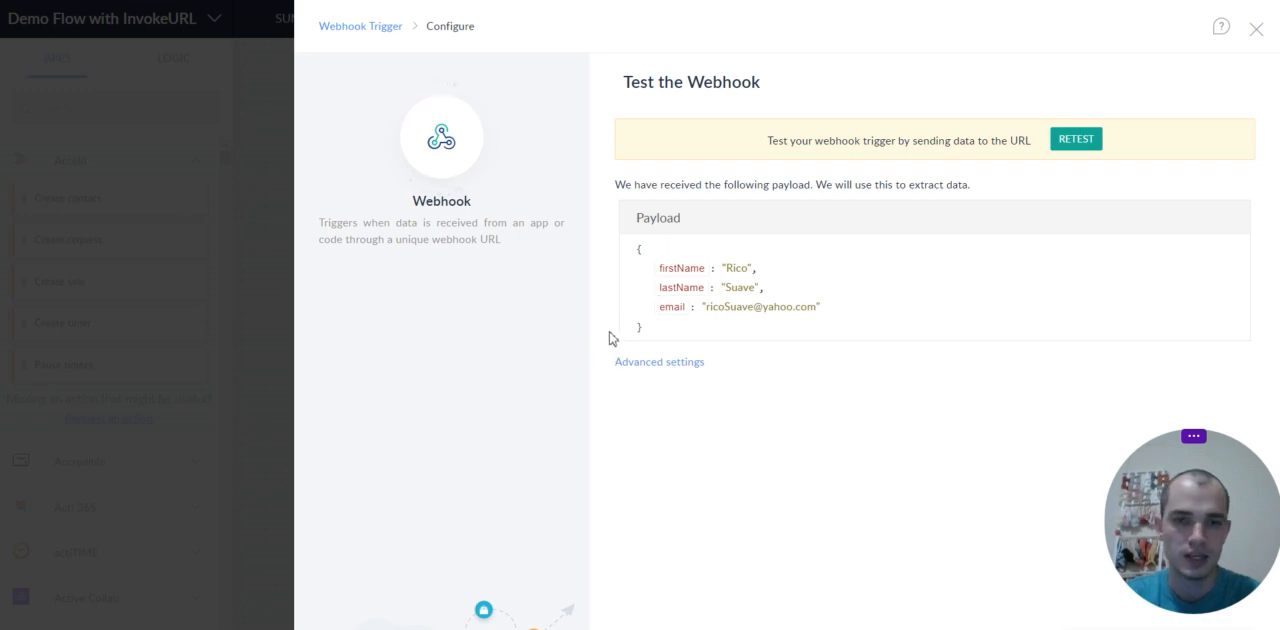
mouse_move(688, 406)
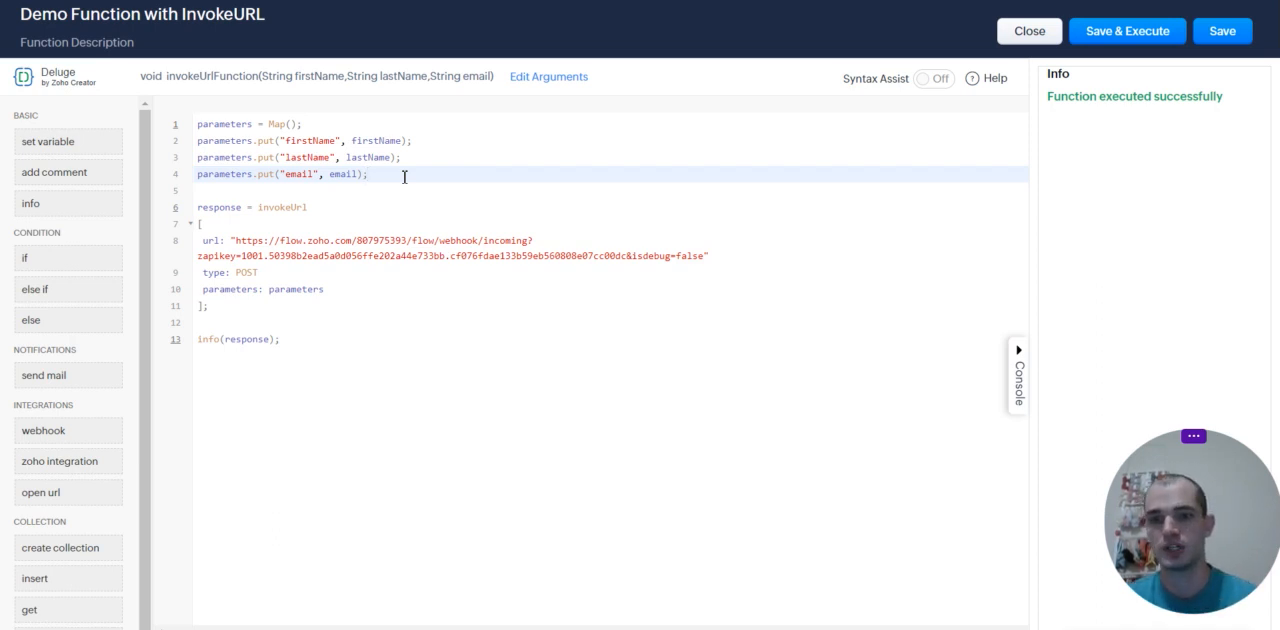
Add lines creating a new map and putting the student map into parameters under "student"
key("enter")
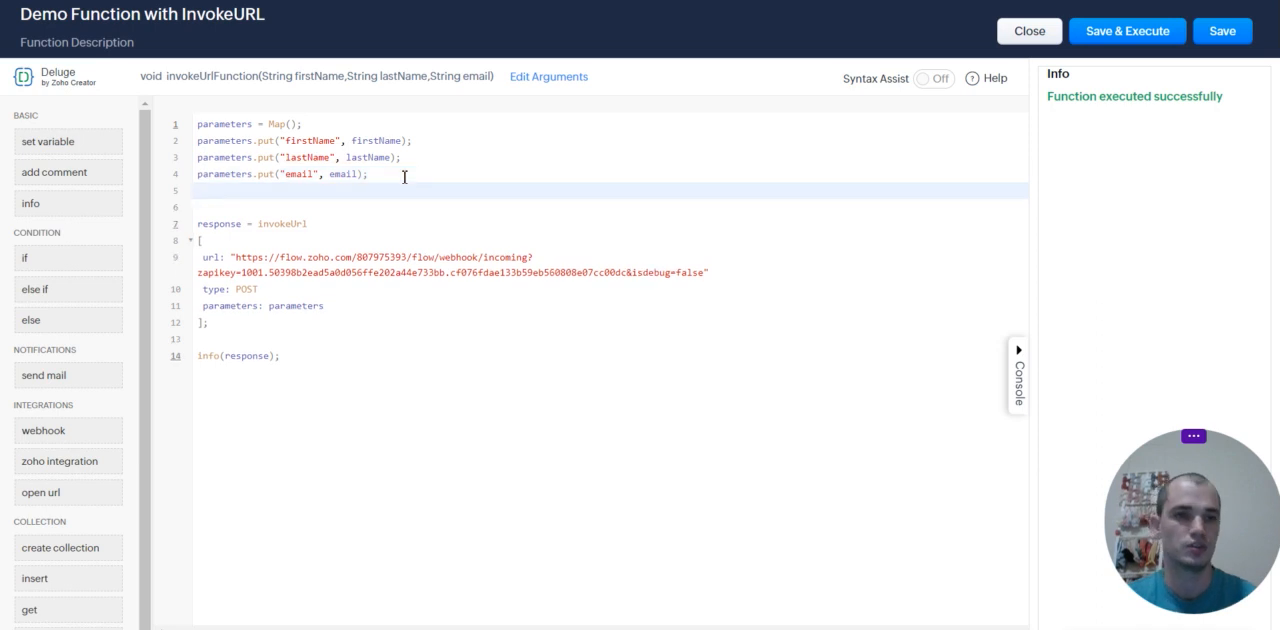
type("parameters.put(\"student\");")
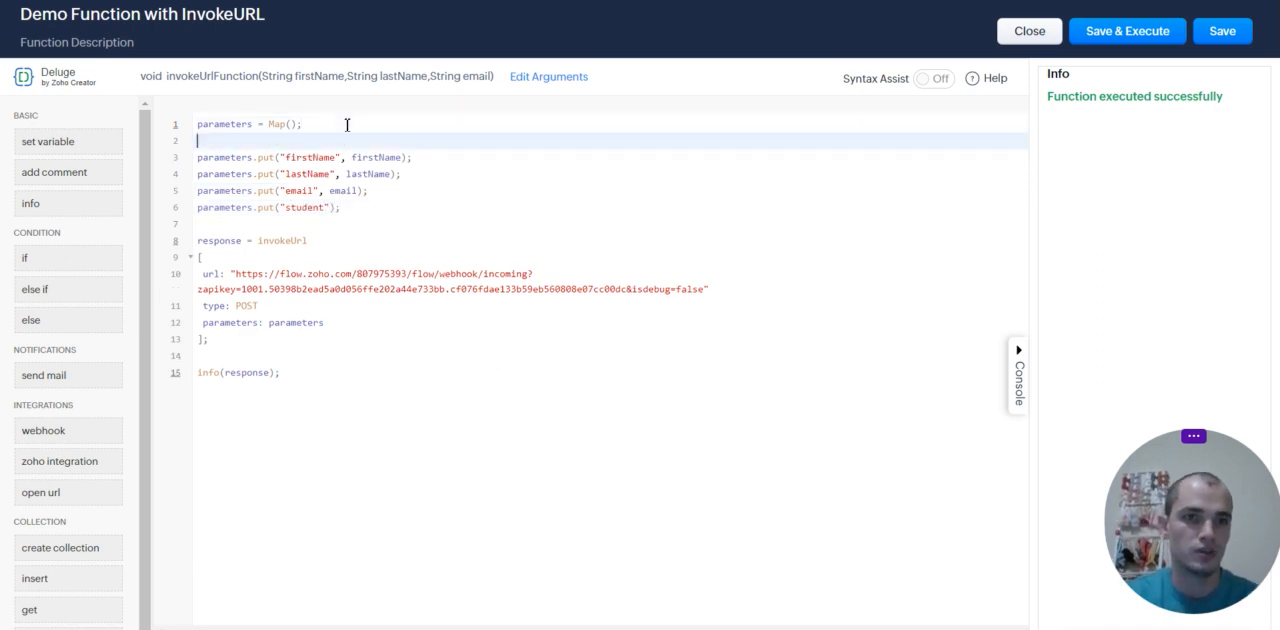
type("student")
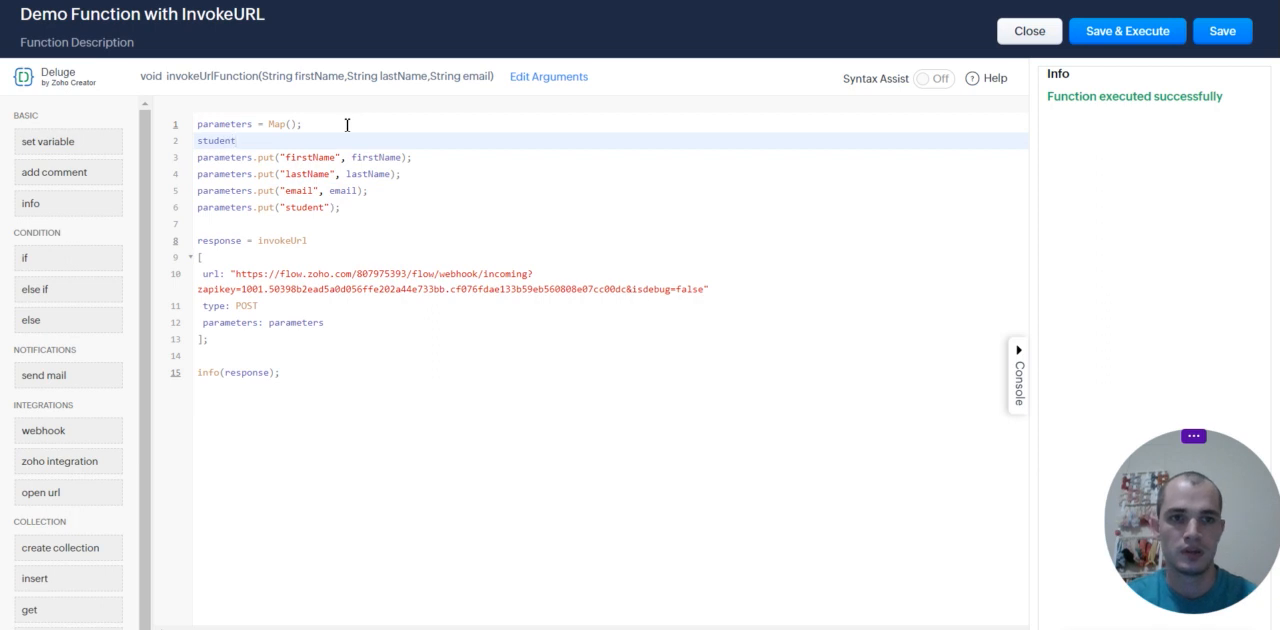
type("= Map();")
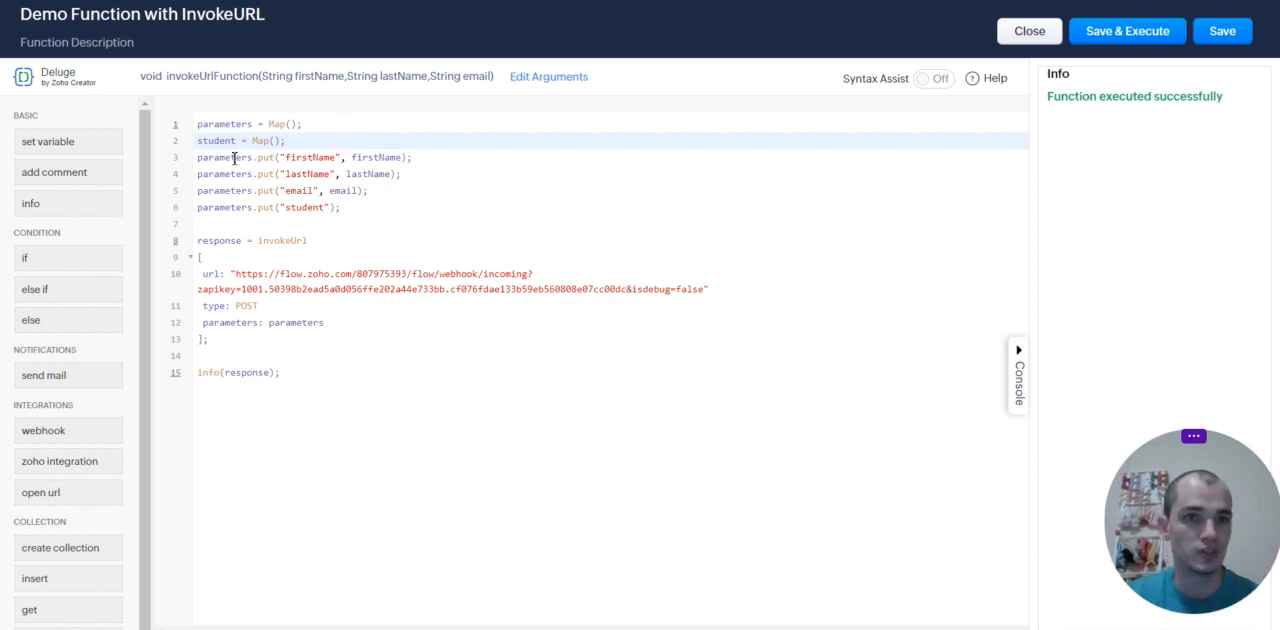
Rename the original map to student and redeclare parameters = Map(); below the student lines
double_click(216, 140)
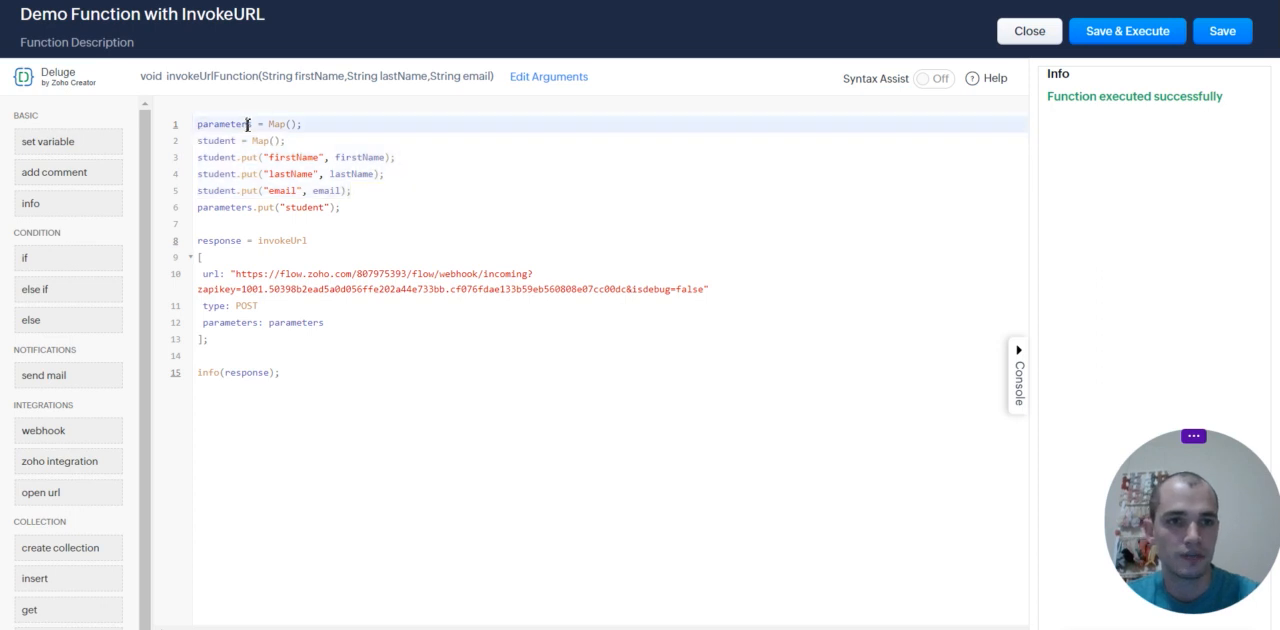
mouse_move(318, 174)
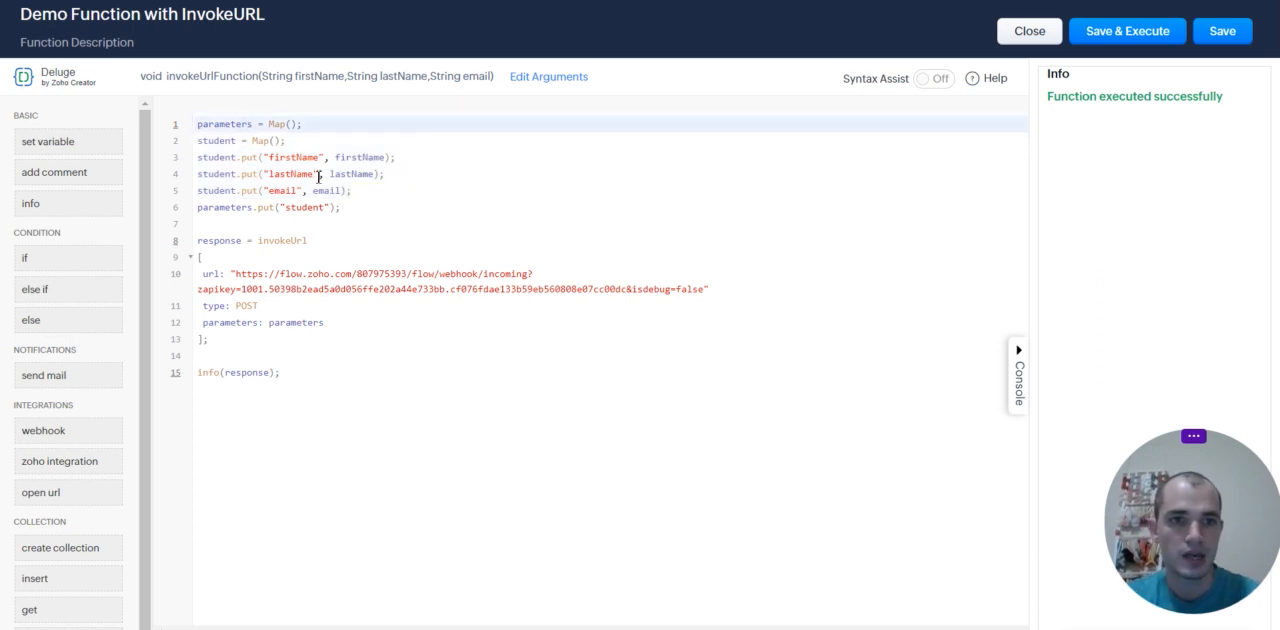
left_click_drag(198, 140, 352, 192)
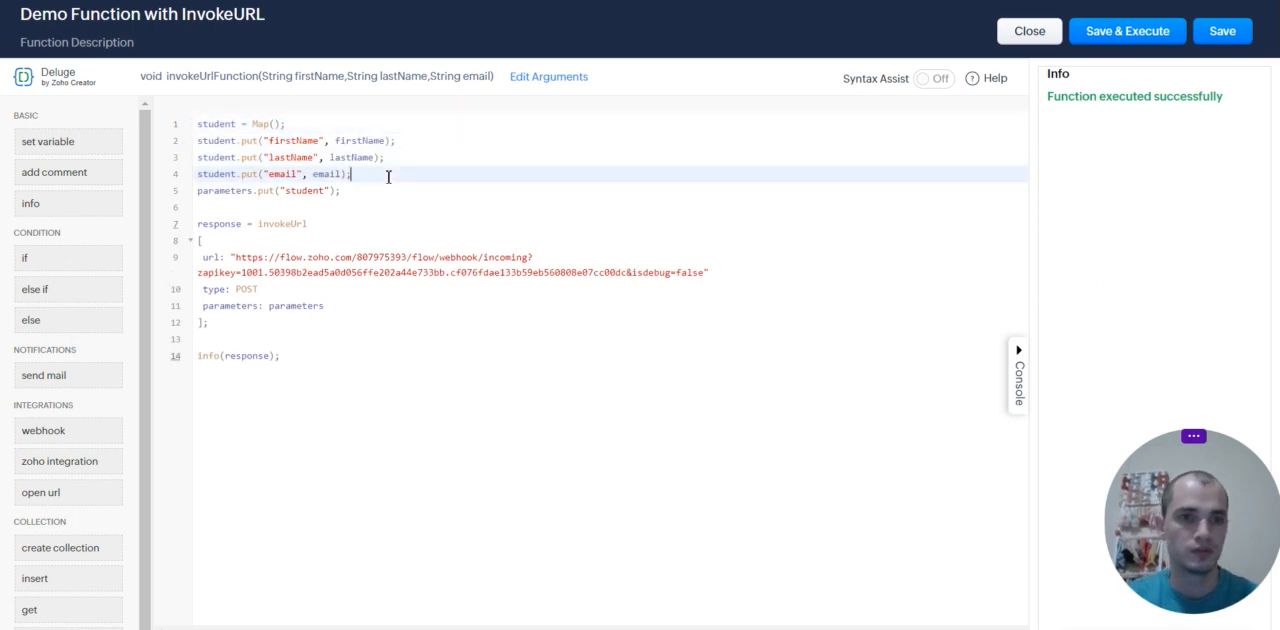
type("parameters = Map();")
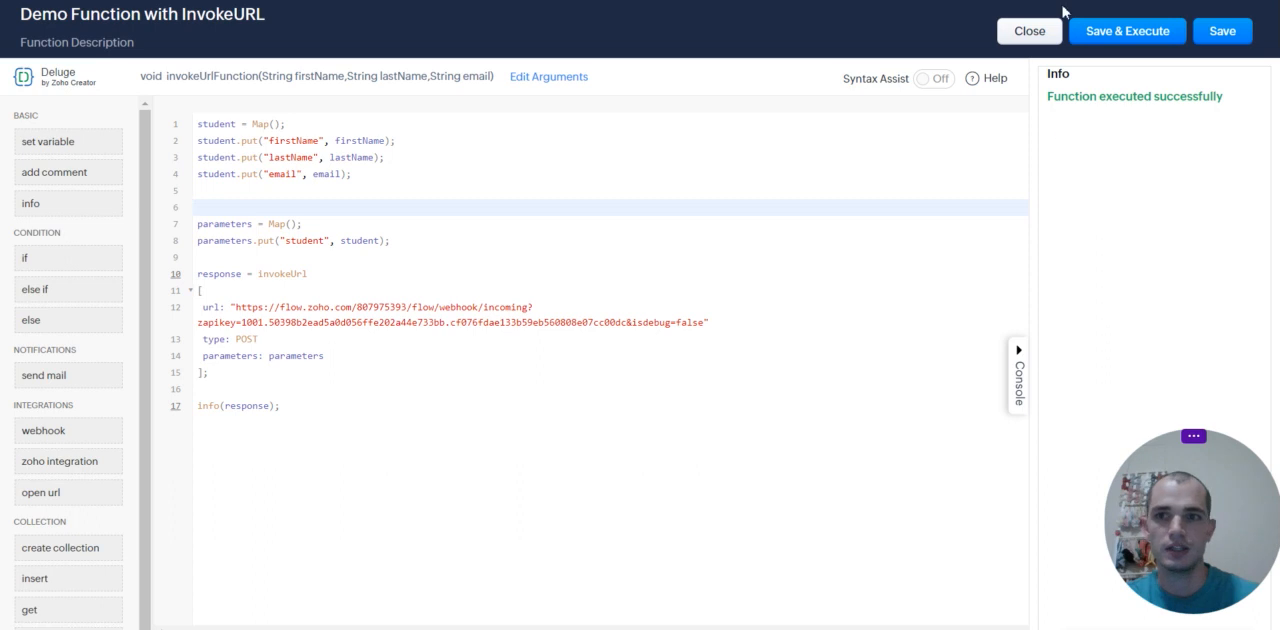
left_click(1128, 32)
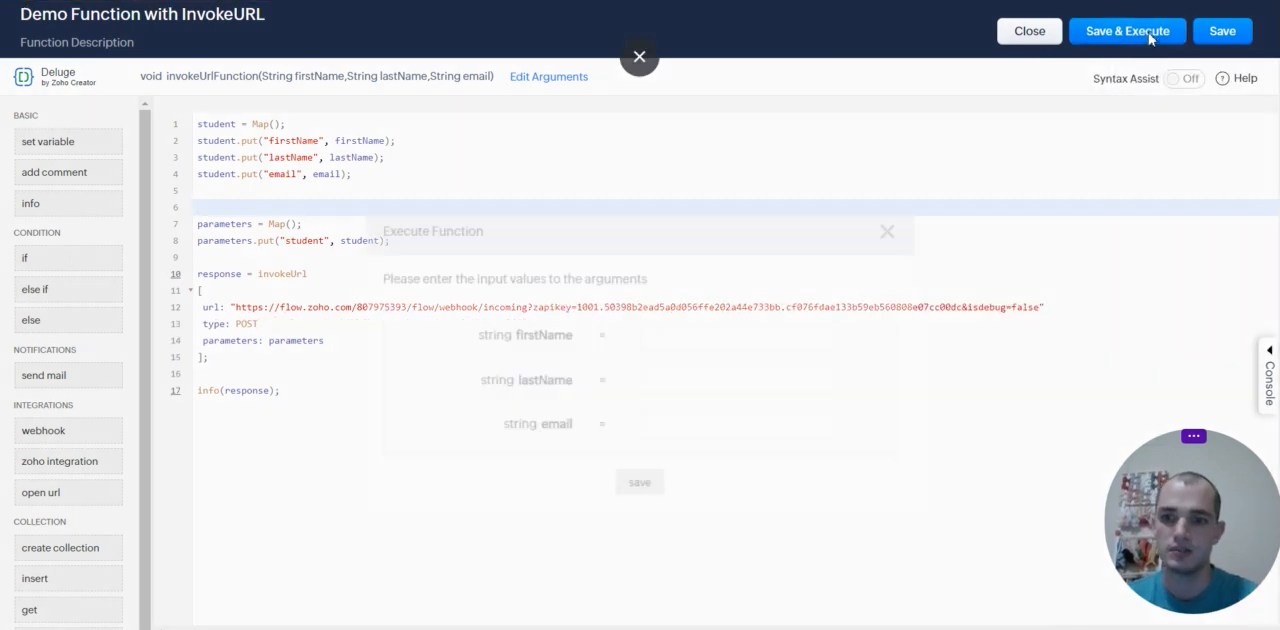
left_click(694, 336)
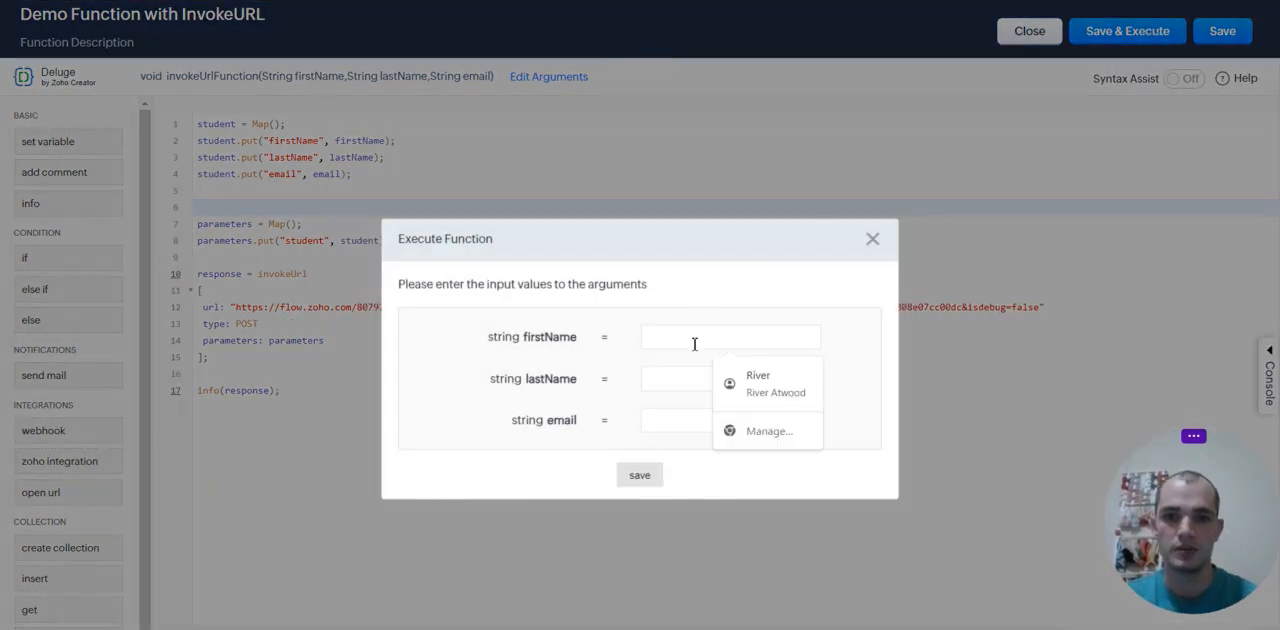
type("Suav")
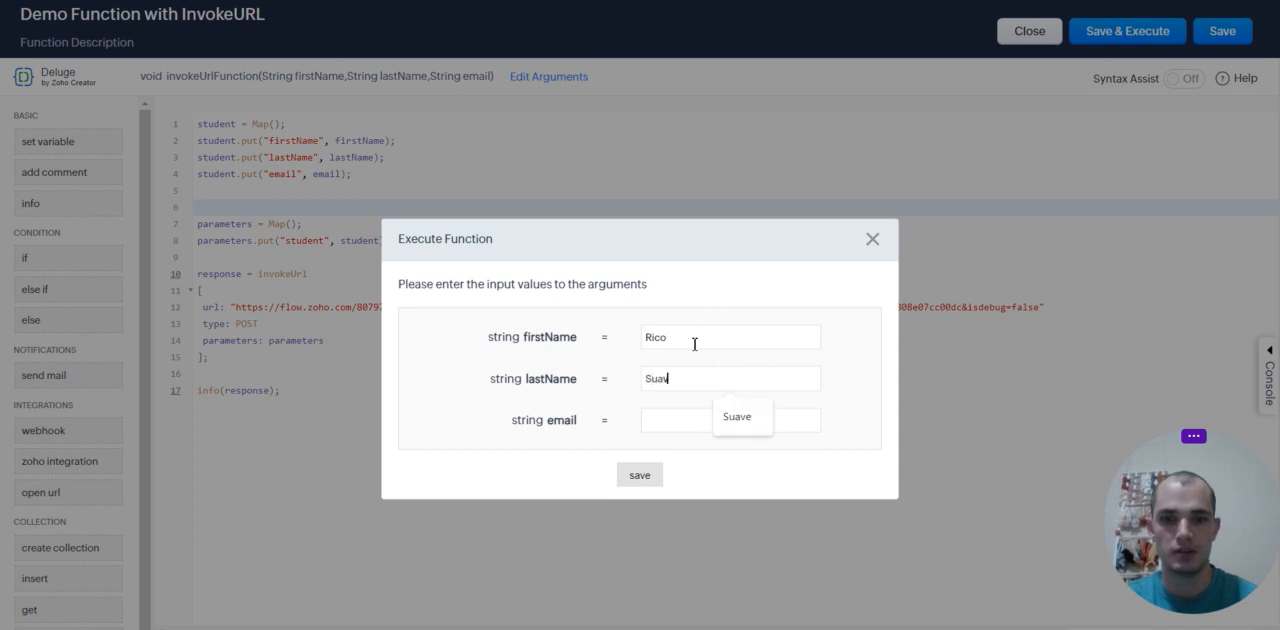
type("ricosuav")
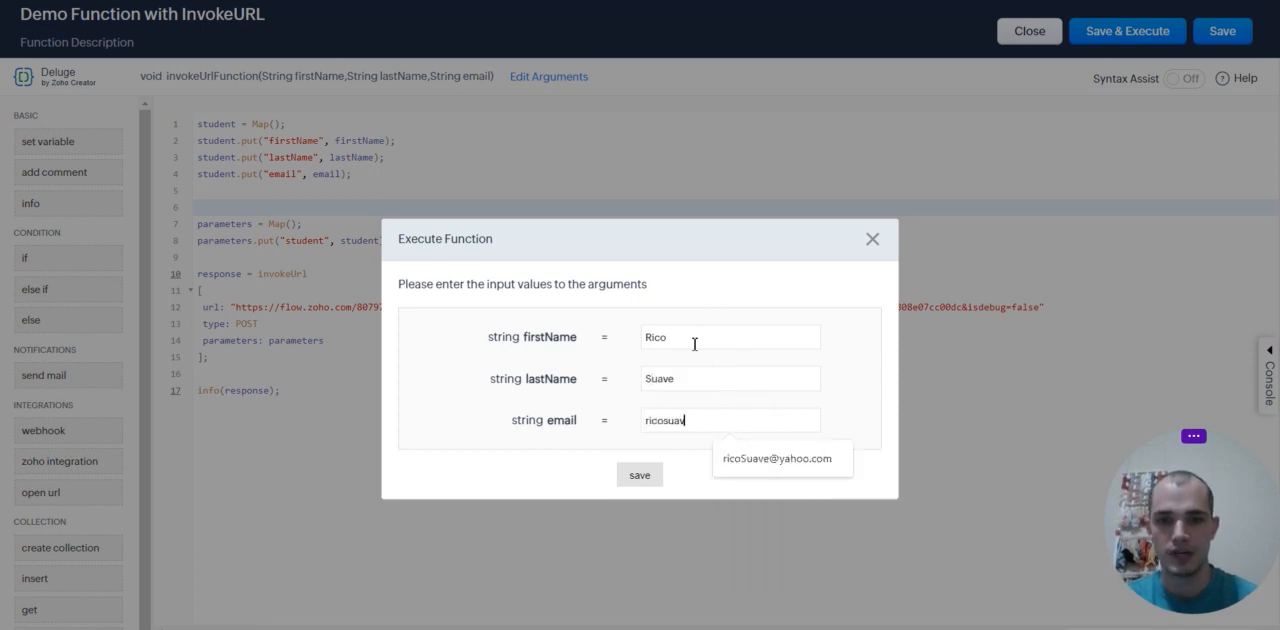
left_click(778, 458)
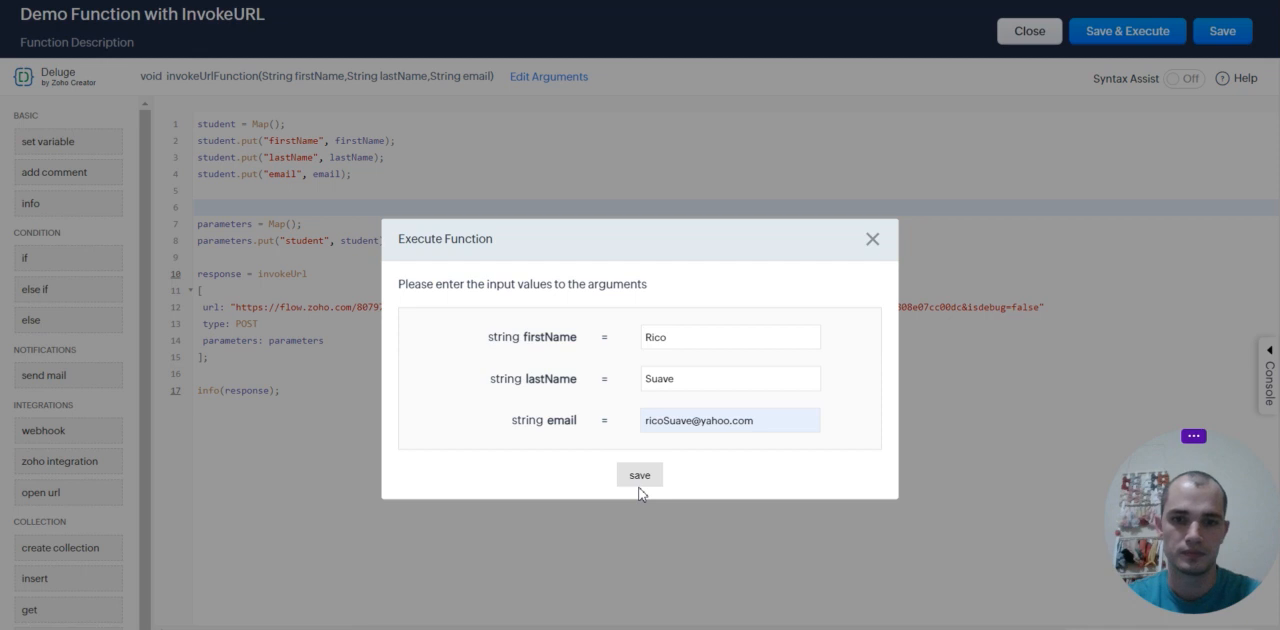
left_click(640, 474)
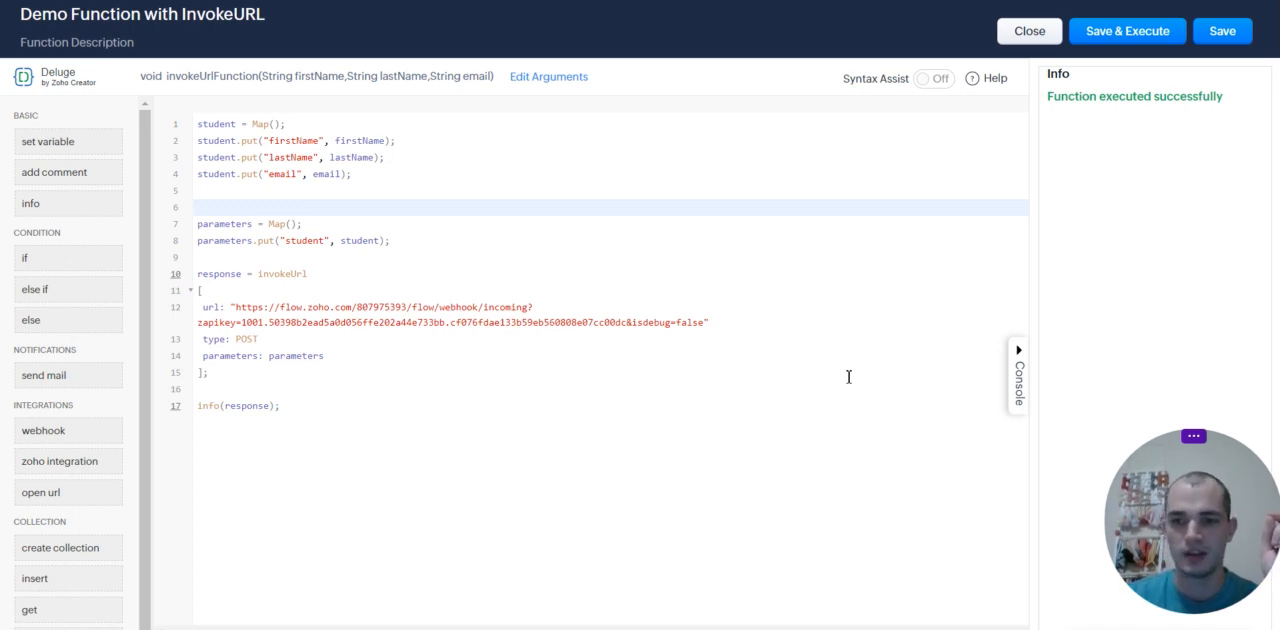
mouse_move(744, 248)
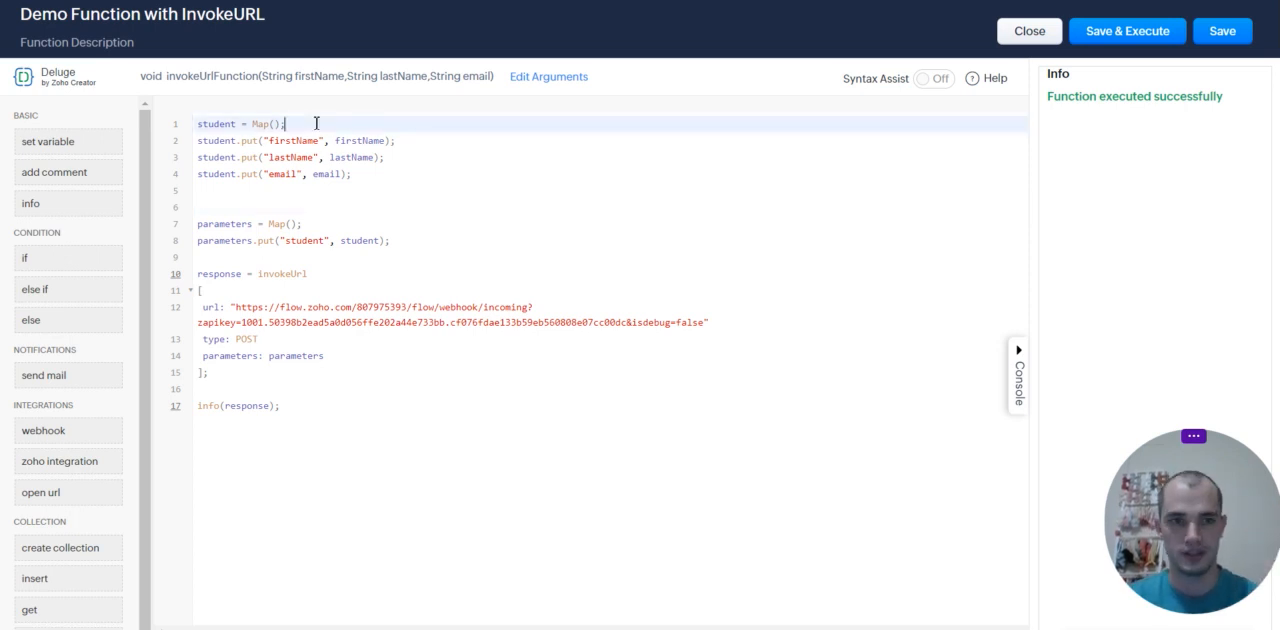
Declare studentsList = list(); at the top of the function
key("Enter")
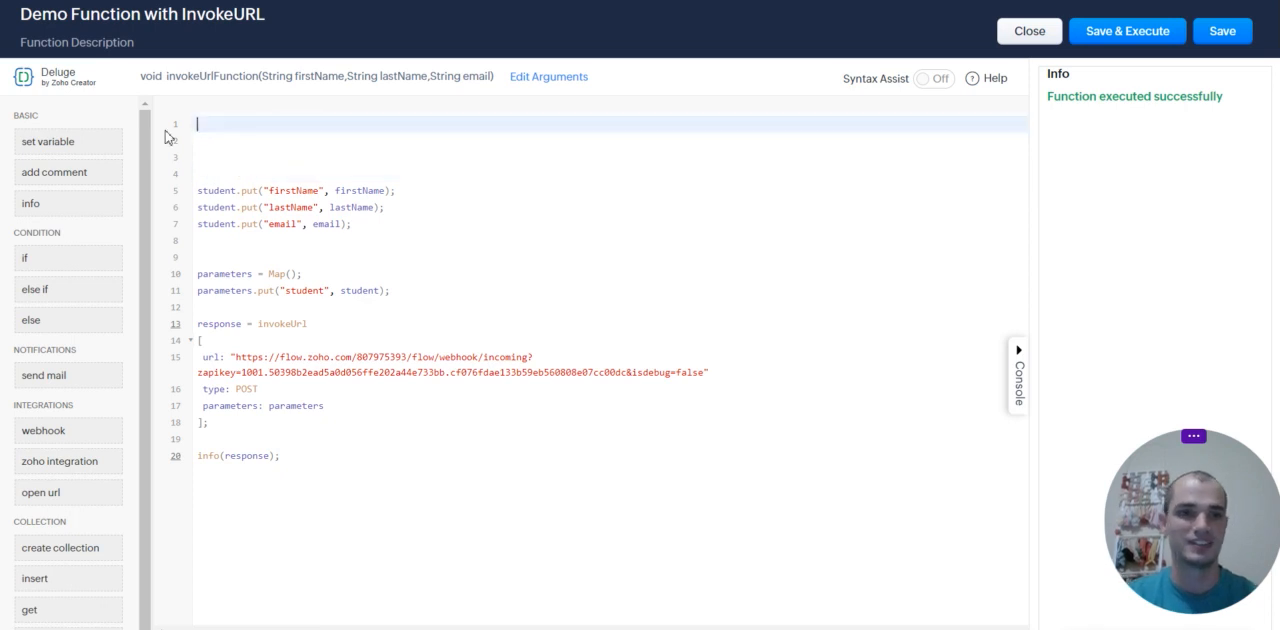
left_click(204, 172)
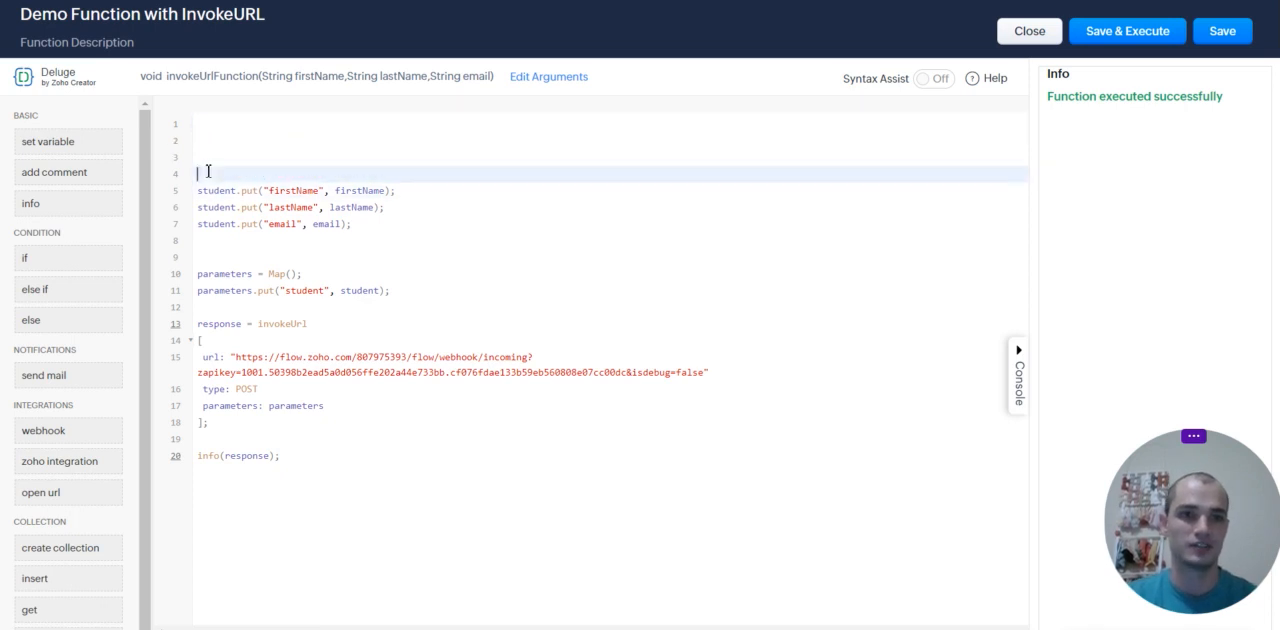
type("studentsList =")
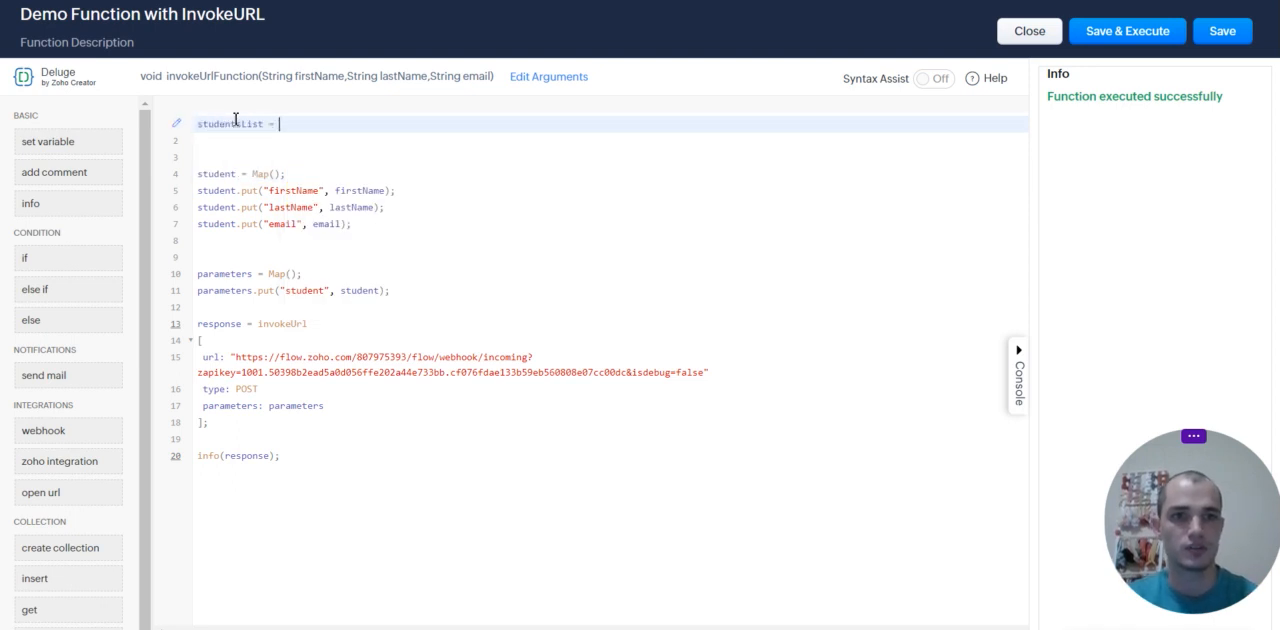
type("List();")
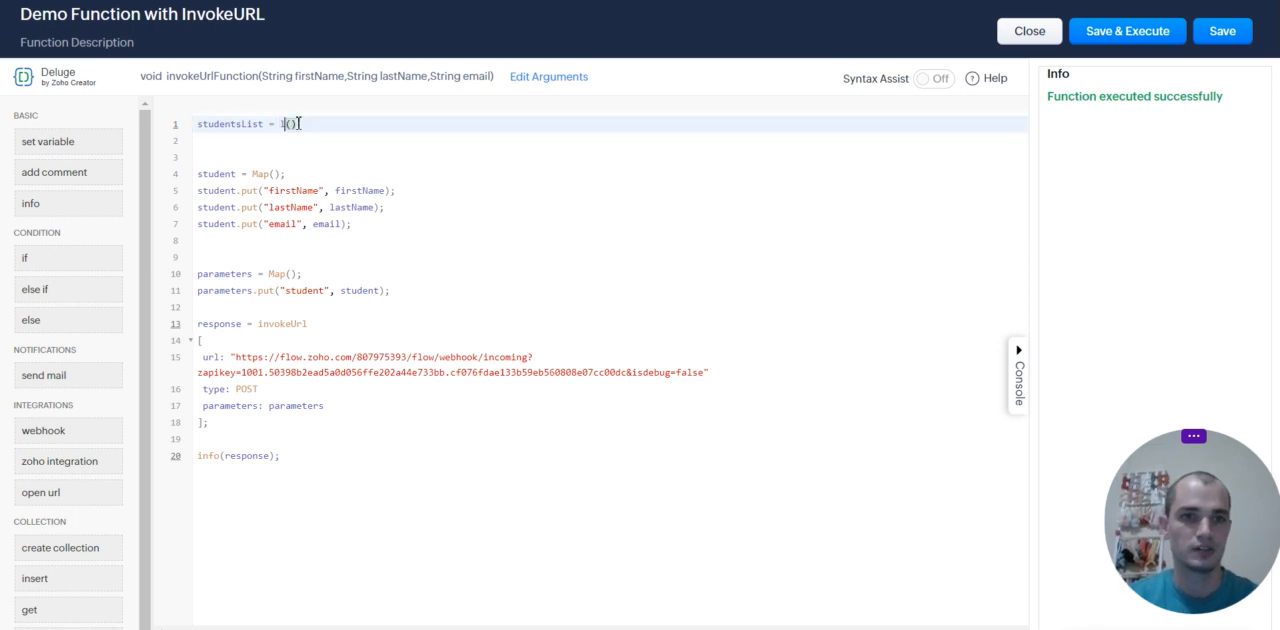
type("list();")
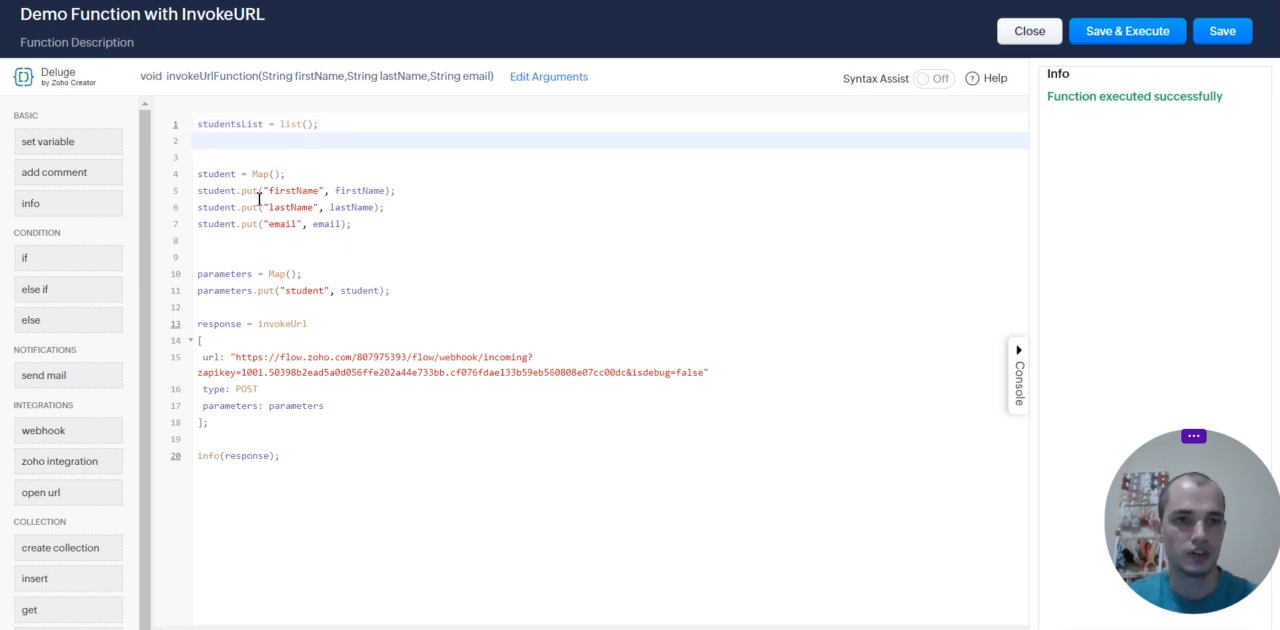
Add studentsList.add(student); after the first student map's email line
left_click(372, 224)
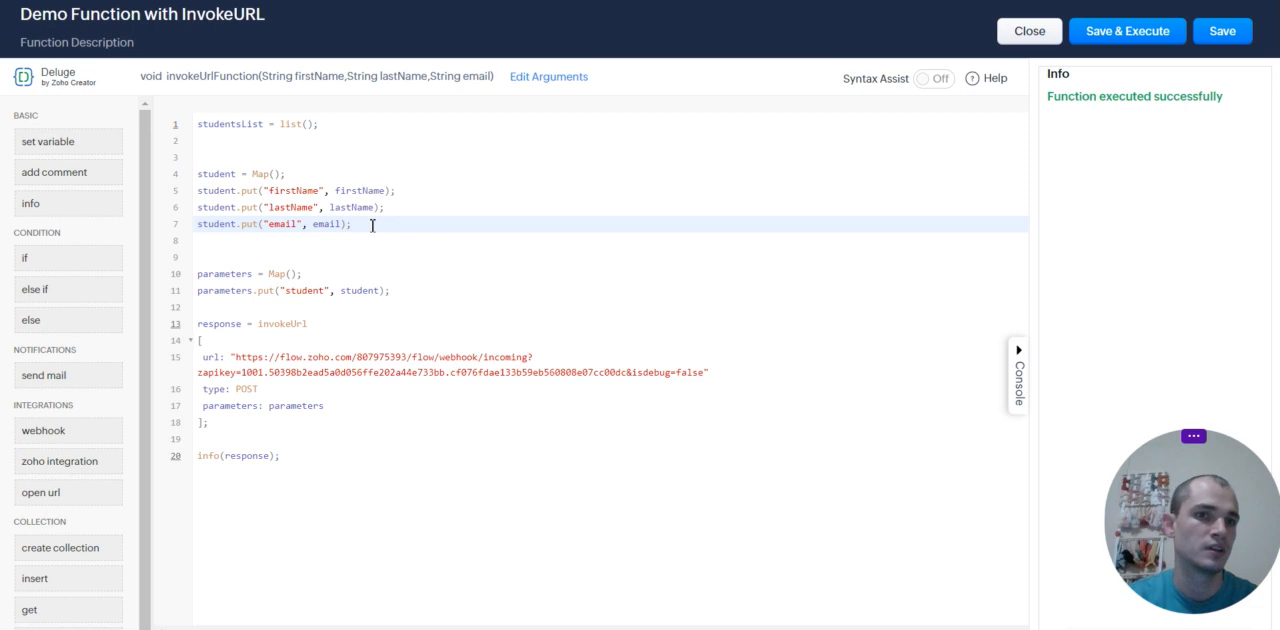
key("Enter")
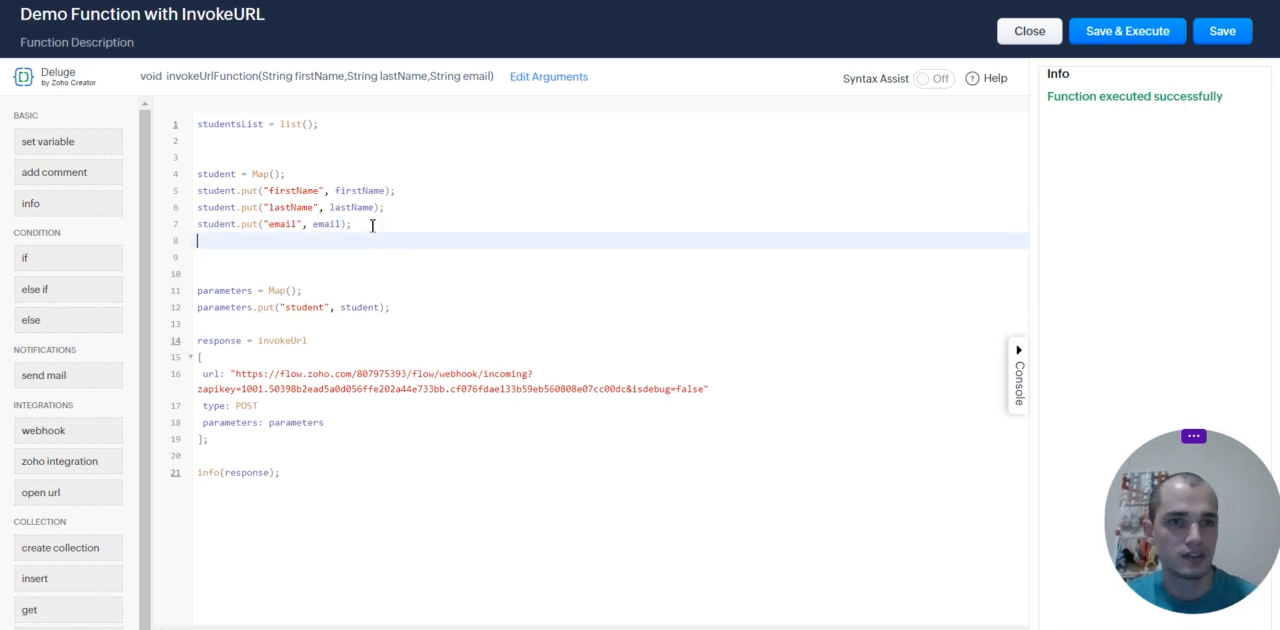
type("students")
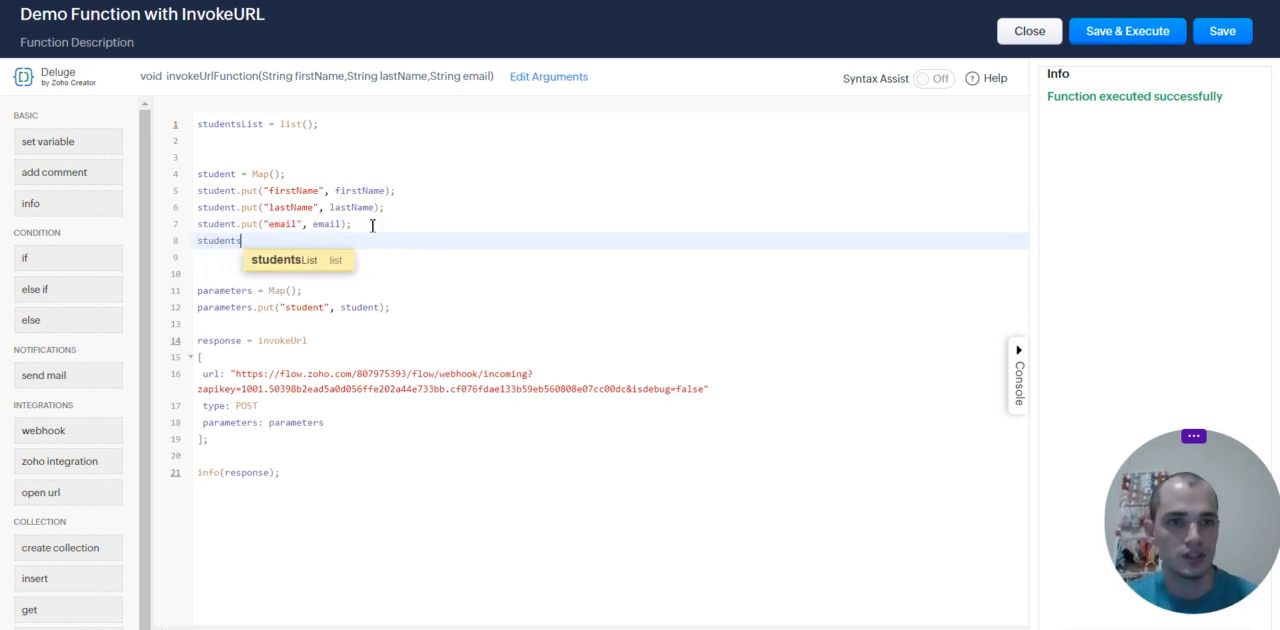
type(".add")
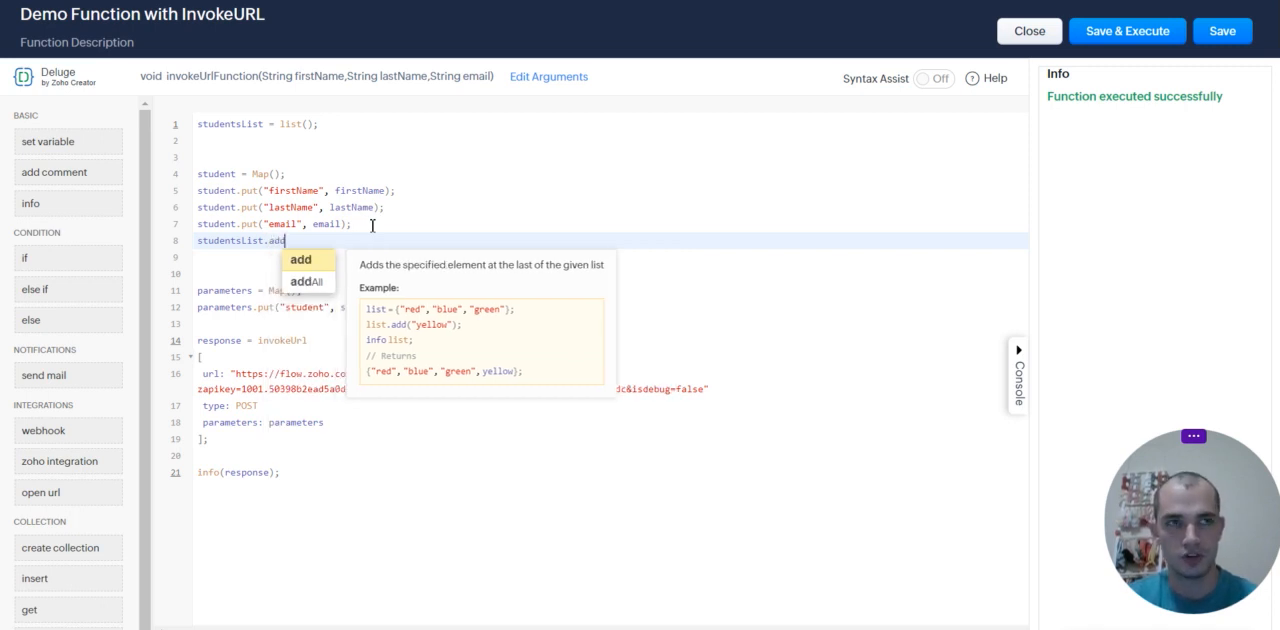
left_click(300, 260)
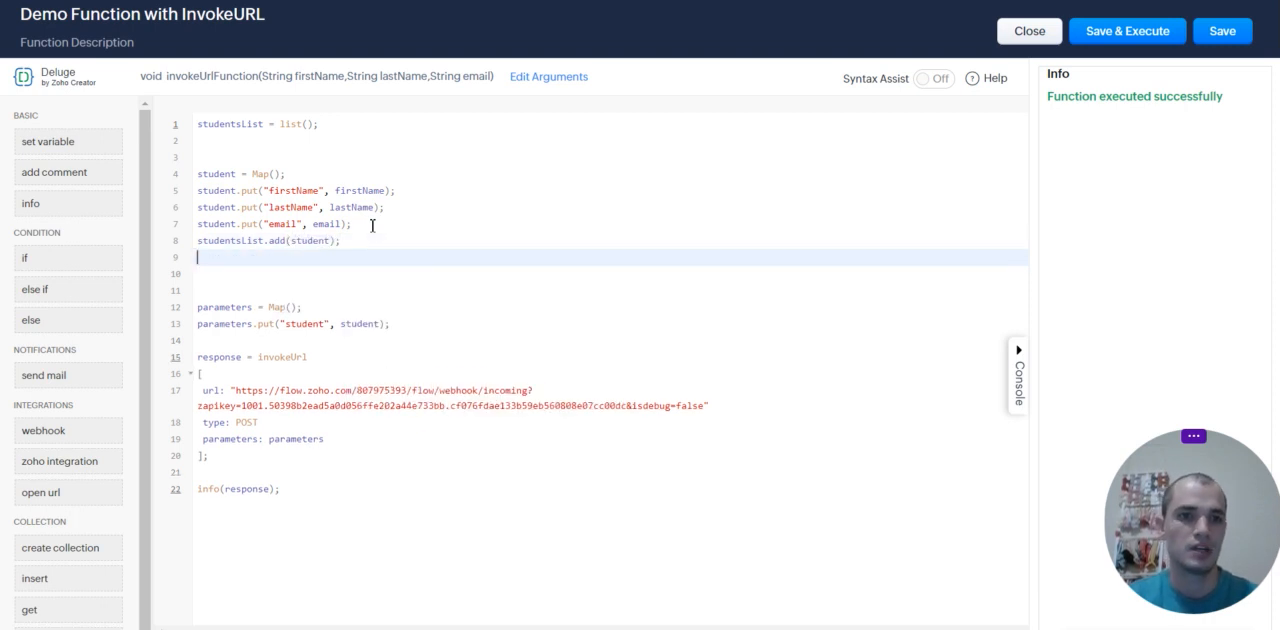
Build a student2 map with firstName Rico and lastName Suave
type("student2 = Map(")
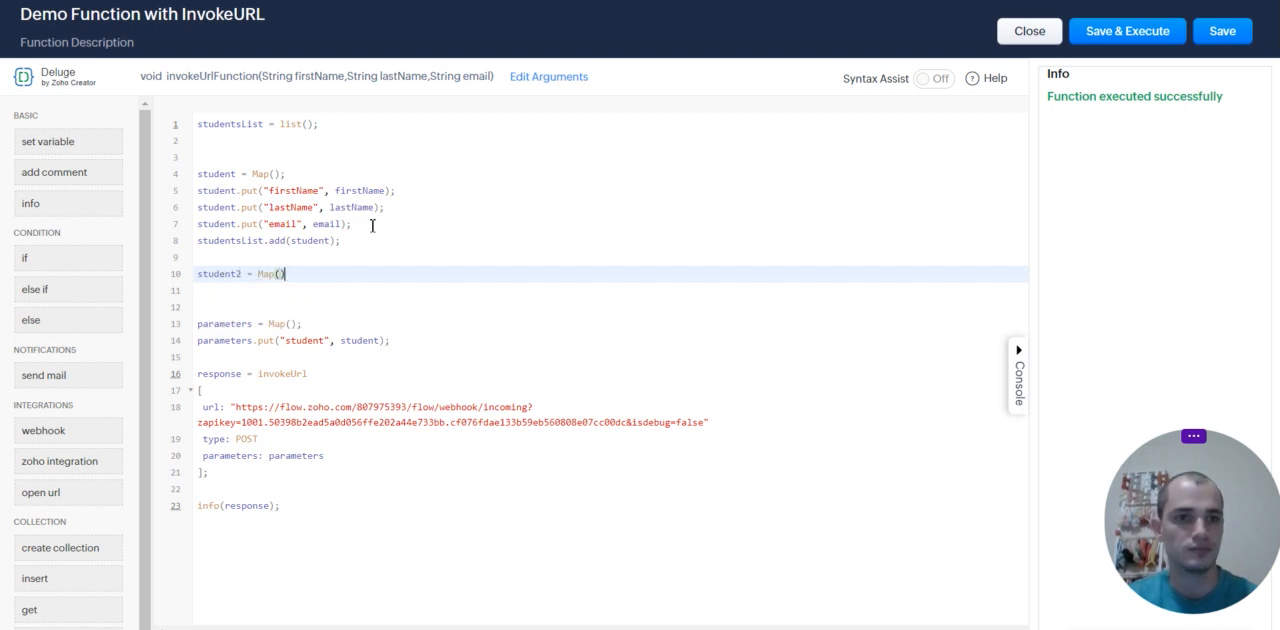
type("student2")
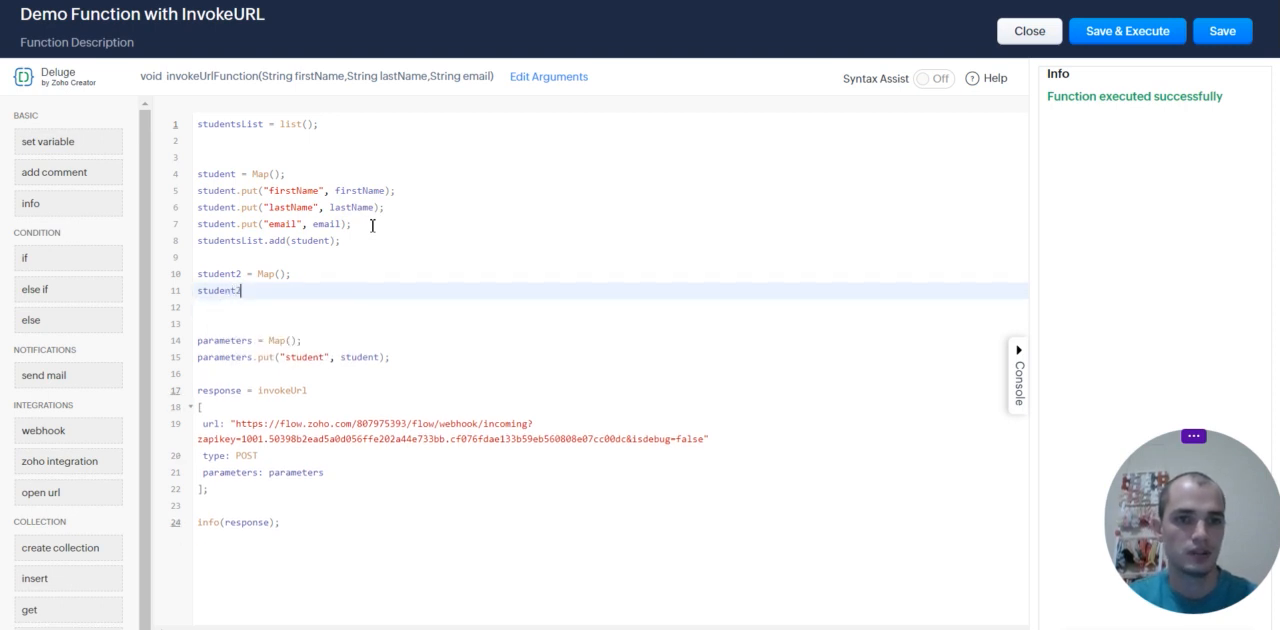
type(".put(\"firstName\", \"")
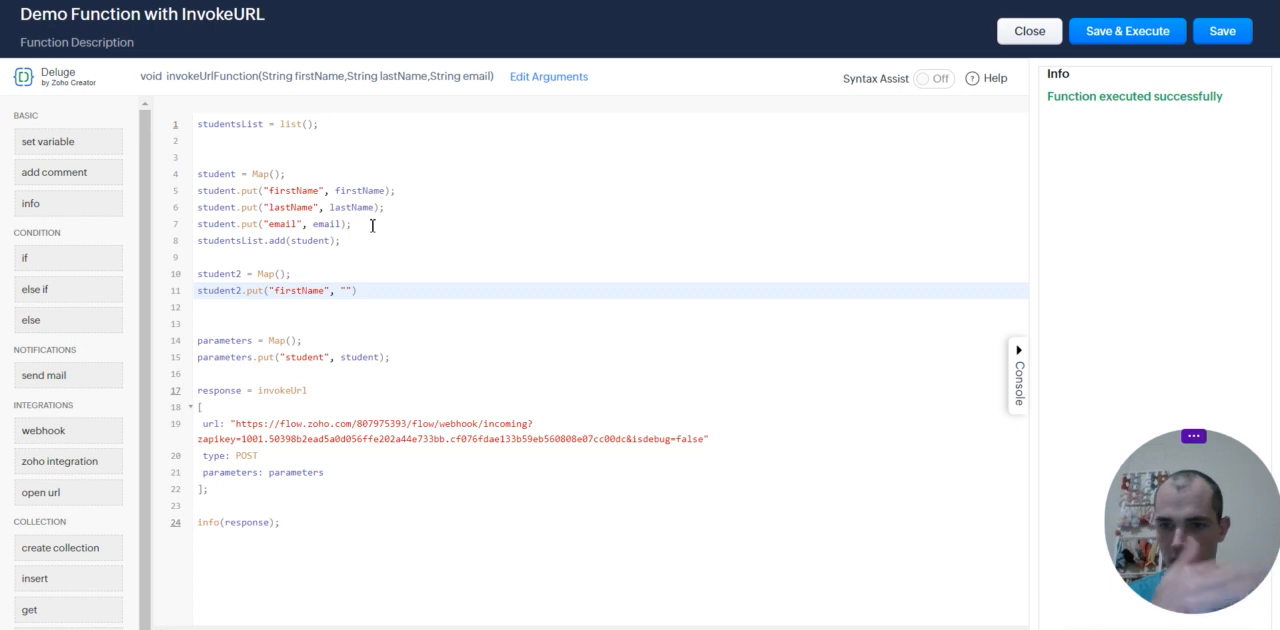
type("Ri")
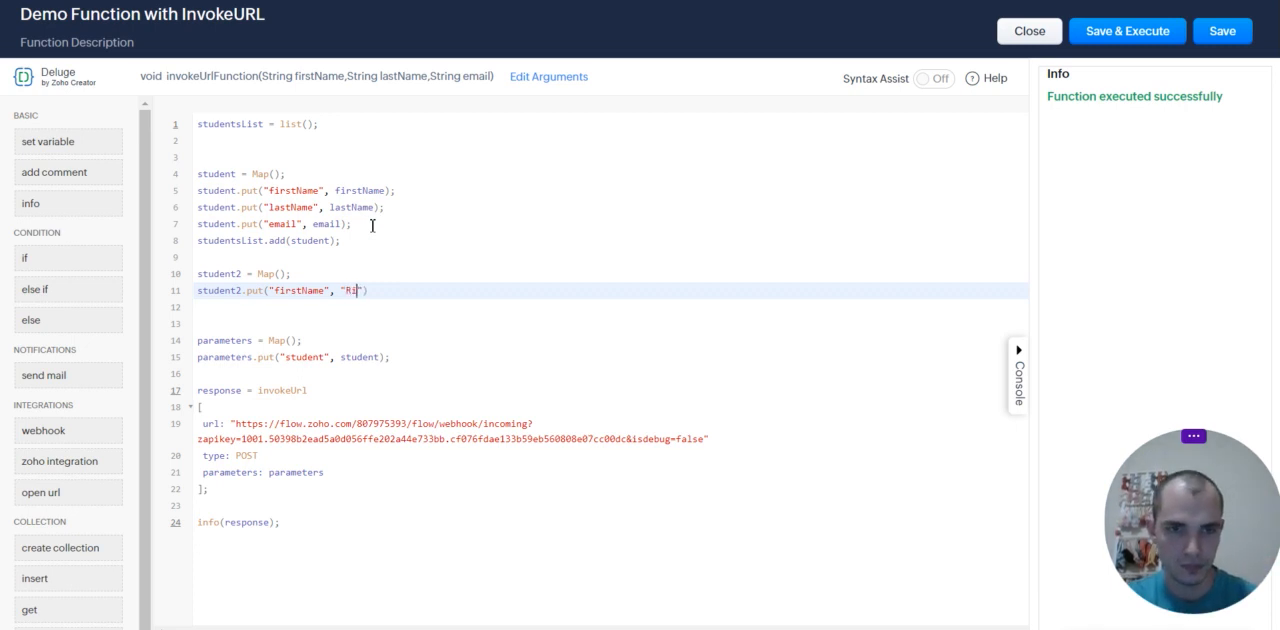
key("Backspace")
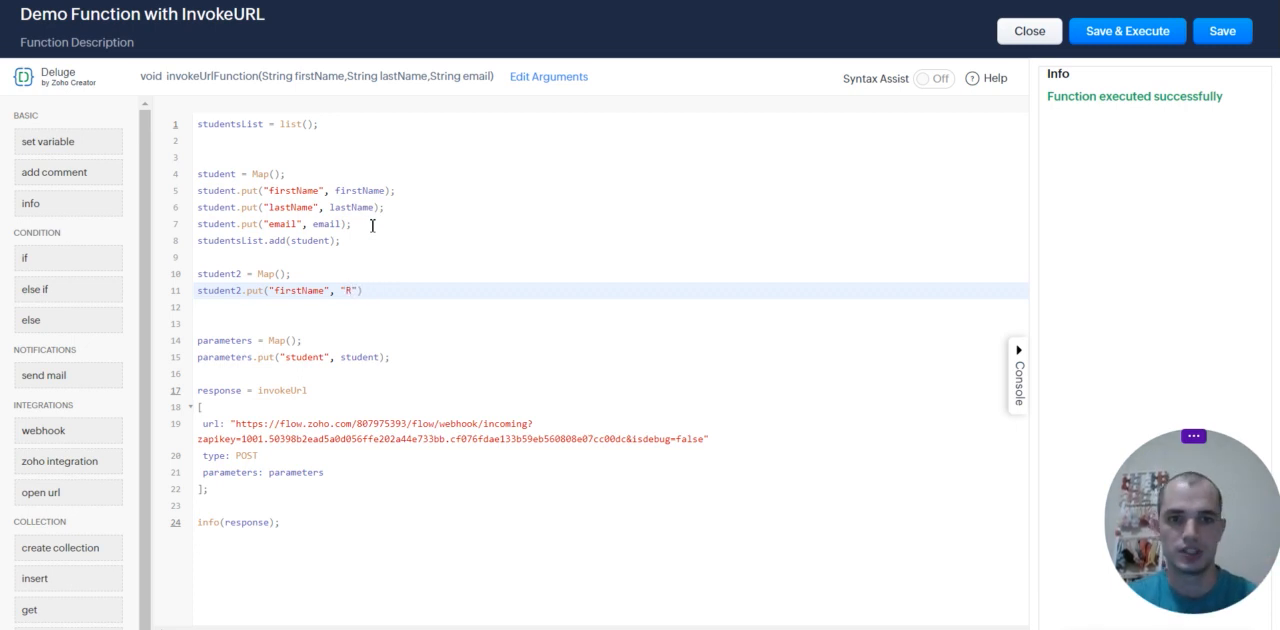
type("ico")
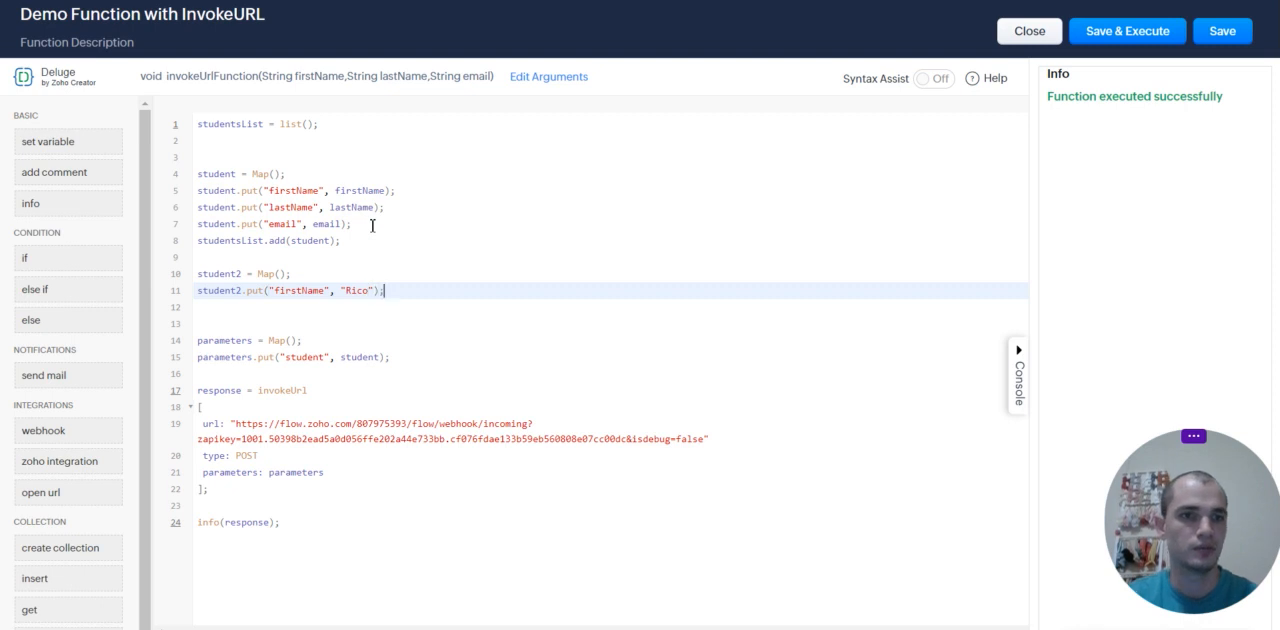
type("student2.put(\"lastName\",")
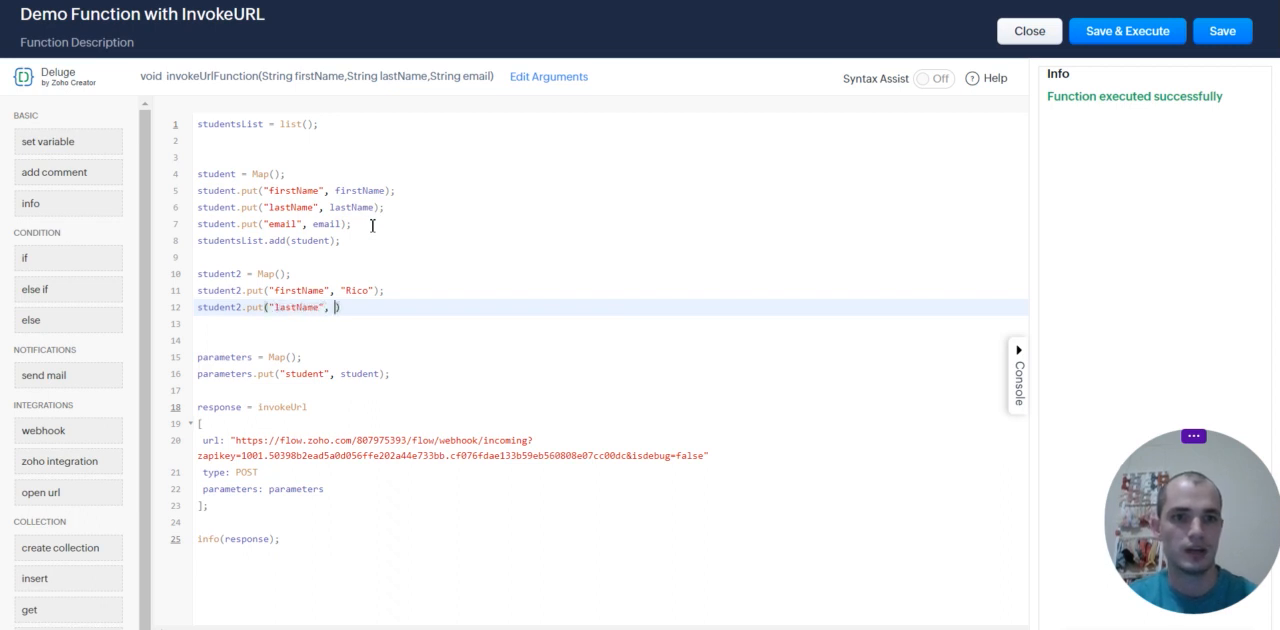
type("Suave\");")
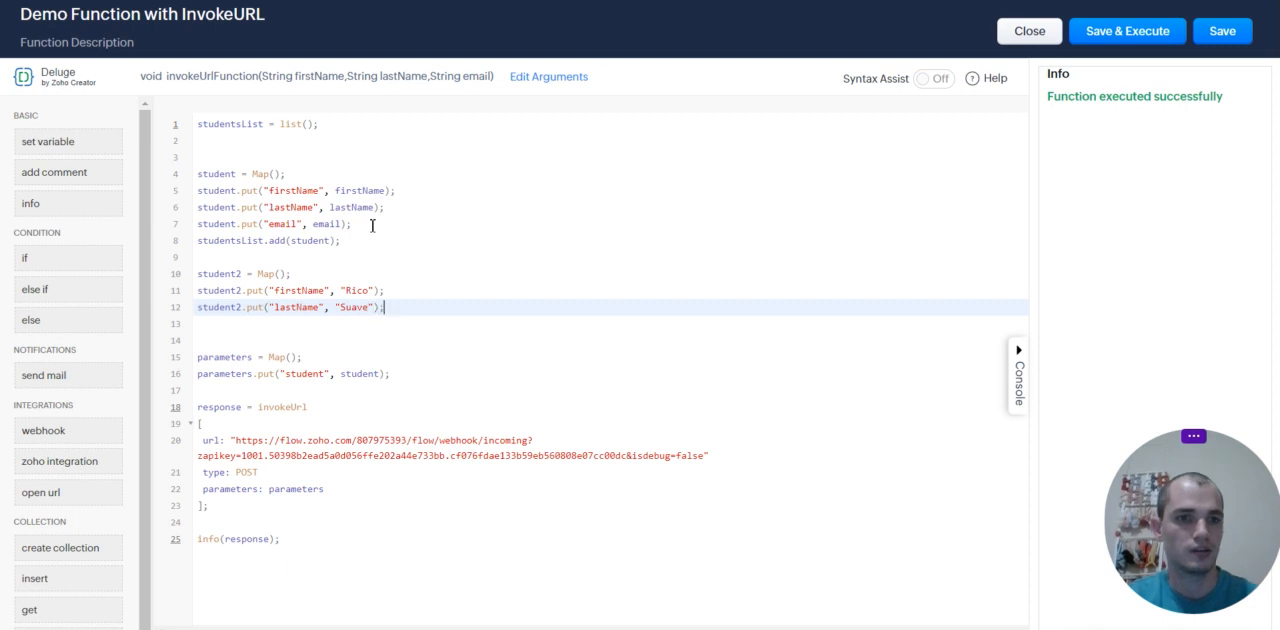
Put a gmail email into student2 and add student2 to studentsList
type("sutdentl")
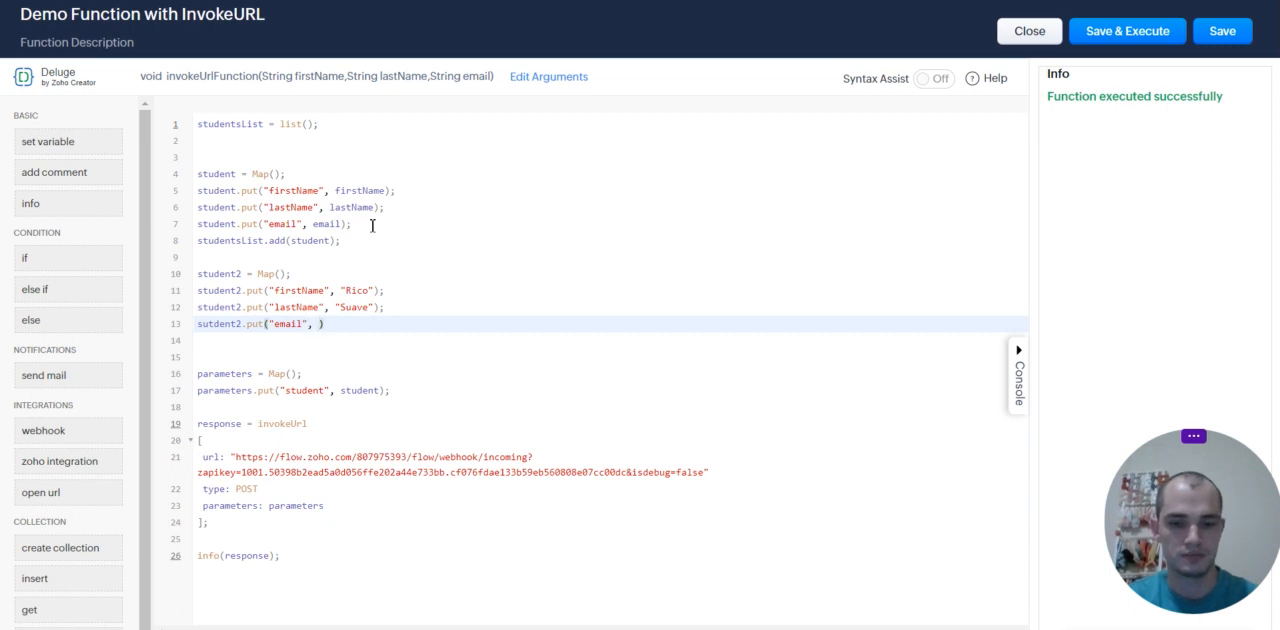
type("999gm")
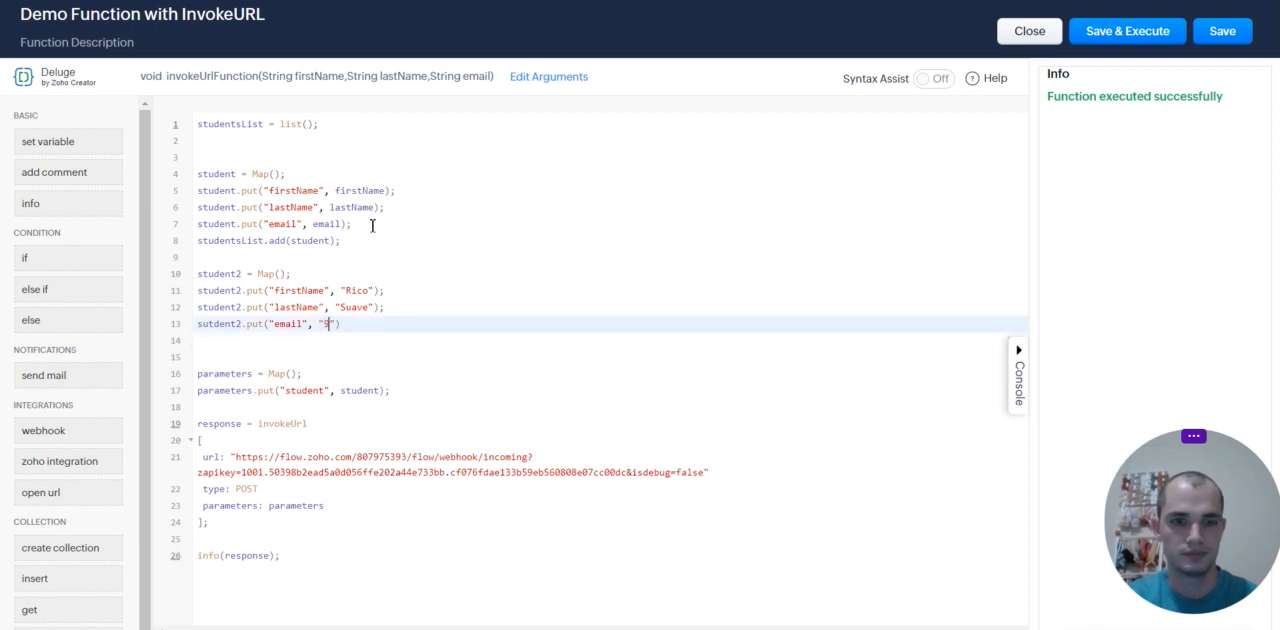
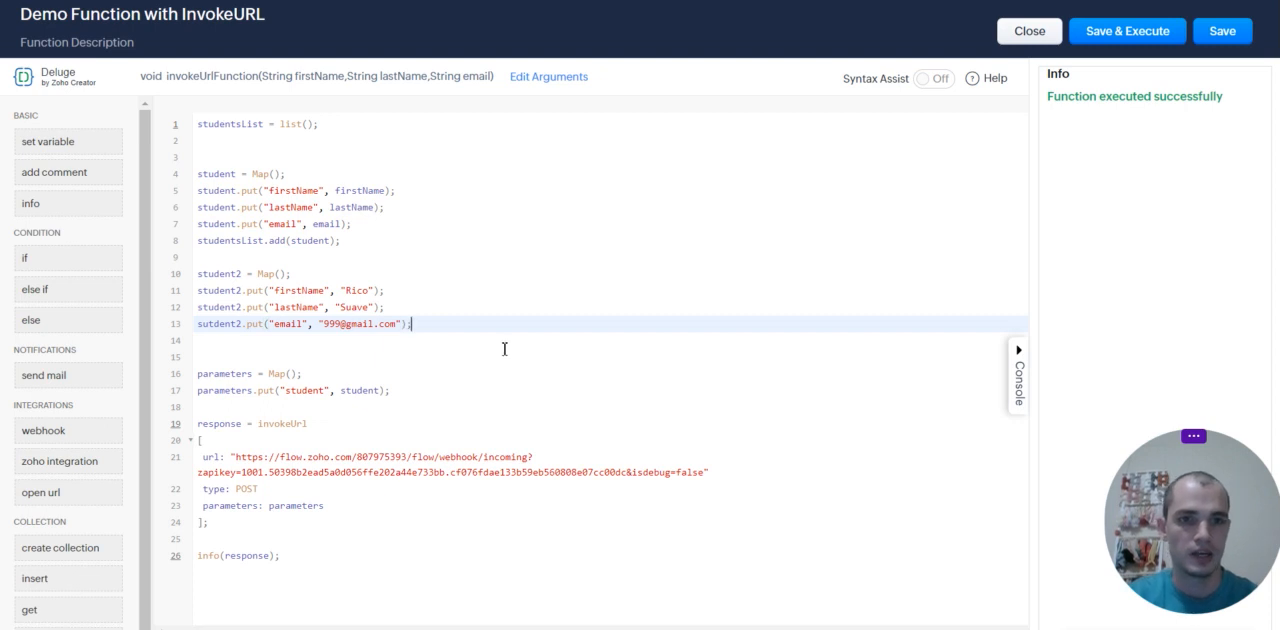
type("student")
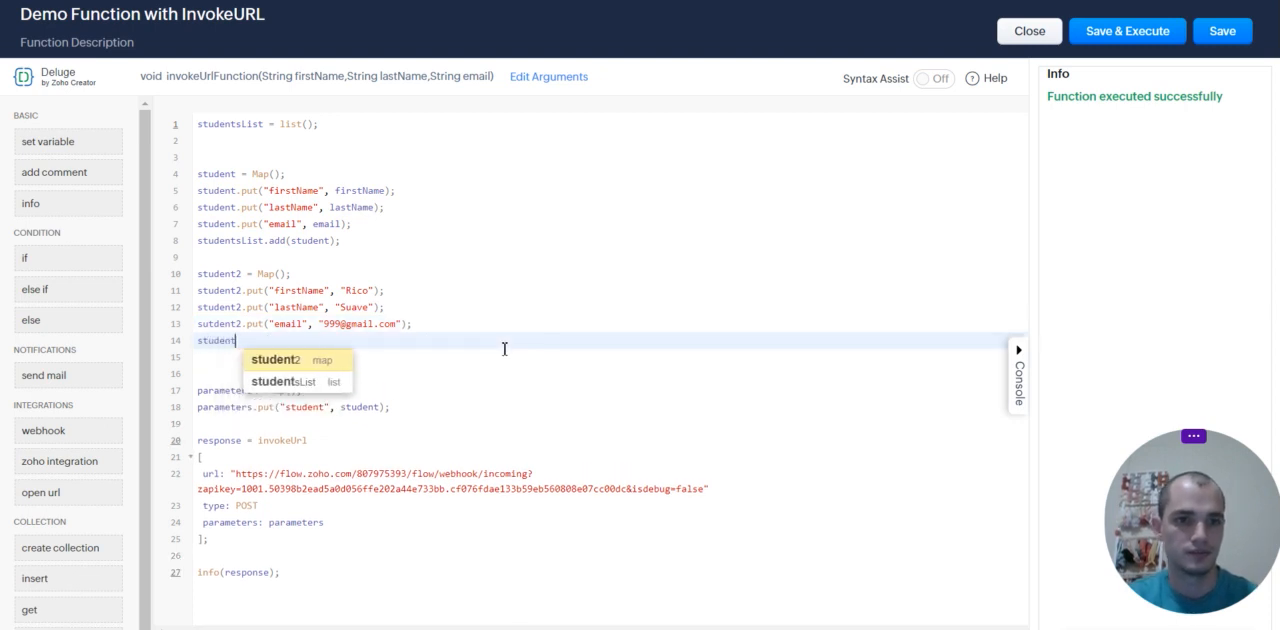
type("List.add")
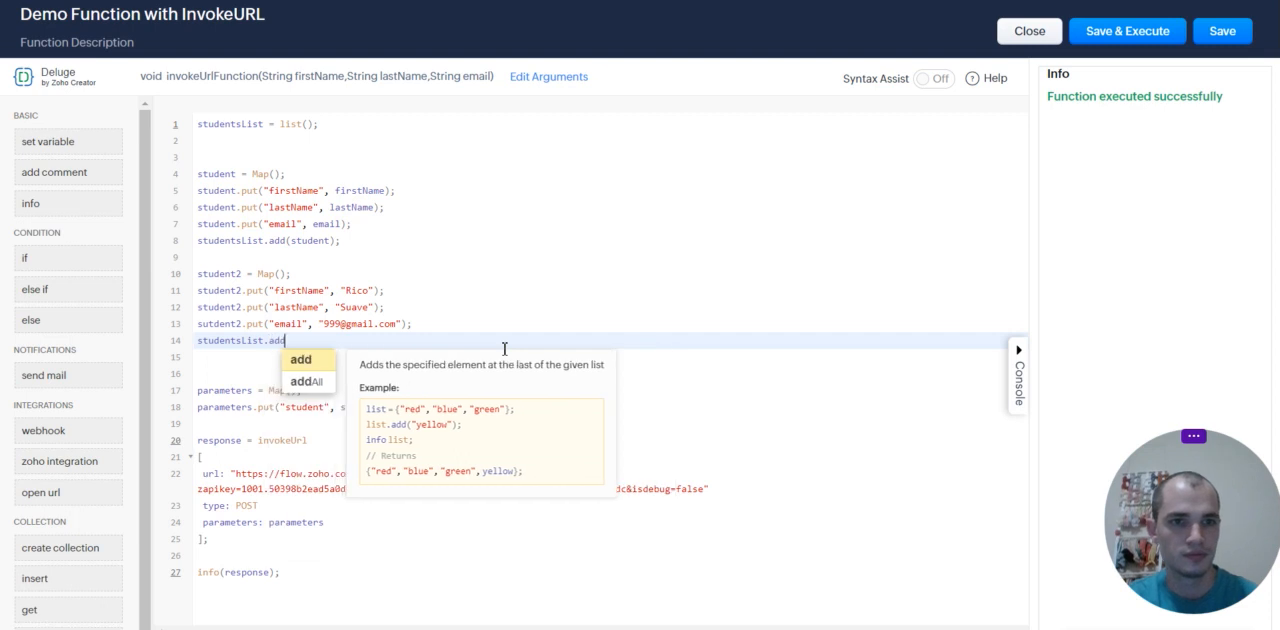
left_click(300, 360)
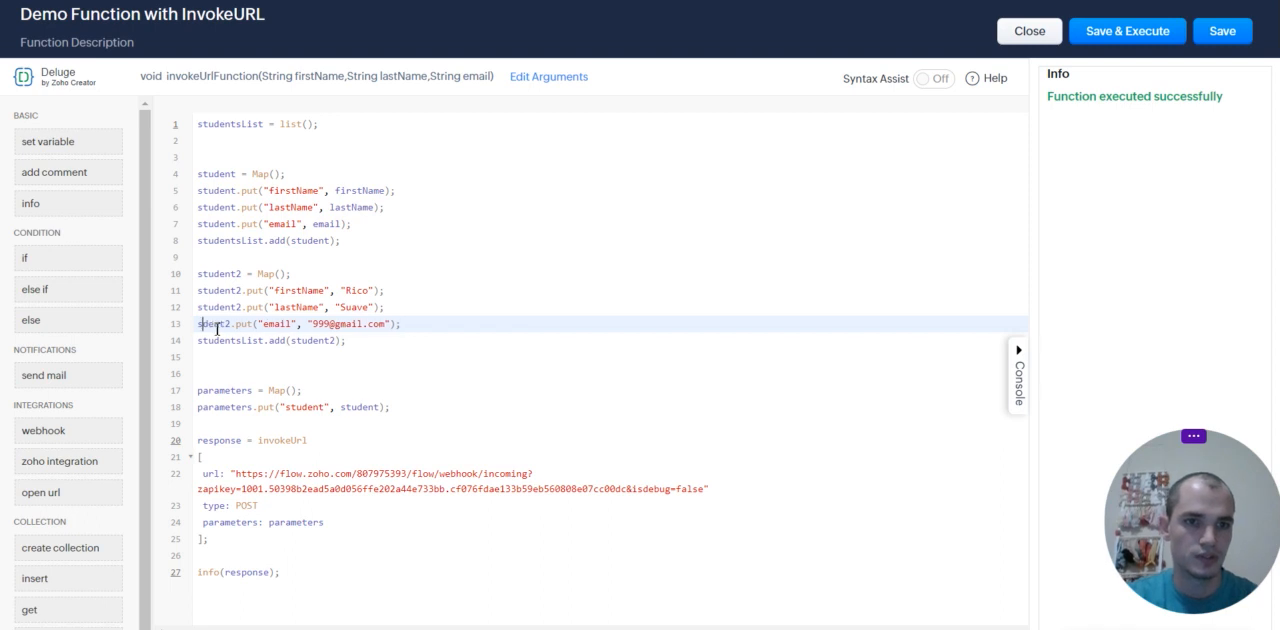
Change parameters.put to key "students" with studentsList as the value
left_click(340, 340)
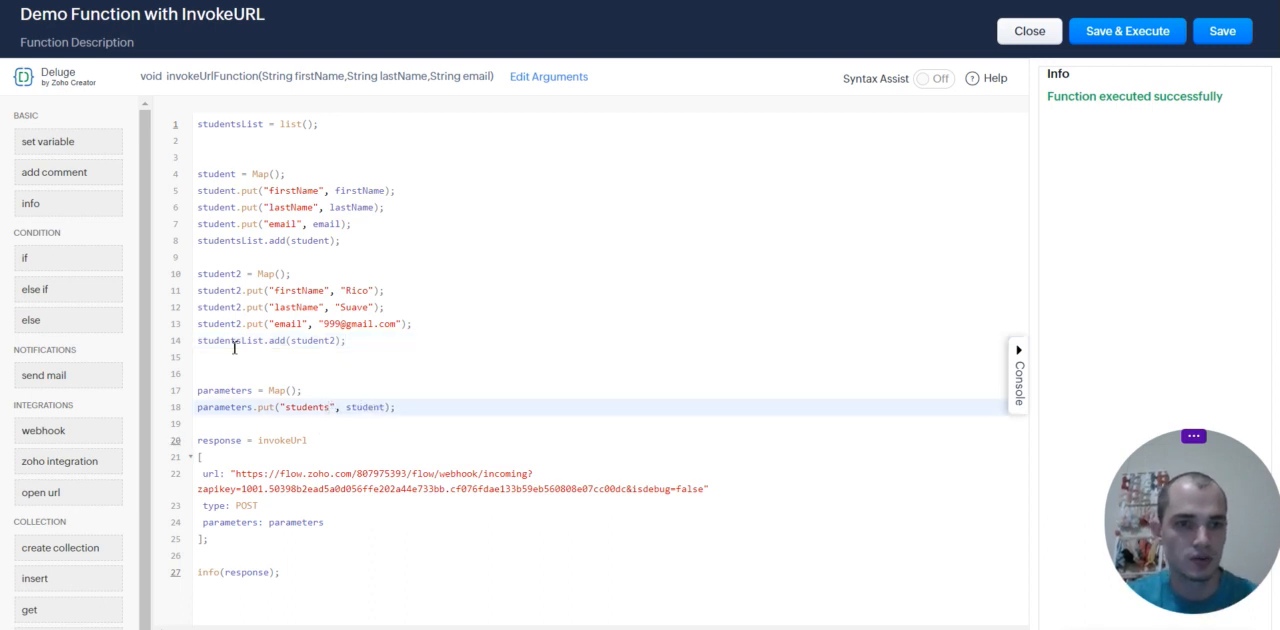
double_click(228, 340)
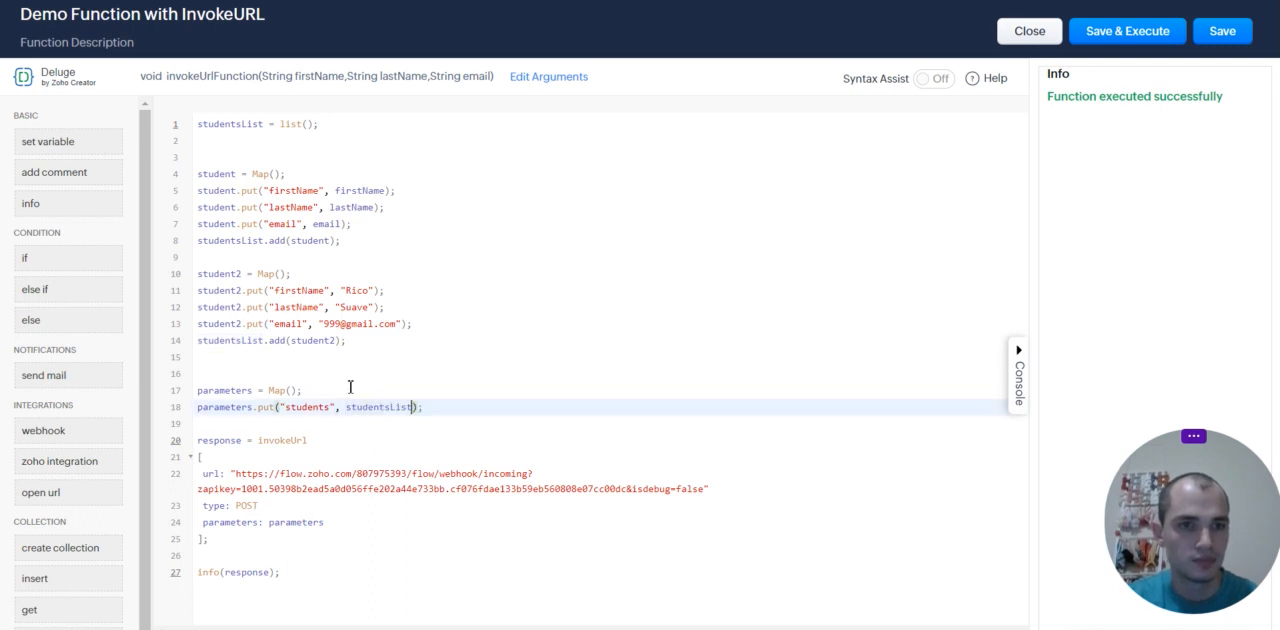
left_click(224, 124)
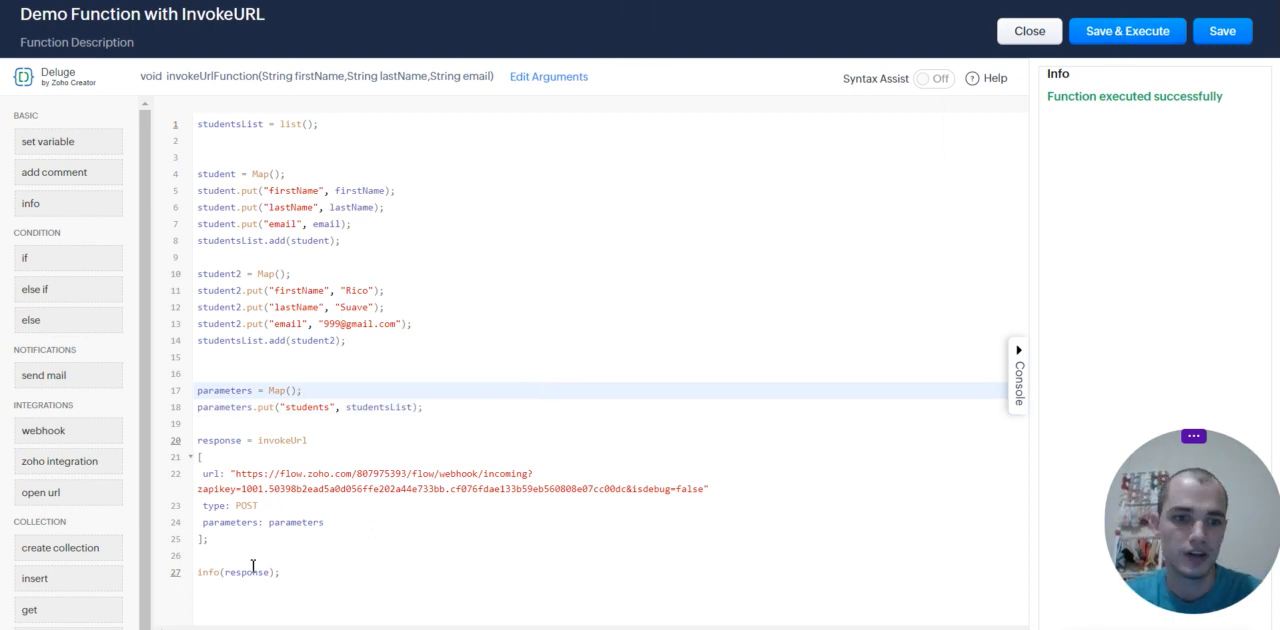
left_click(1076, 140)
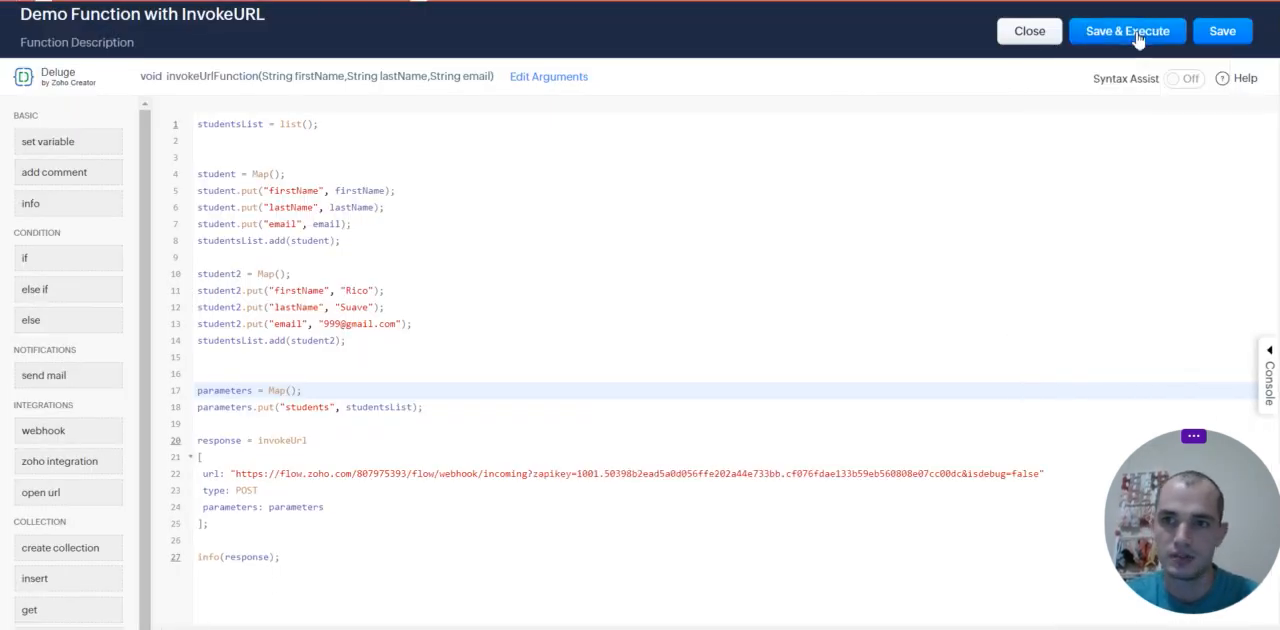
left_click(1128, 32)
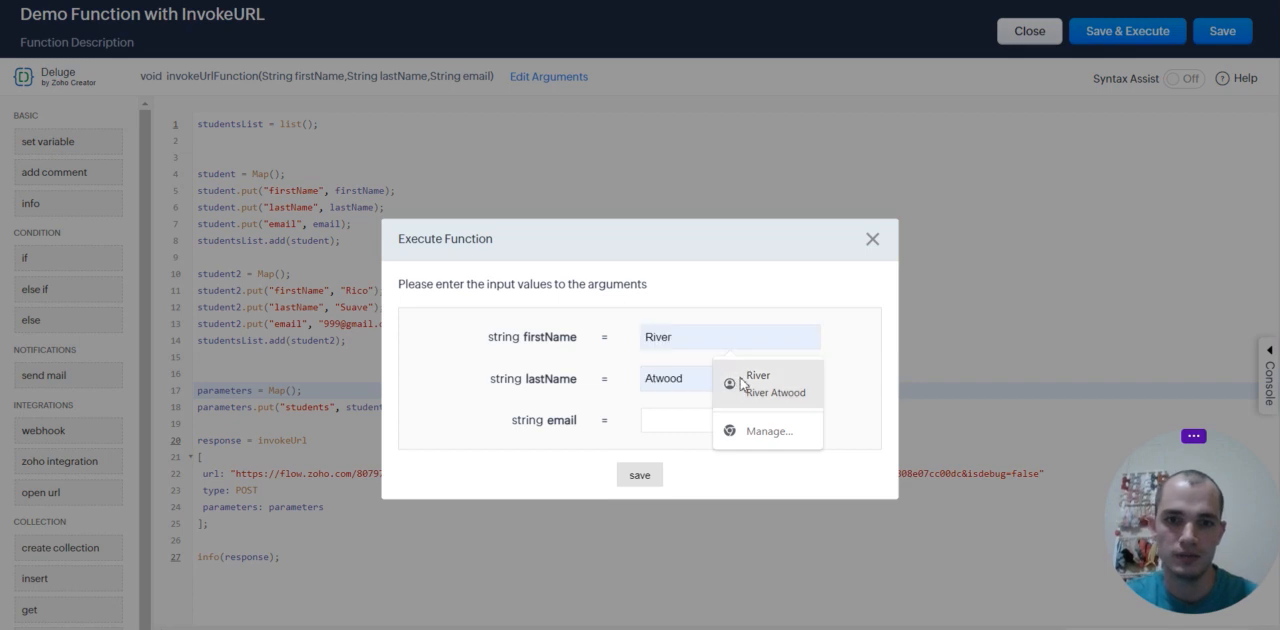
left_click(730, 420)
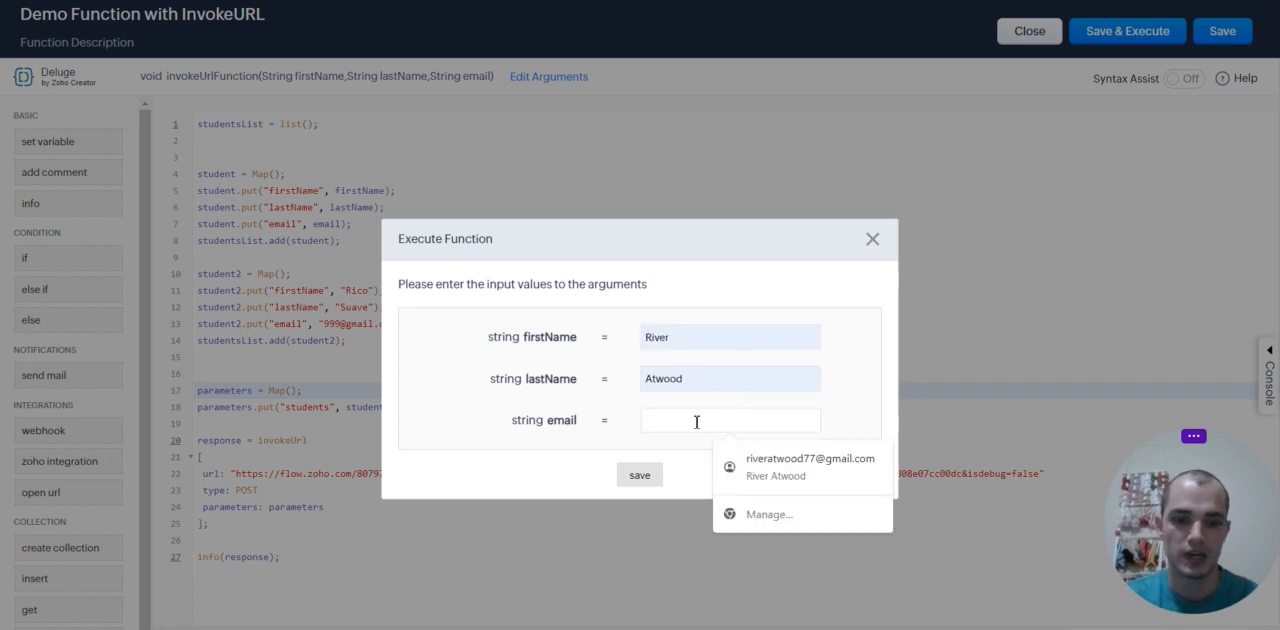
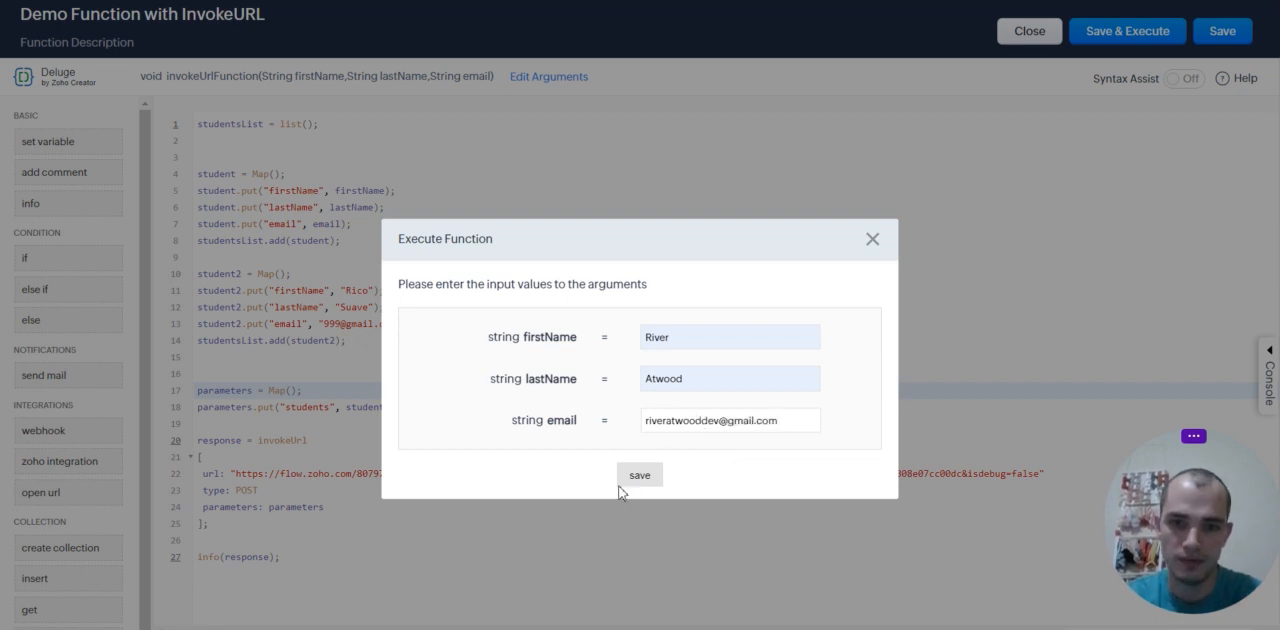
left_click(640, 474)
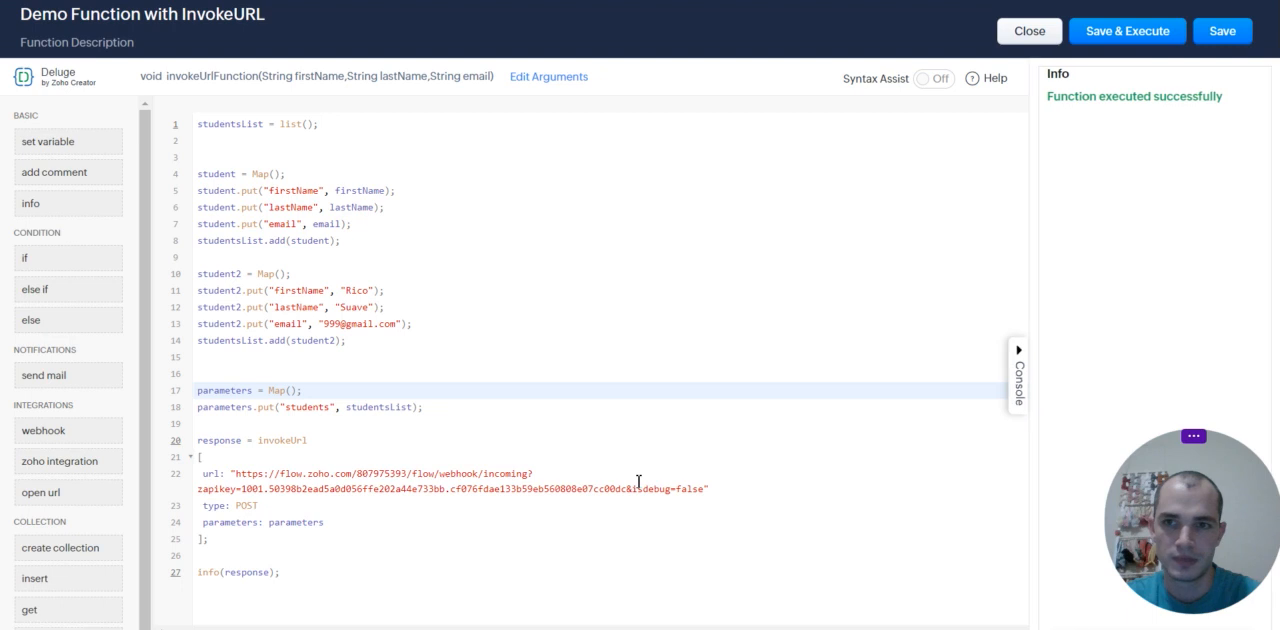